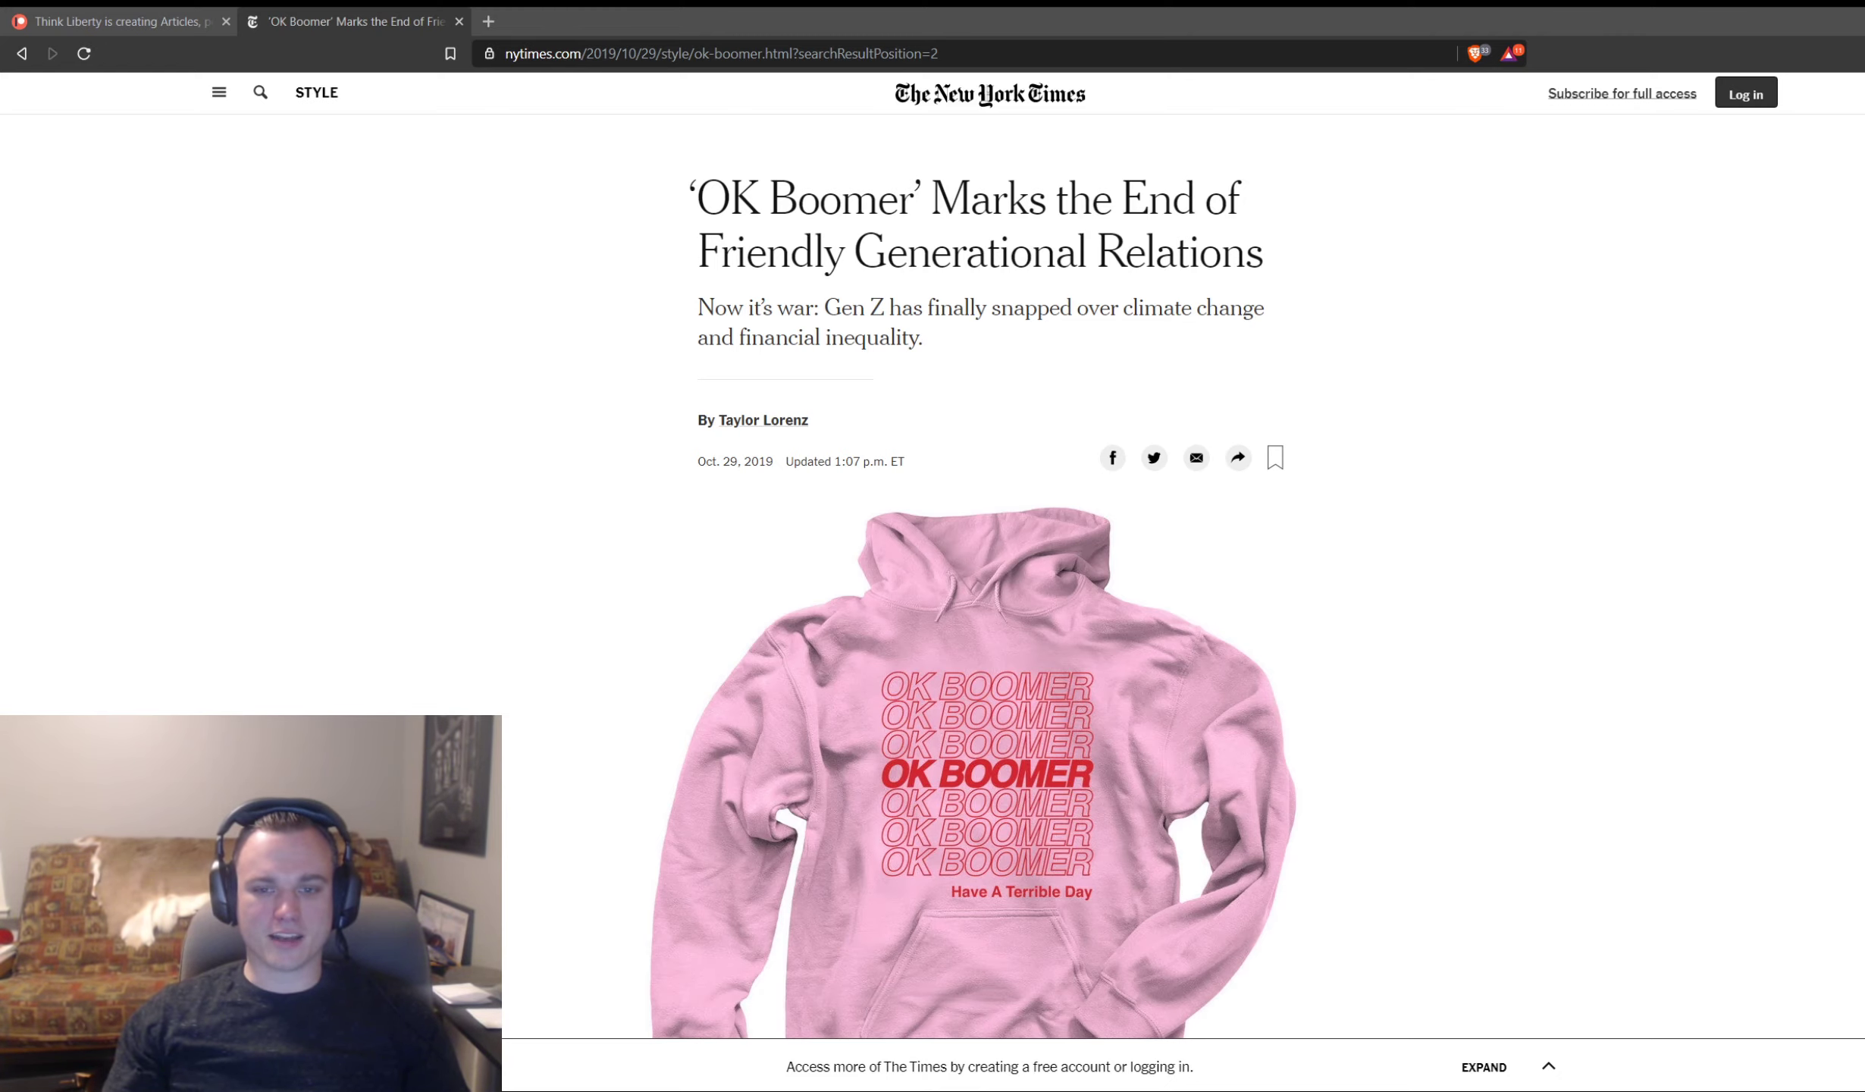
# Step: Switch to the Think Liberty Patreon page and scroll to its membership tiers
pyautogui.scroll(-3)
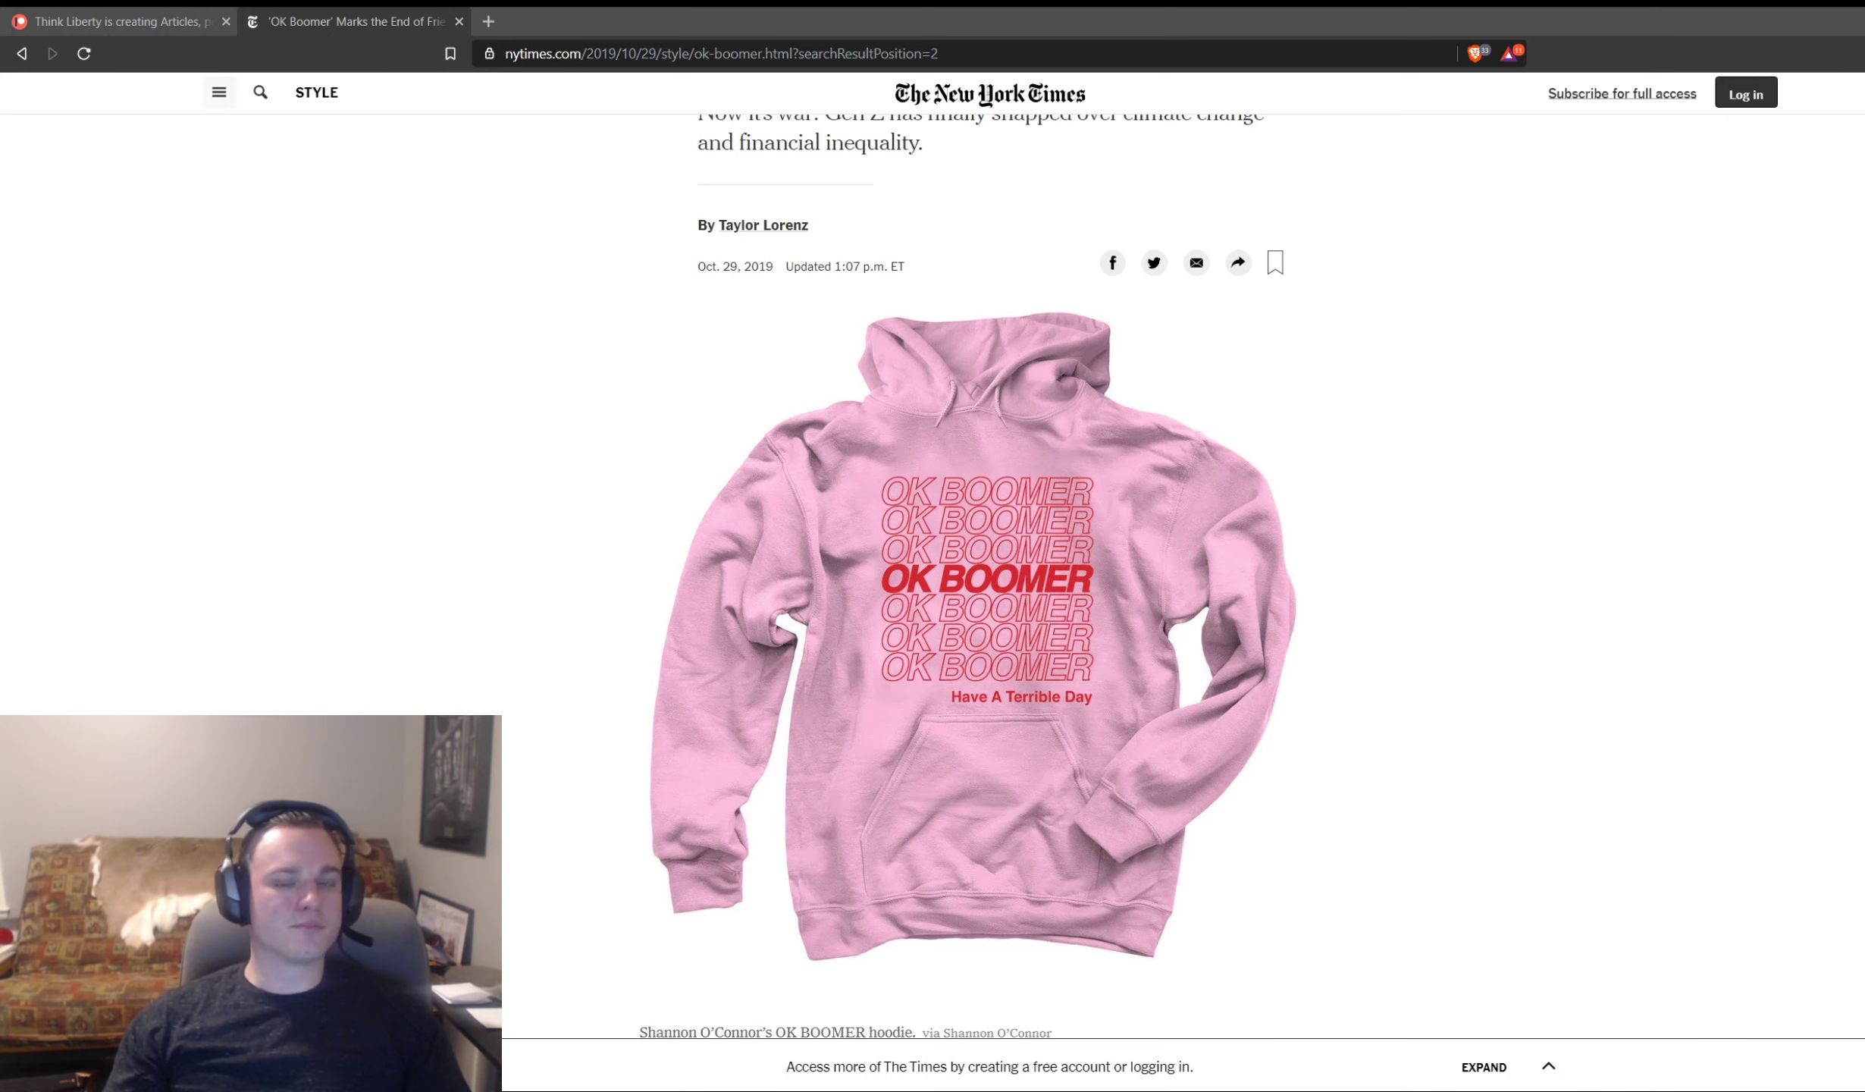
pyautogui.scroll(3)
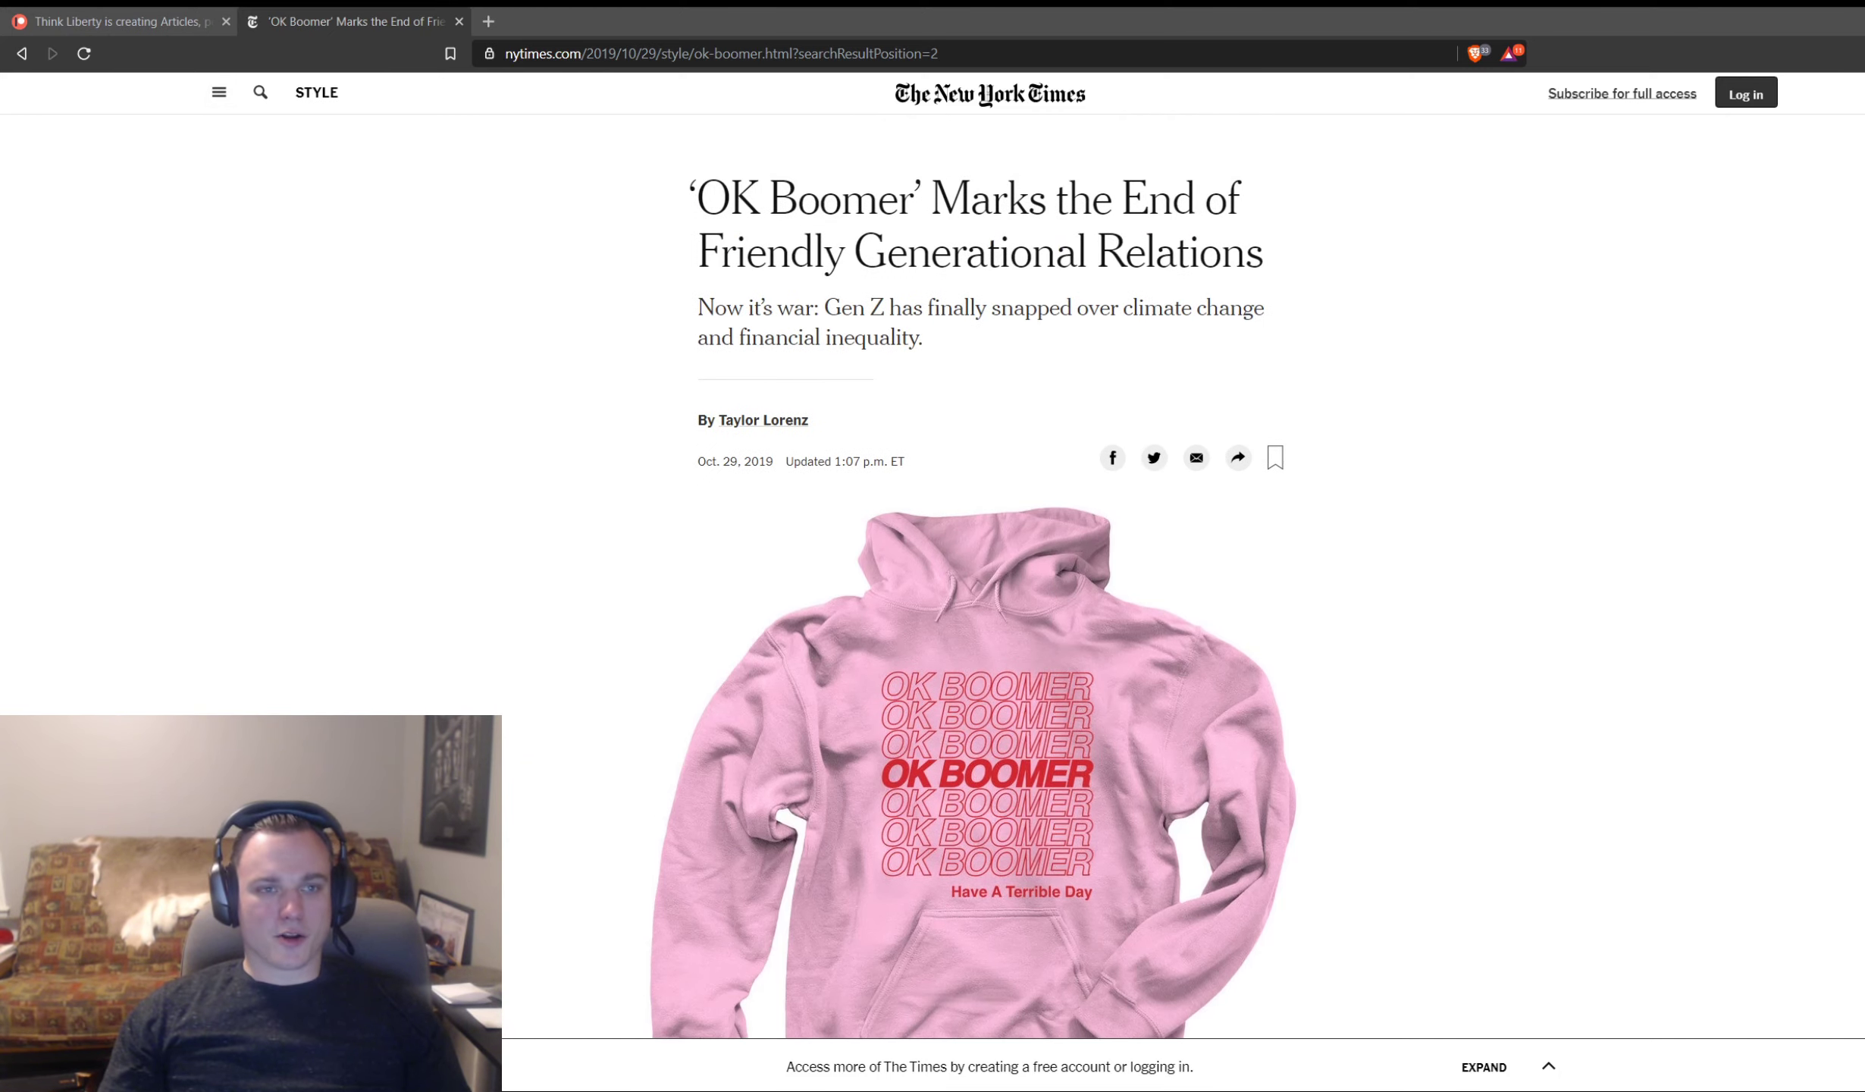
pyautogui.click(118, 19)
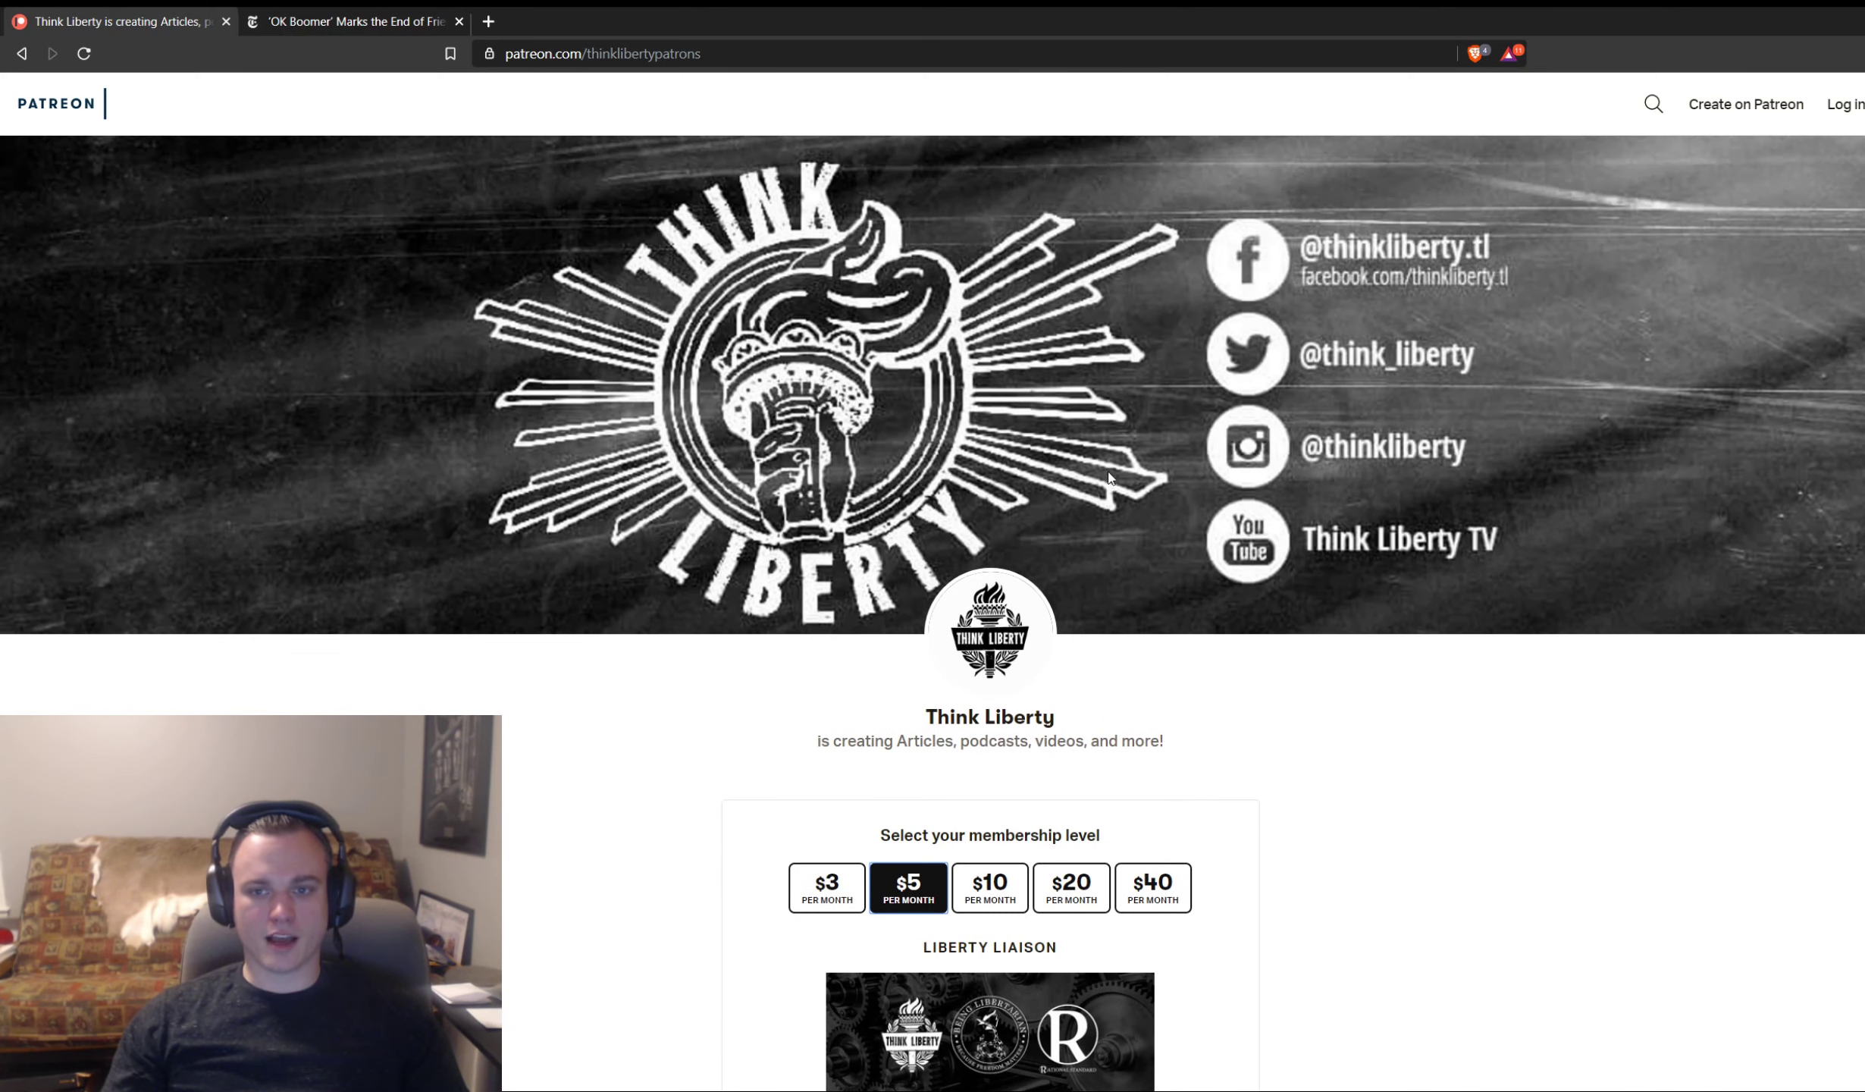
pyautogui.scroll(-3)
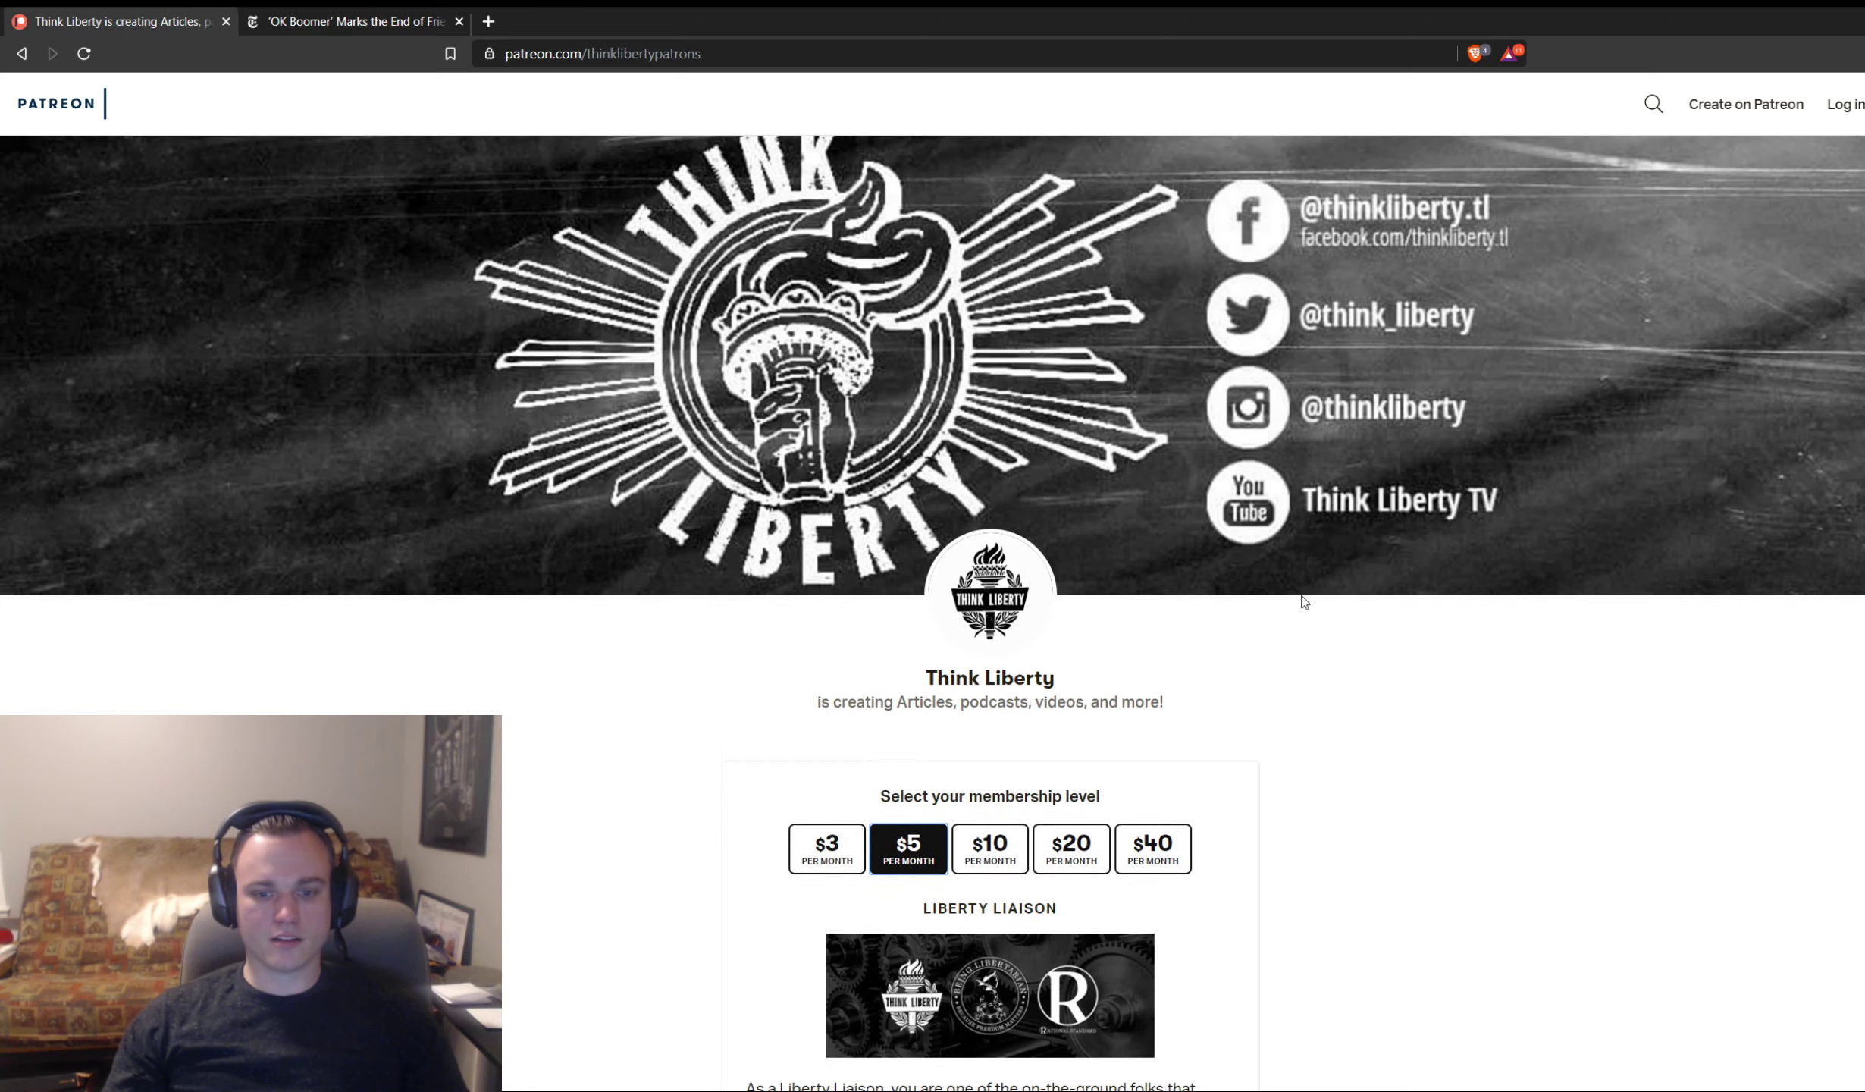
# Step: Show the $3, $10 and $5 Liberty Liaison tier rewards in turn
pyautogui.click(824, 594)
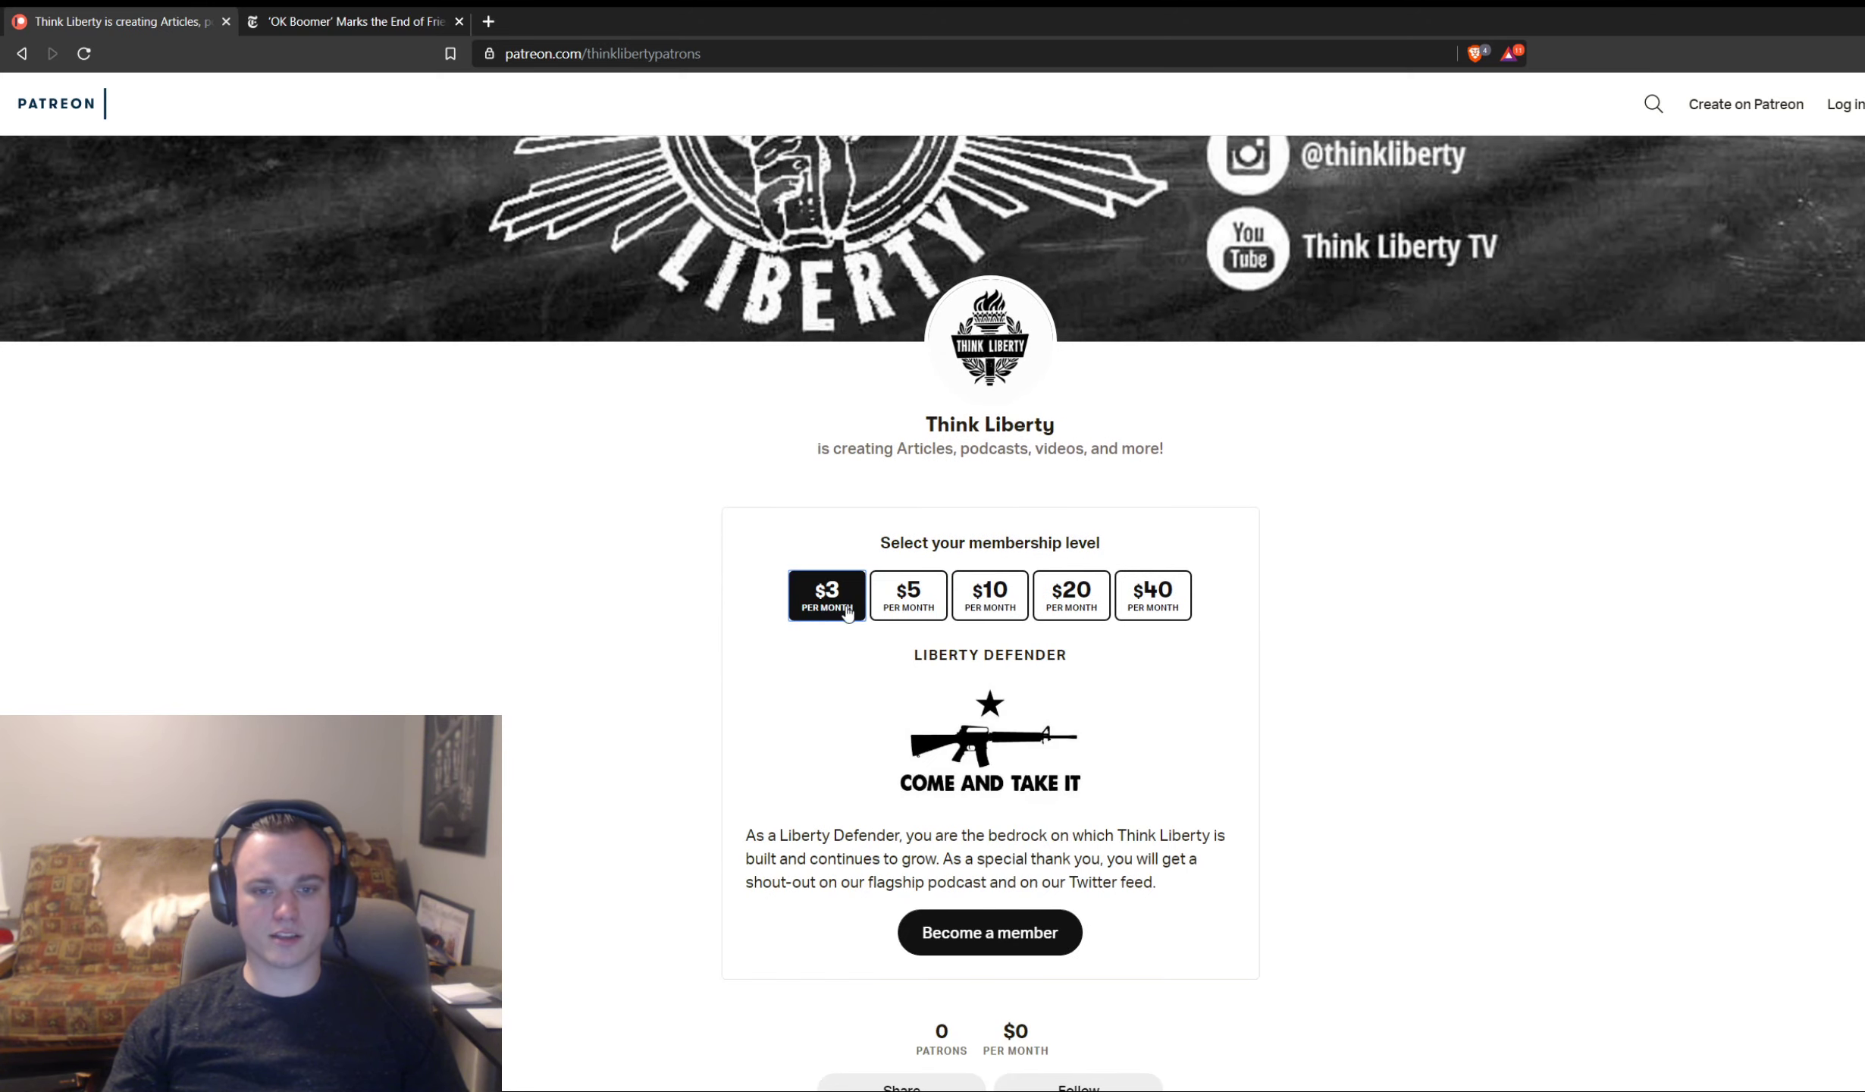
pyautogui.click(988, 594)
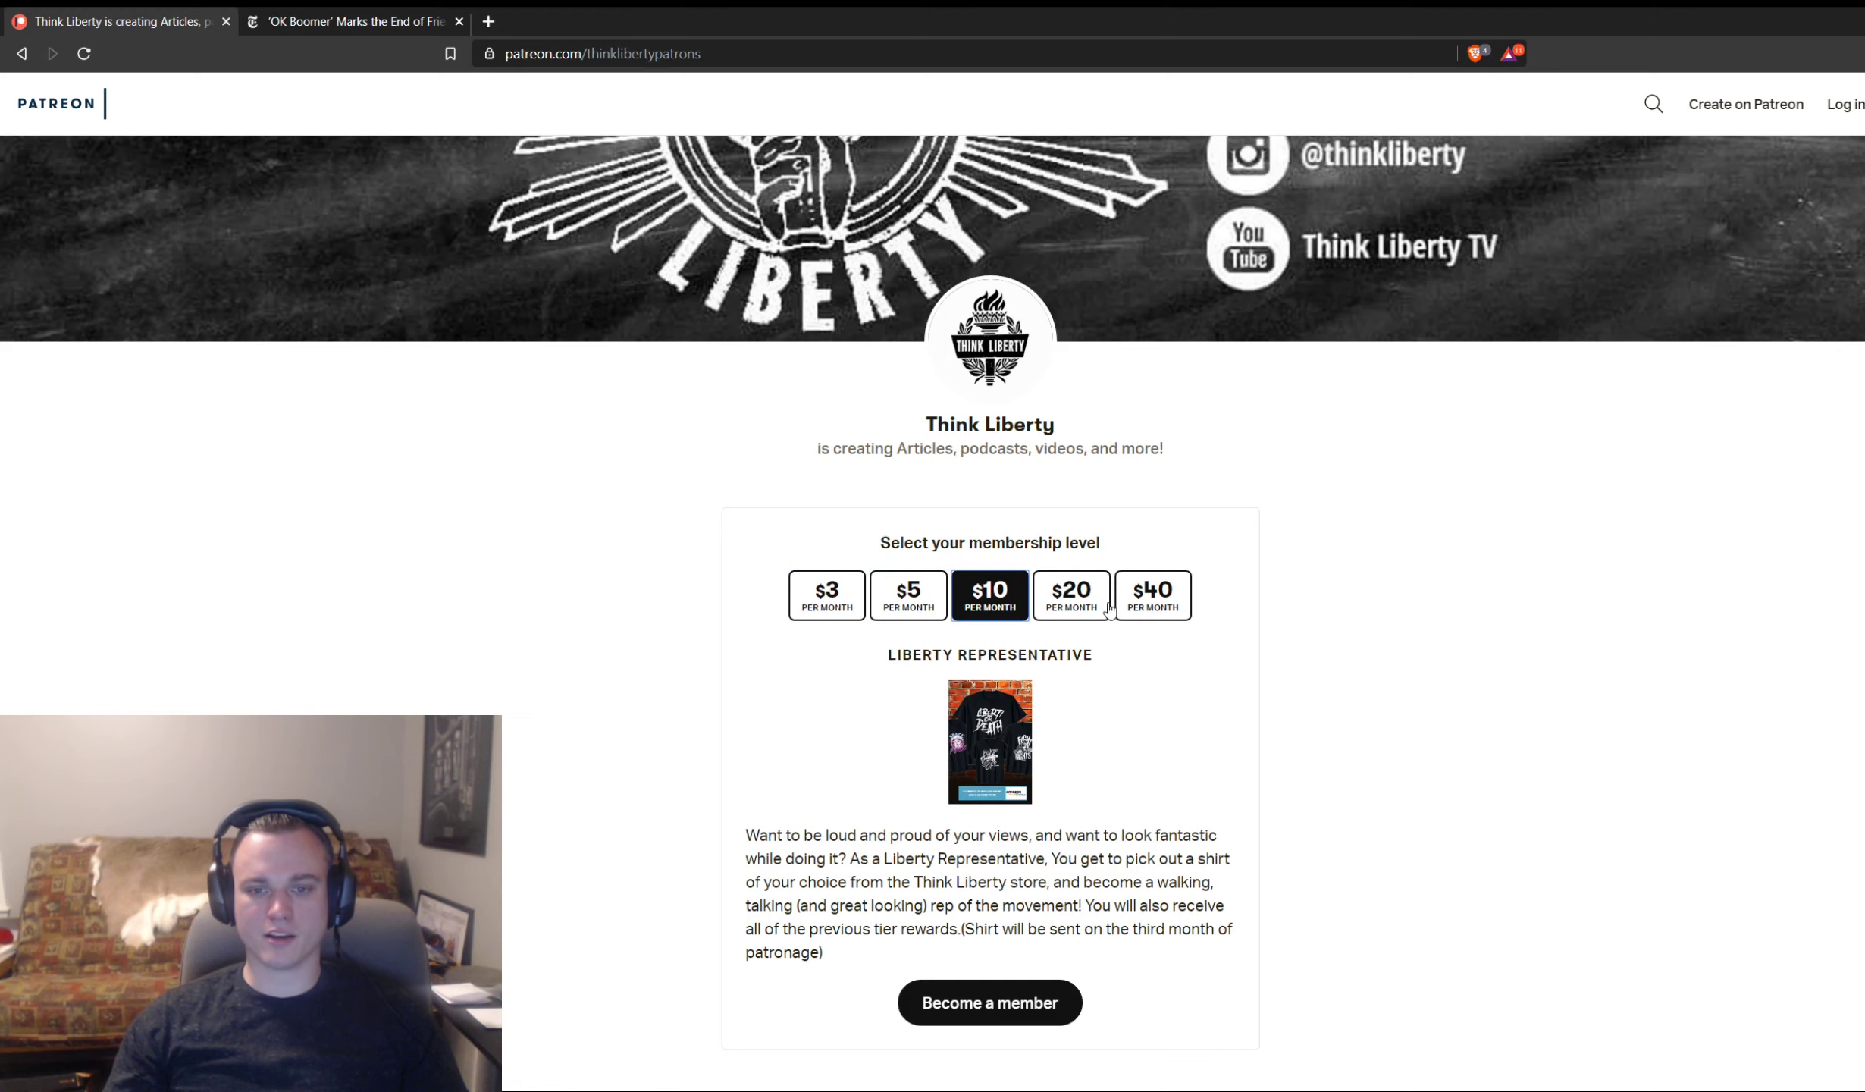
pyautogui.click(908, 595)
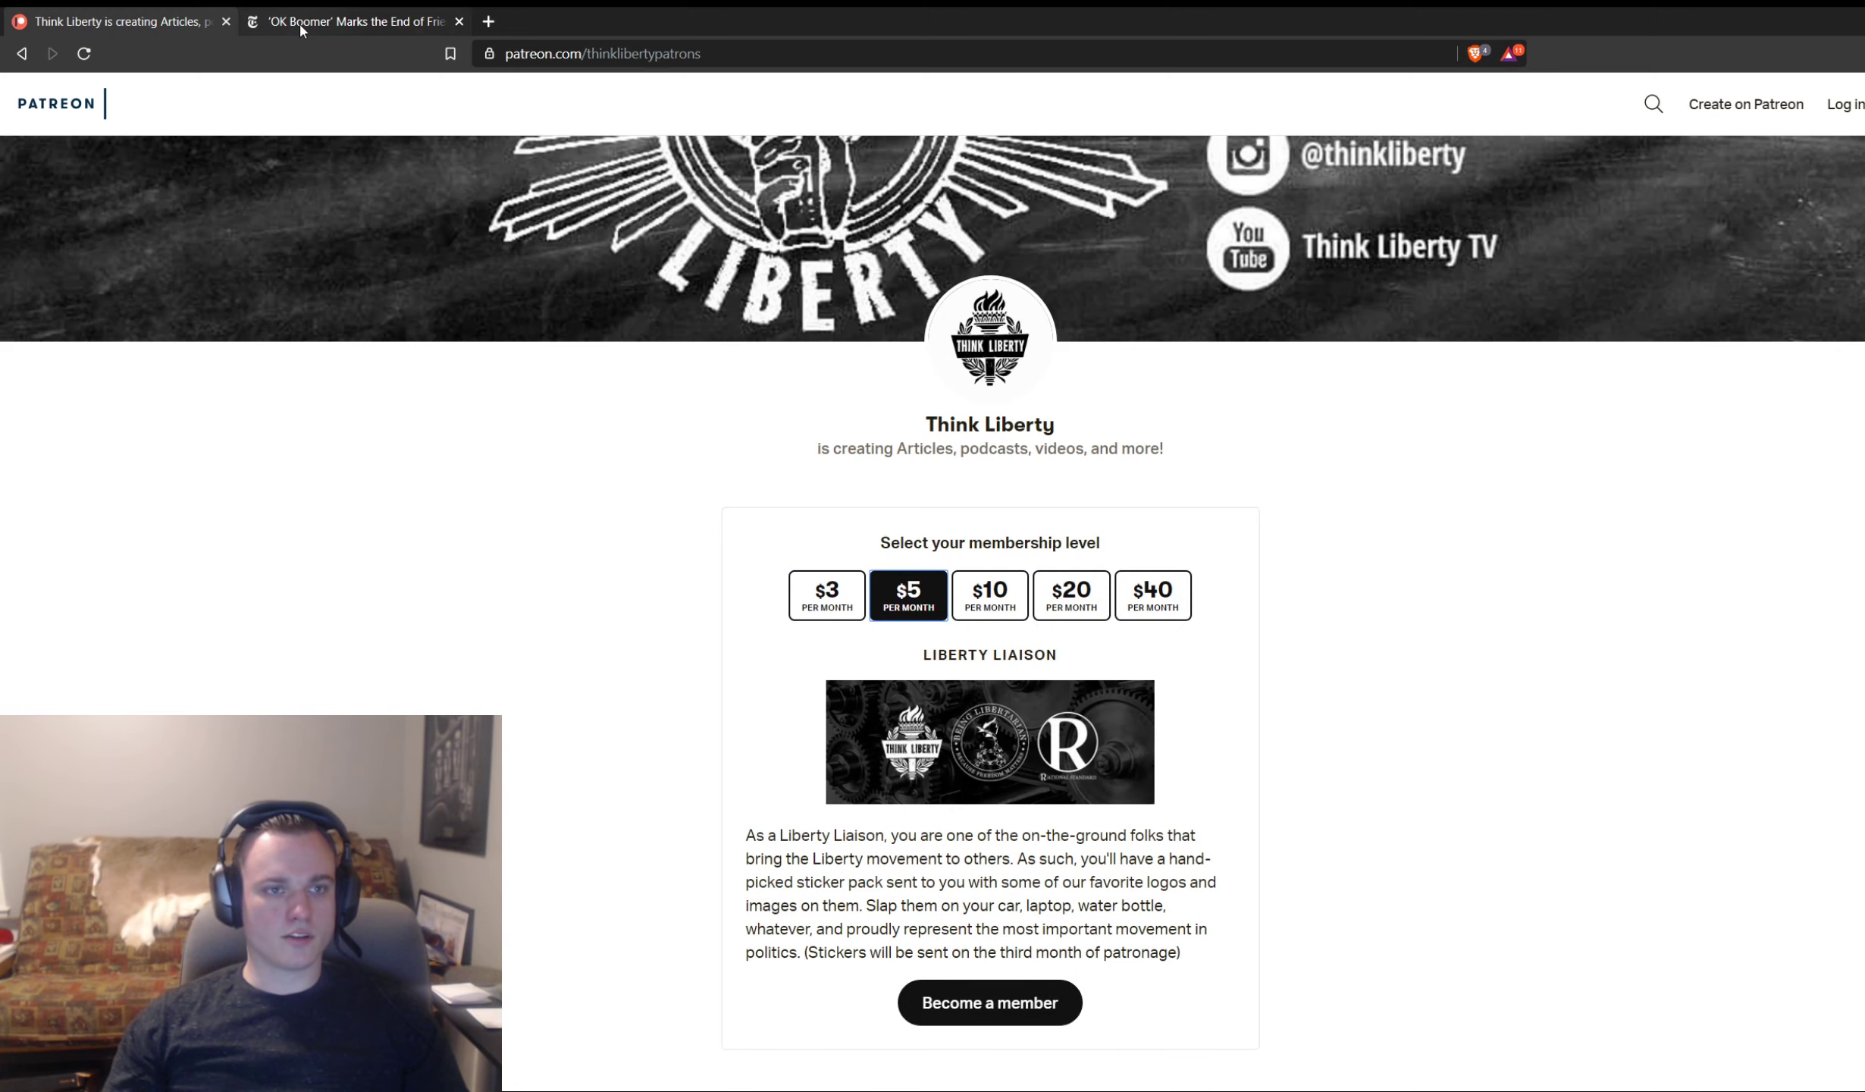
# Step: Return to the OK Boomer article tab and scroll past the hoodie photo to the TikTok clip paragraphs
pyautogui.click(349, 19)
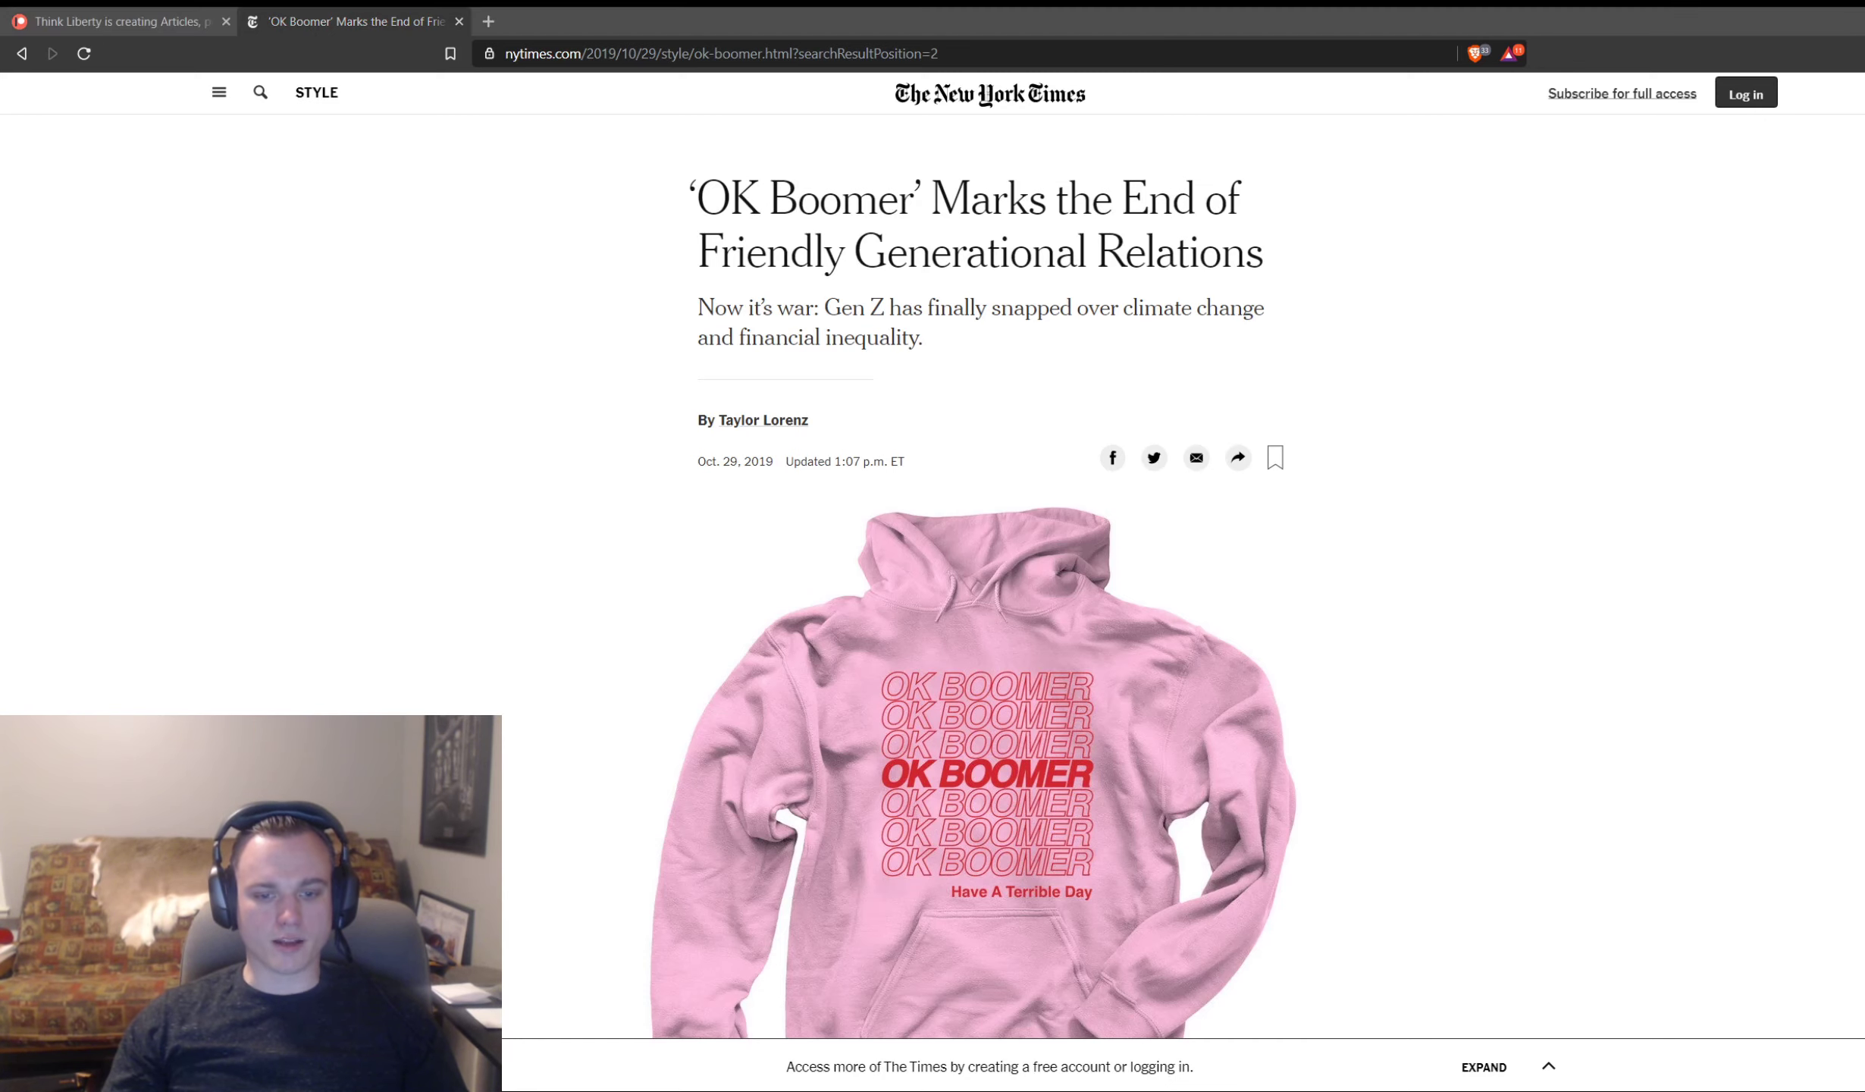
pyautogui.scroll(-3)
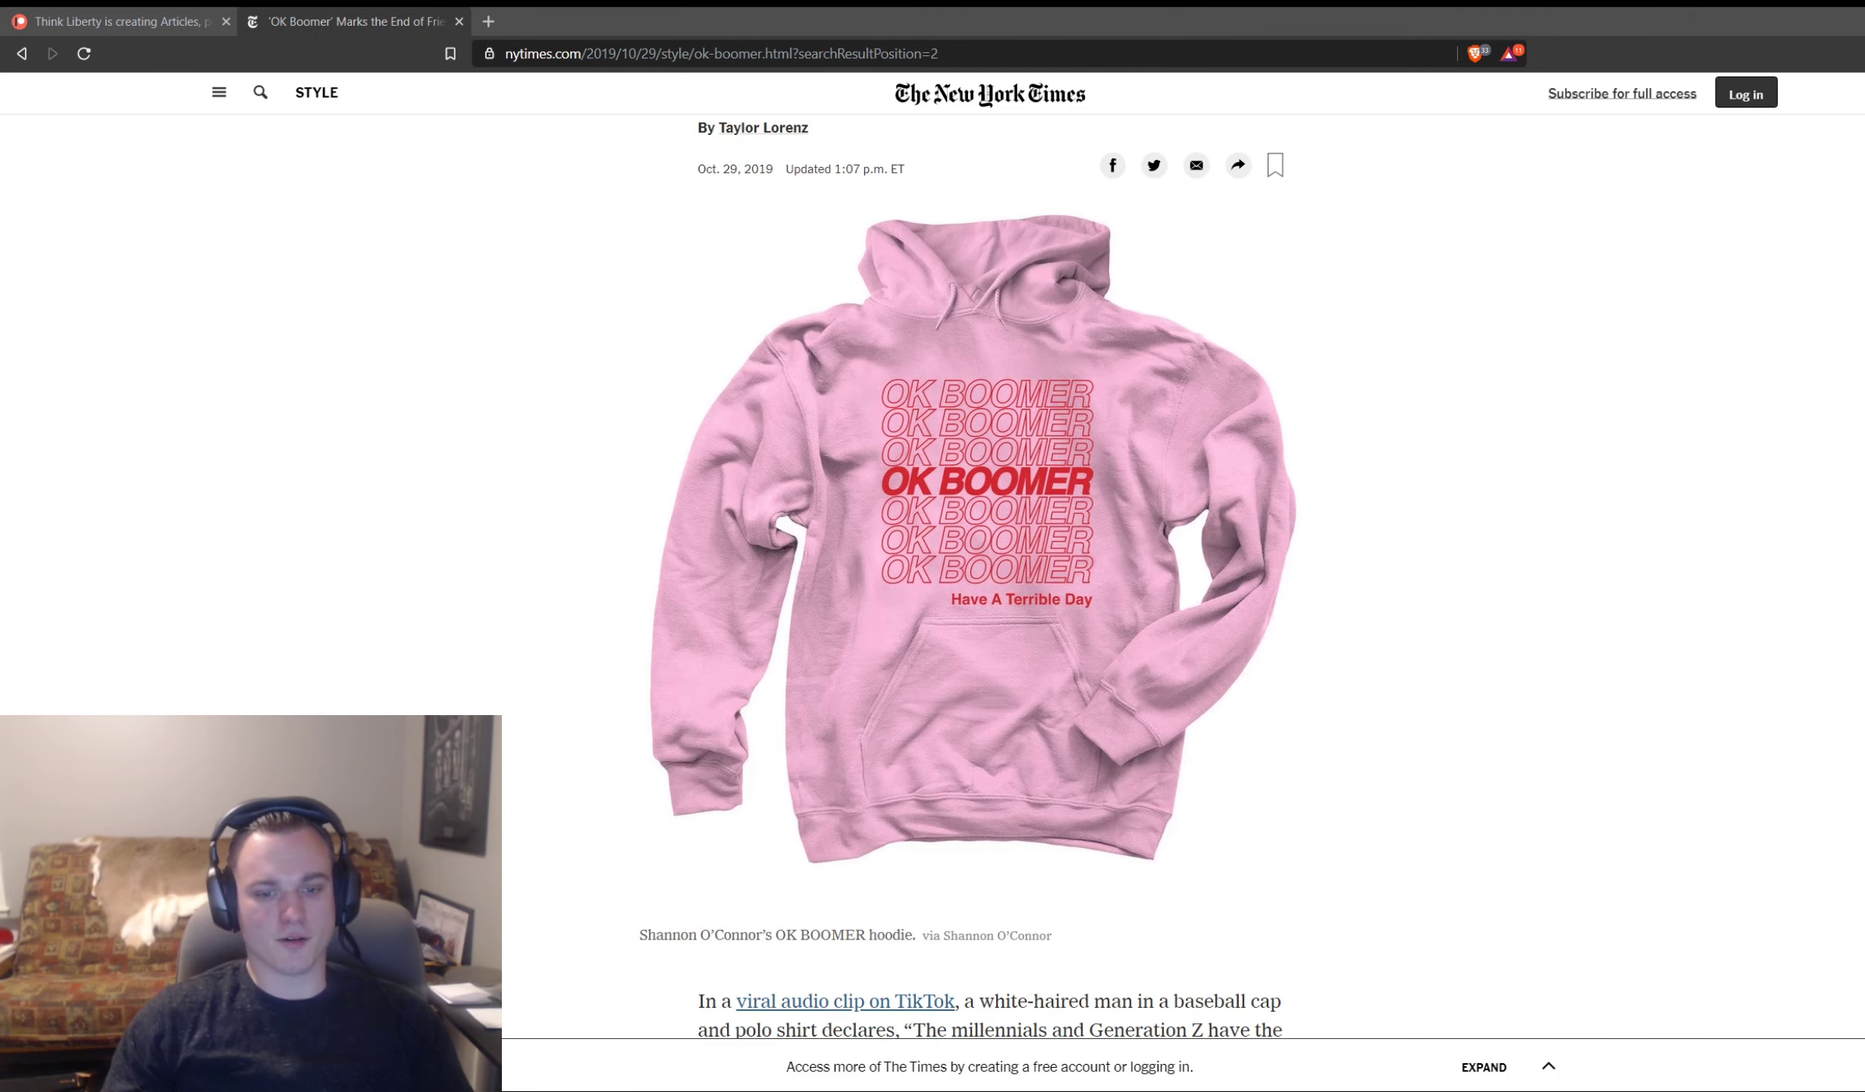
pyautogui.scroll(-3)
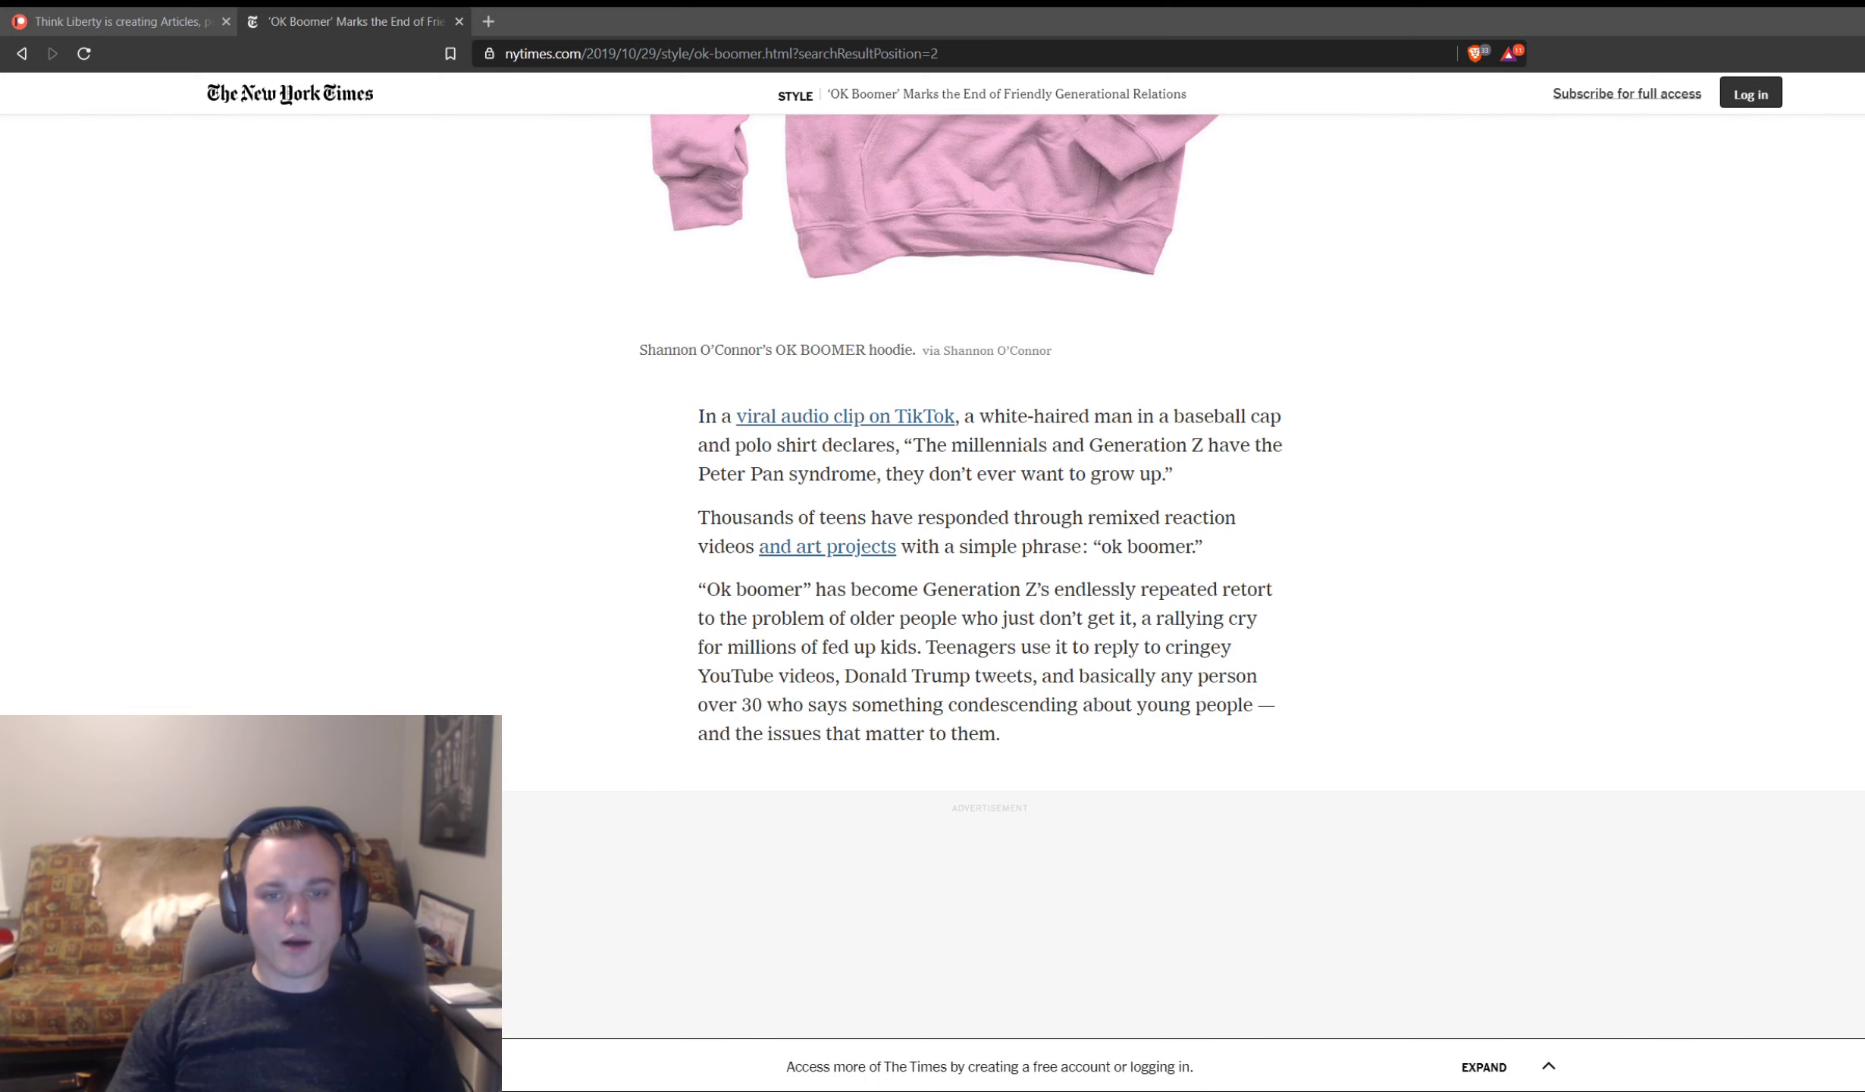
# Step: Scroll past the students' Instagram photo to the Shannon O'Connor merch sales paragraphs
pyautogui.scroll(-3)
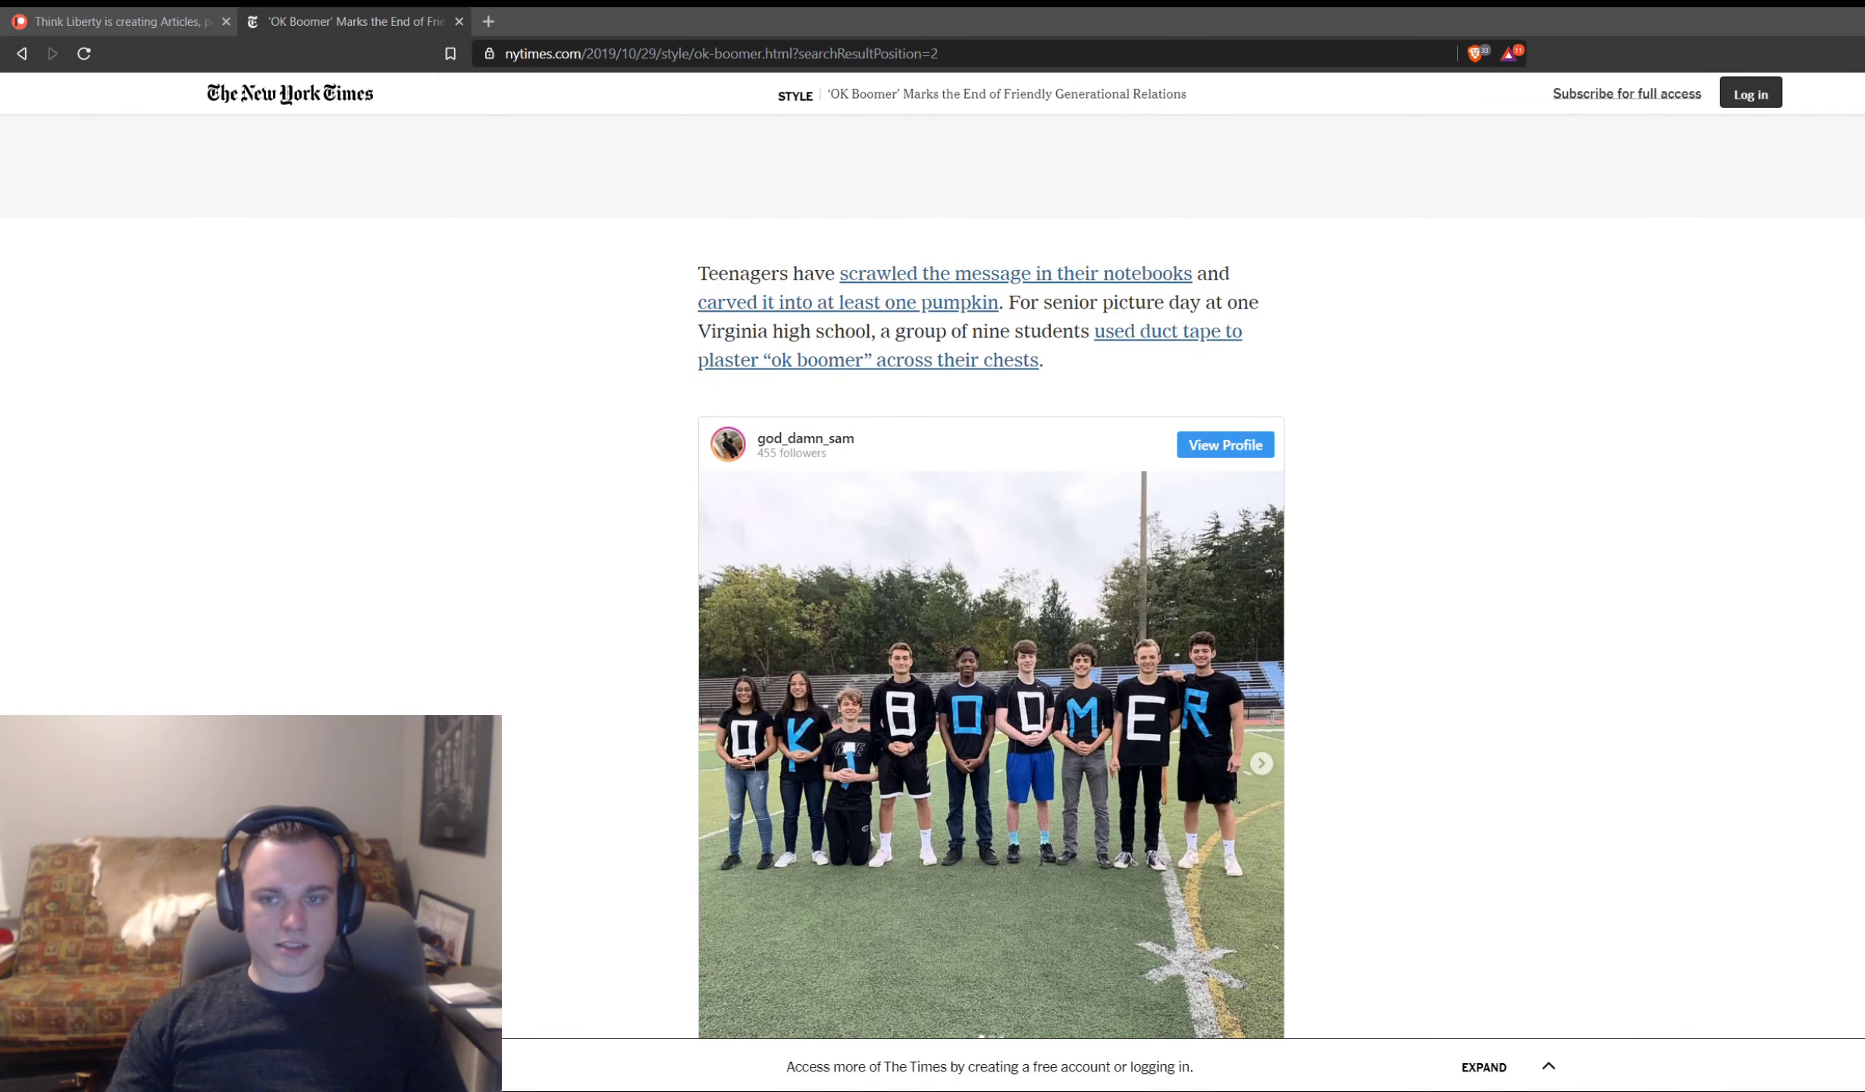
pyautogui.scroll(-3)
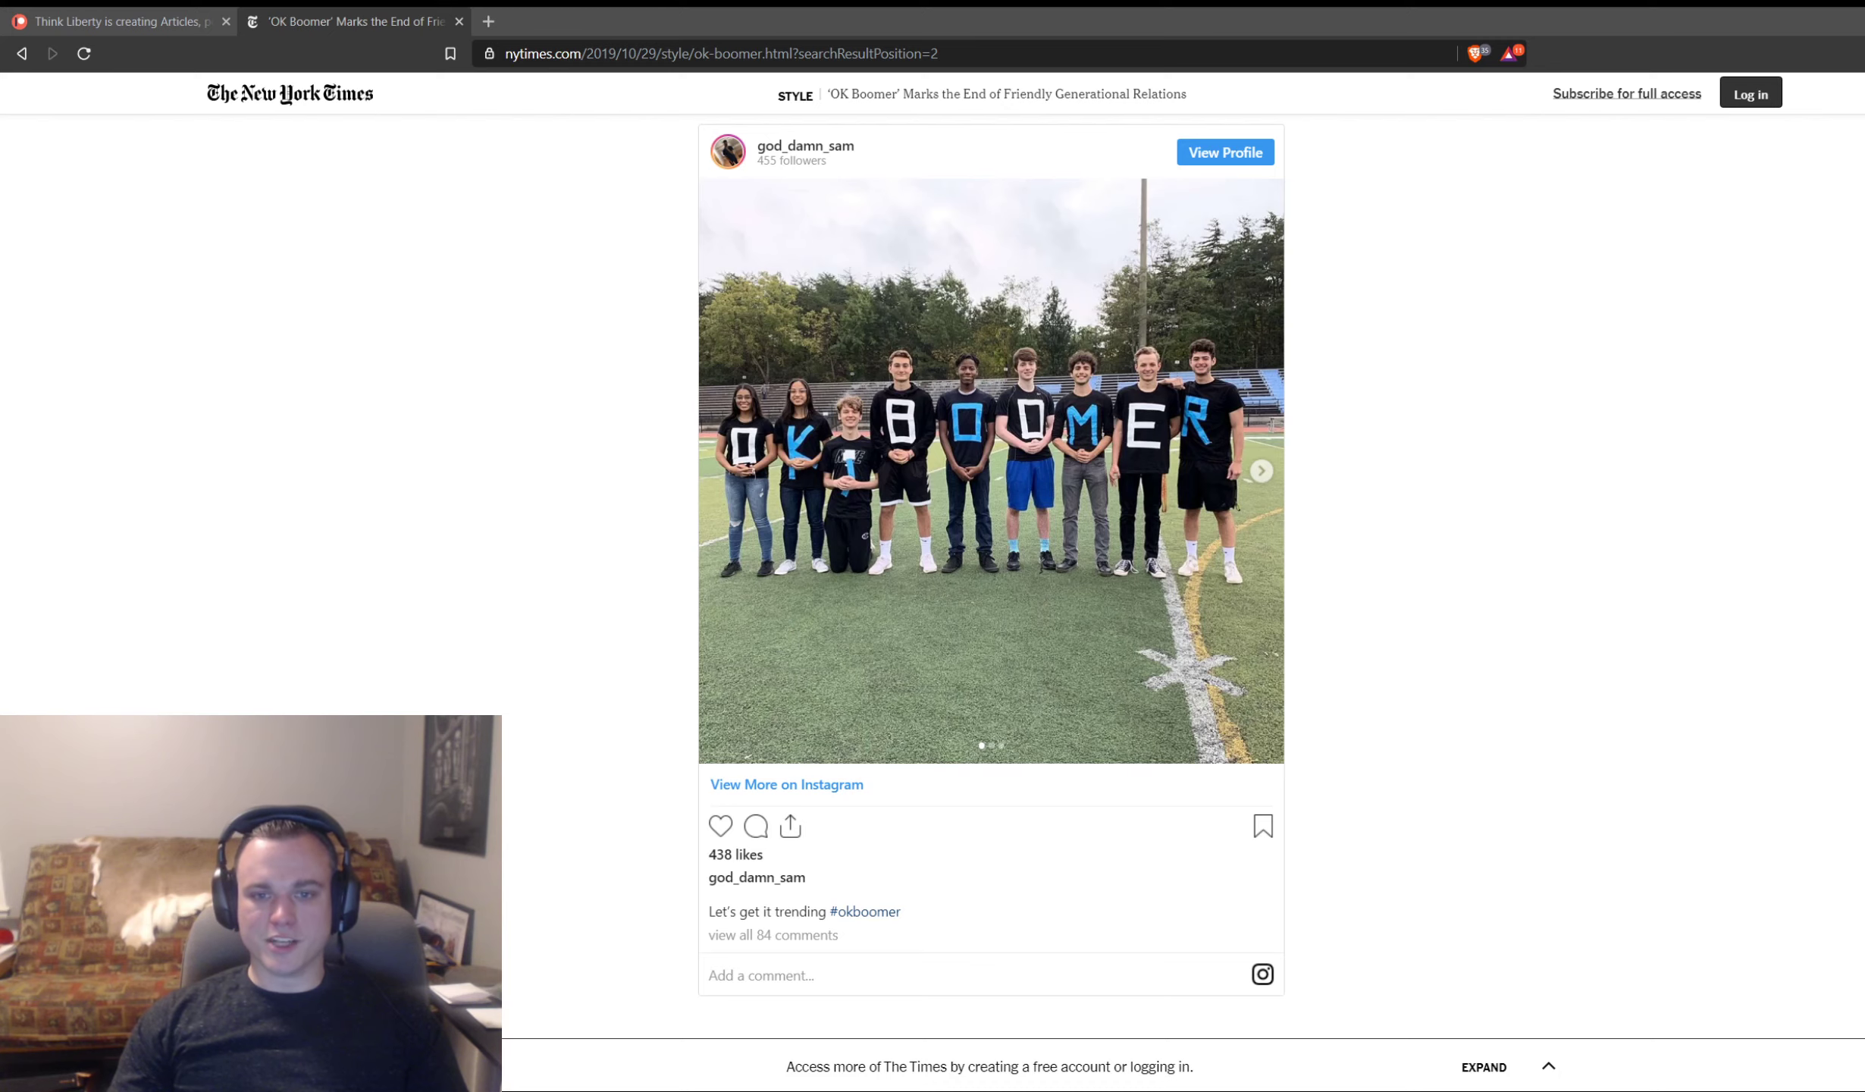
pyautogui.scroll(-3)
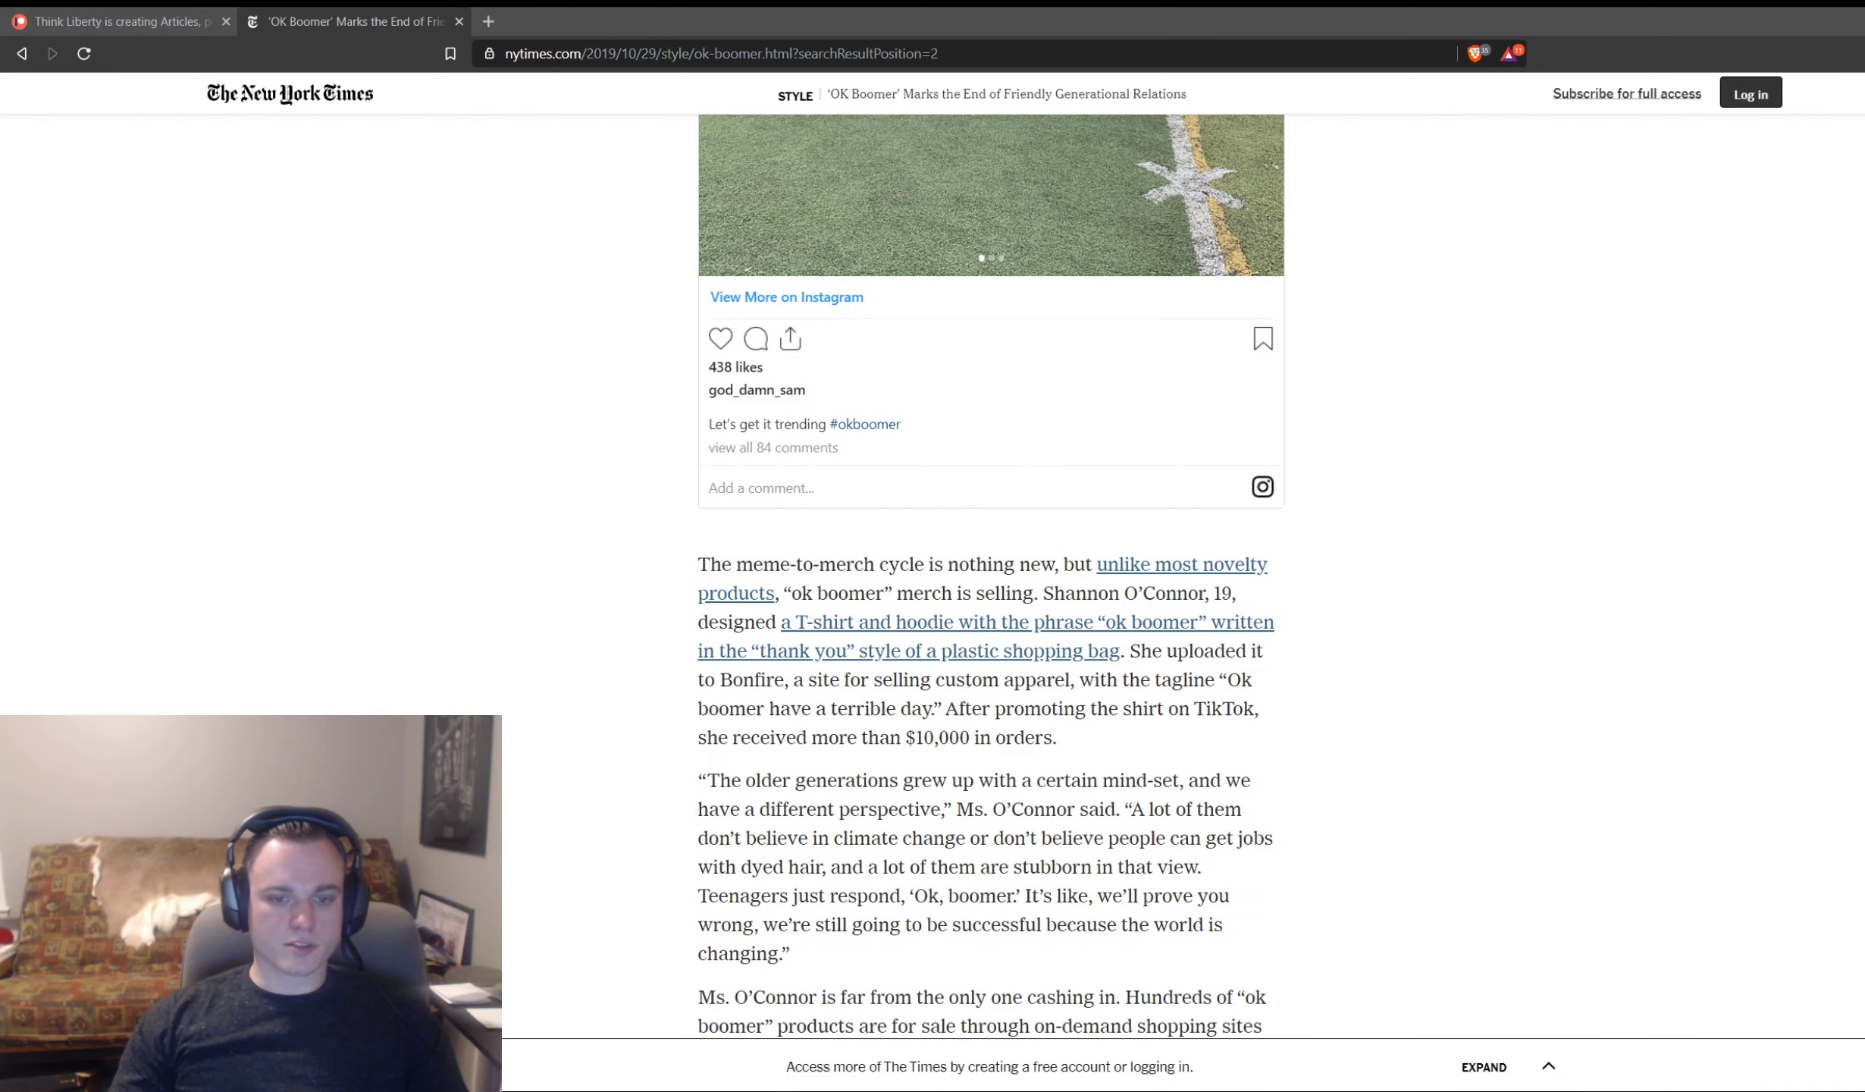
# Step: Scroll a little further to the paragraph on Redbubble and Spreadshirt sellers and Nina Kasman
pyautogui.scroll(-3)
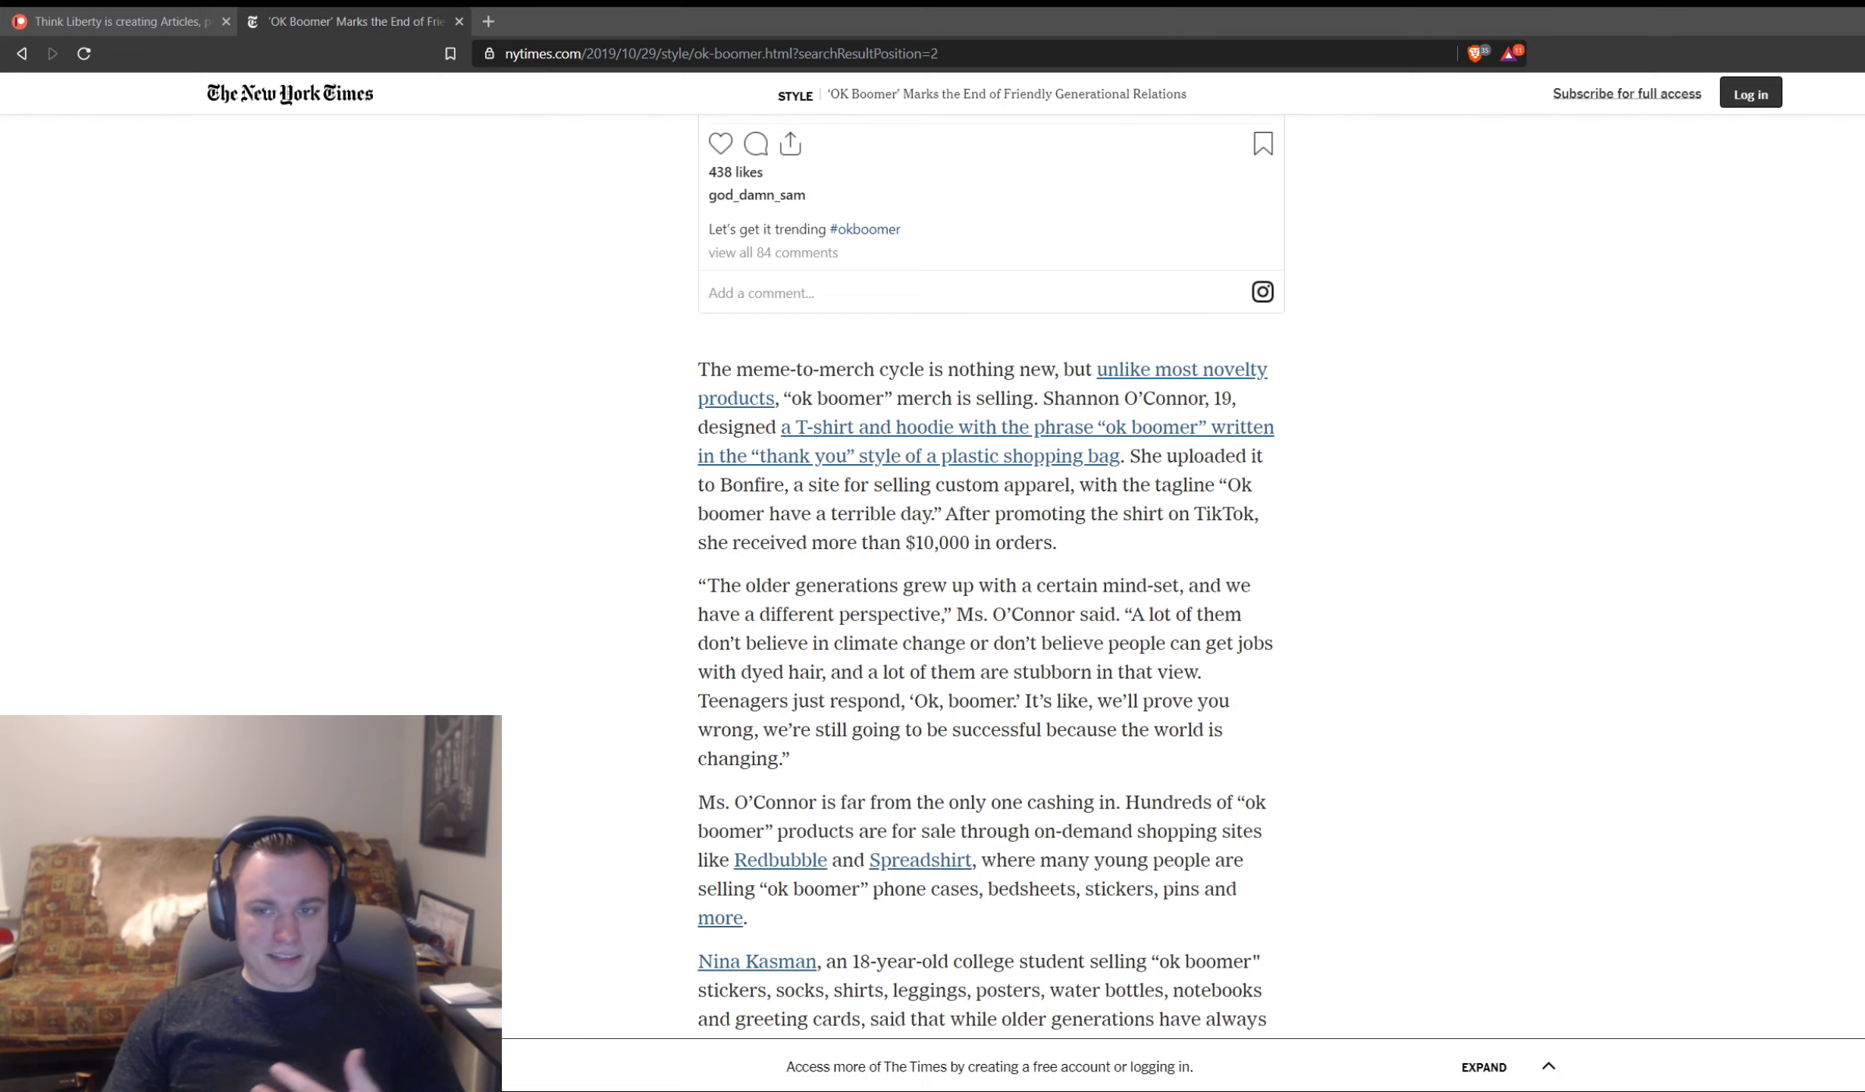
# Step: Scroll through the meme-to-merch paragraphs to Nina Kasman's quote that boomers' choices are hurting Gen Z
pyautogui.scroll(-3)
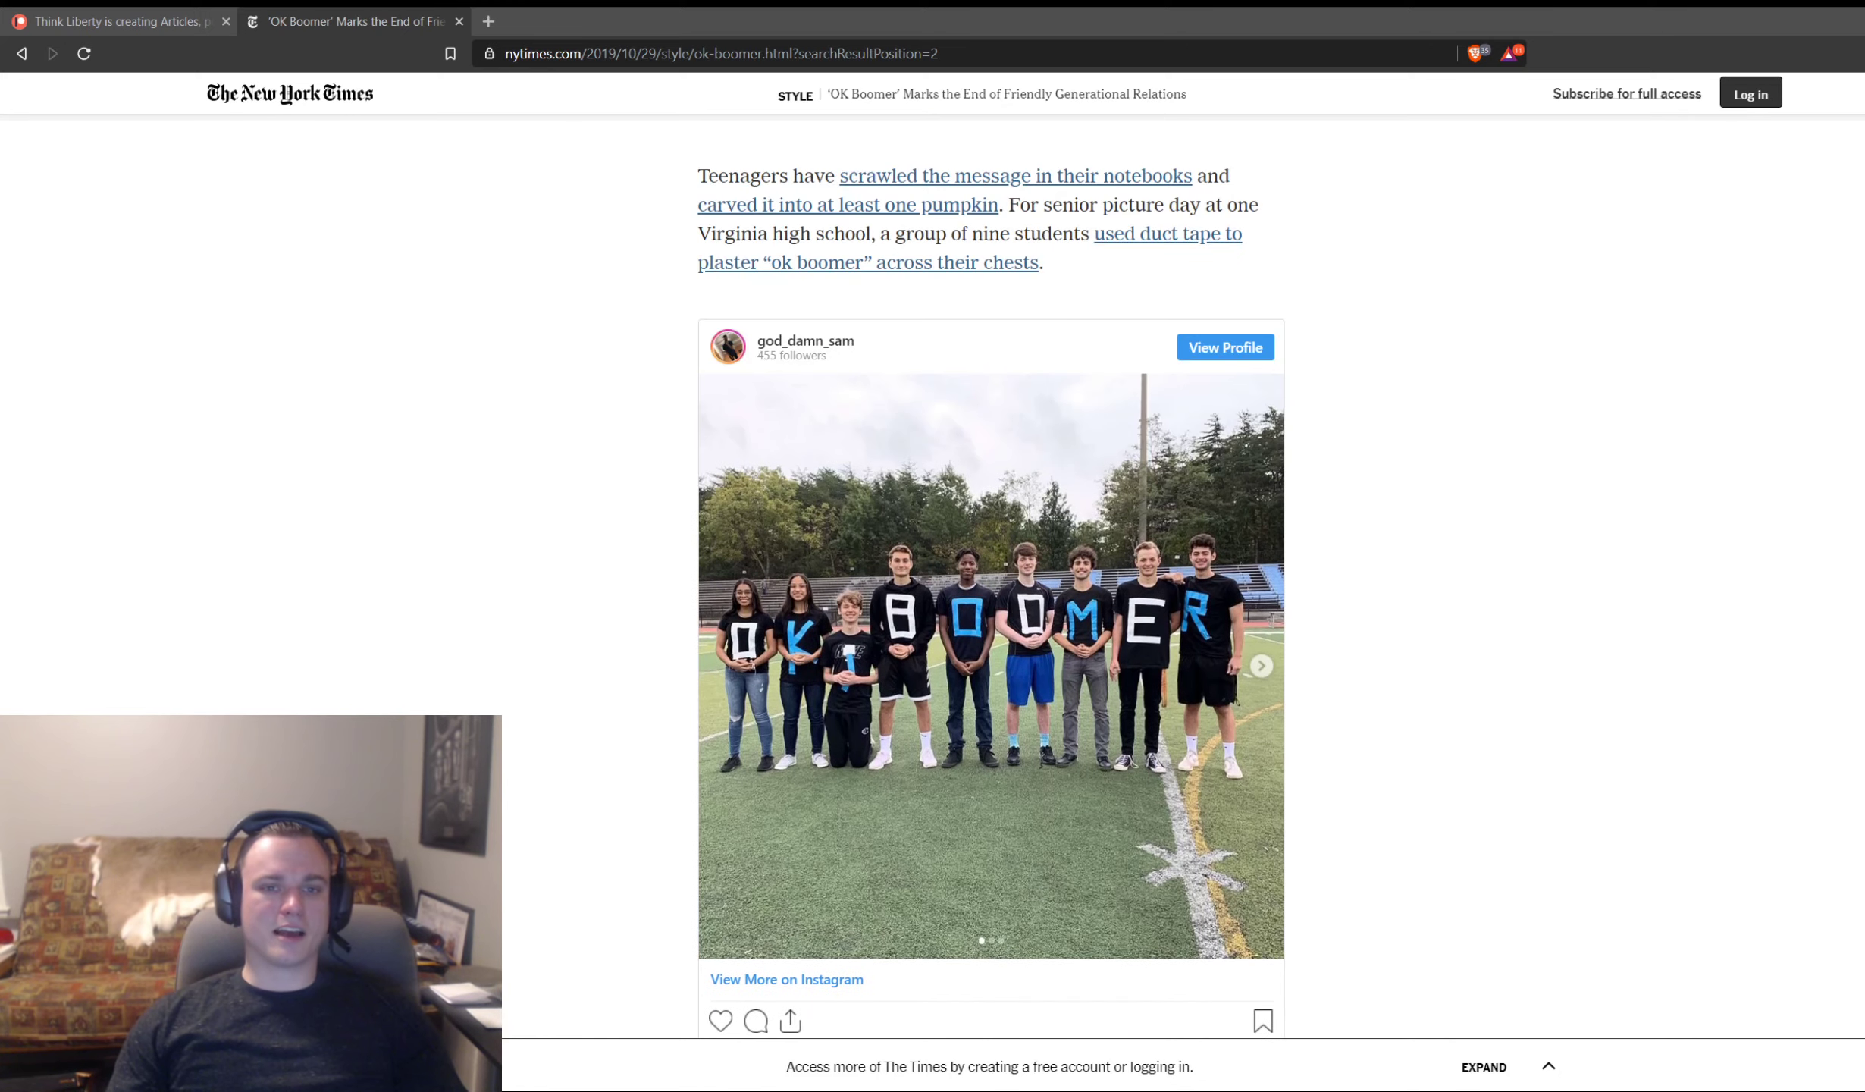
pyautogui.scroll(-3)
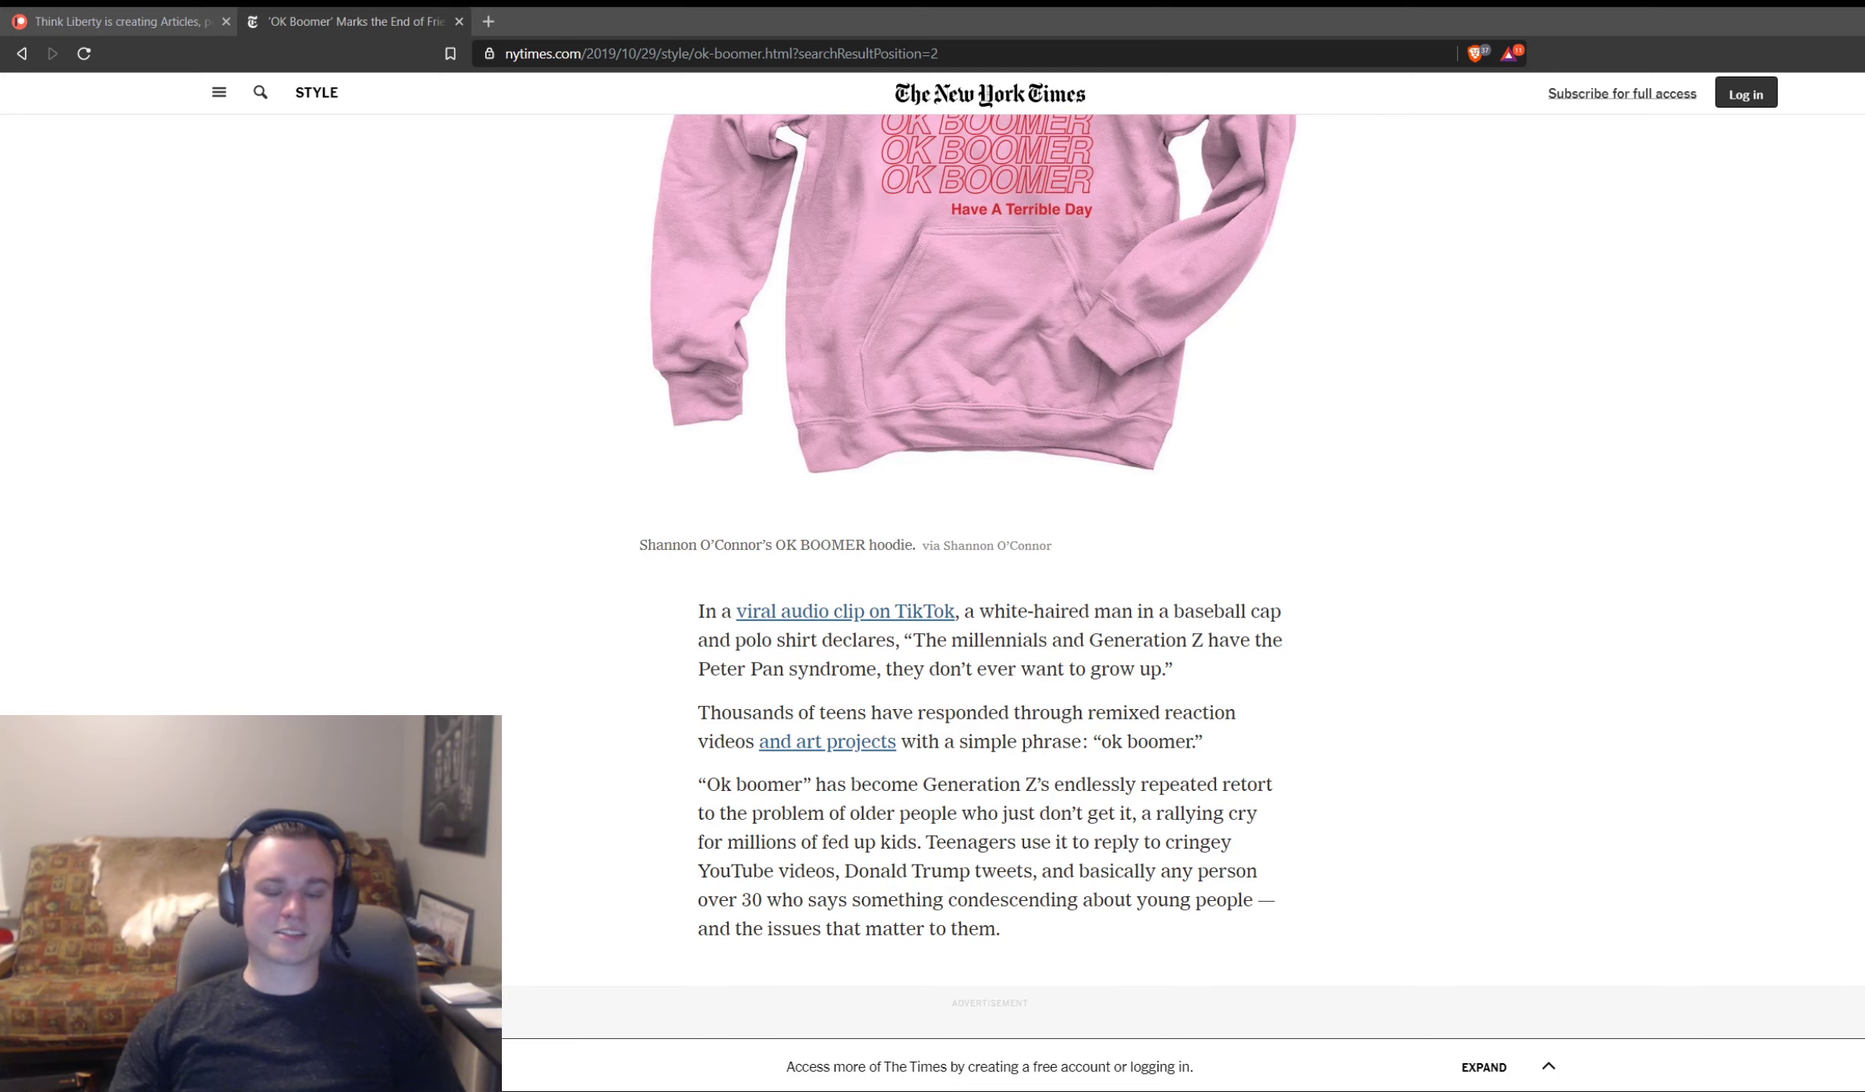
pyautogui.scroll(-3)
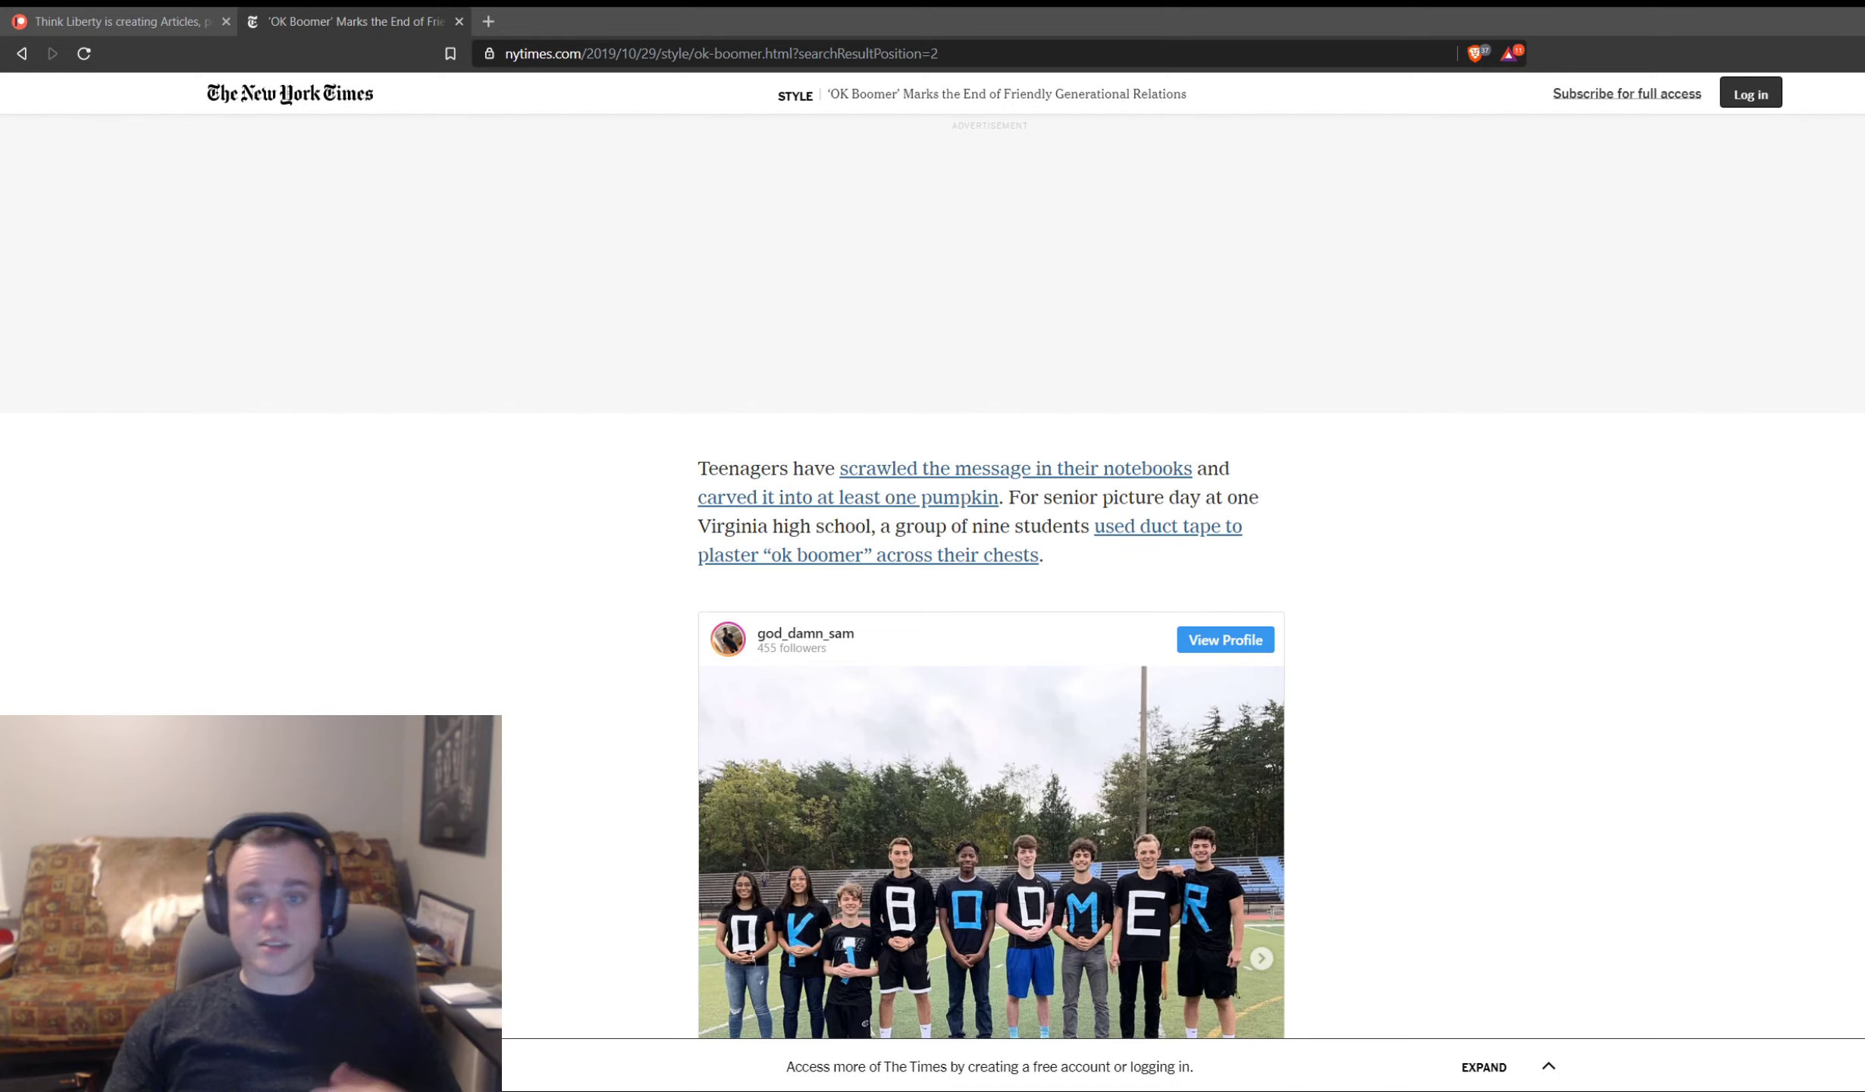
pyautogui.scroll(-3)
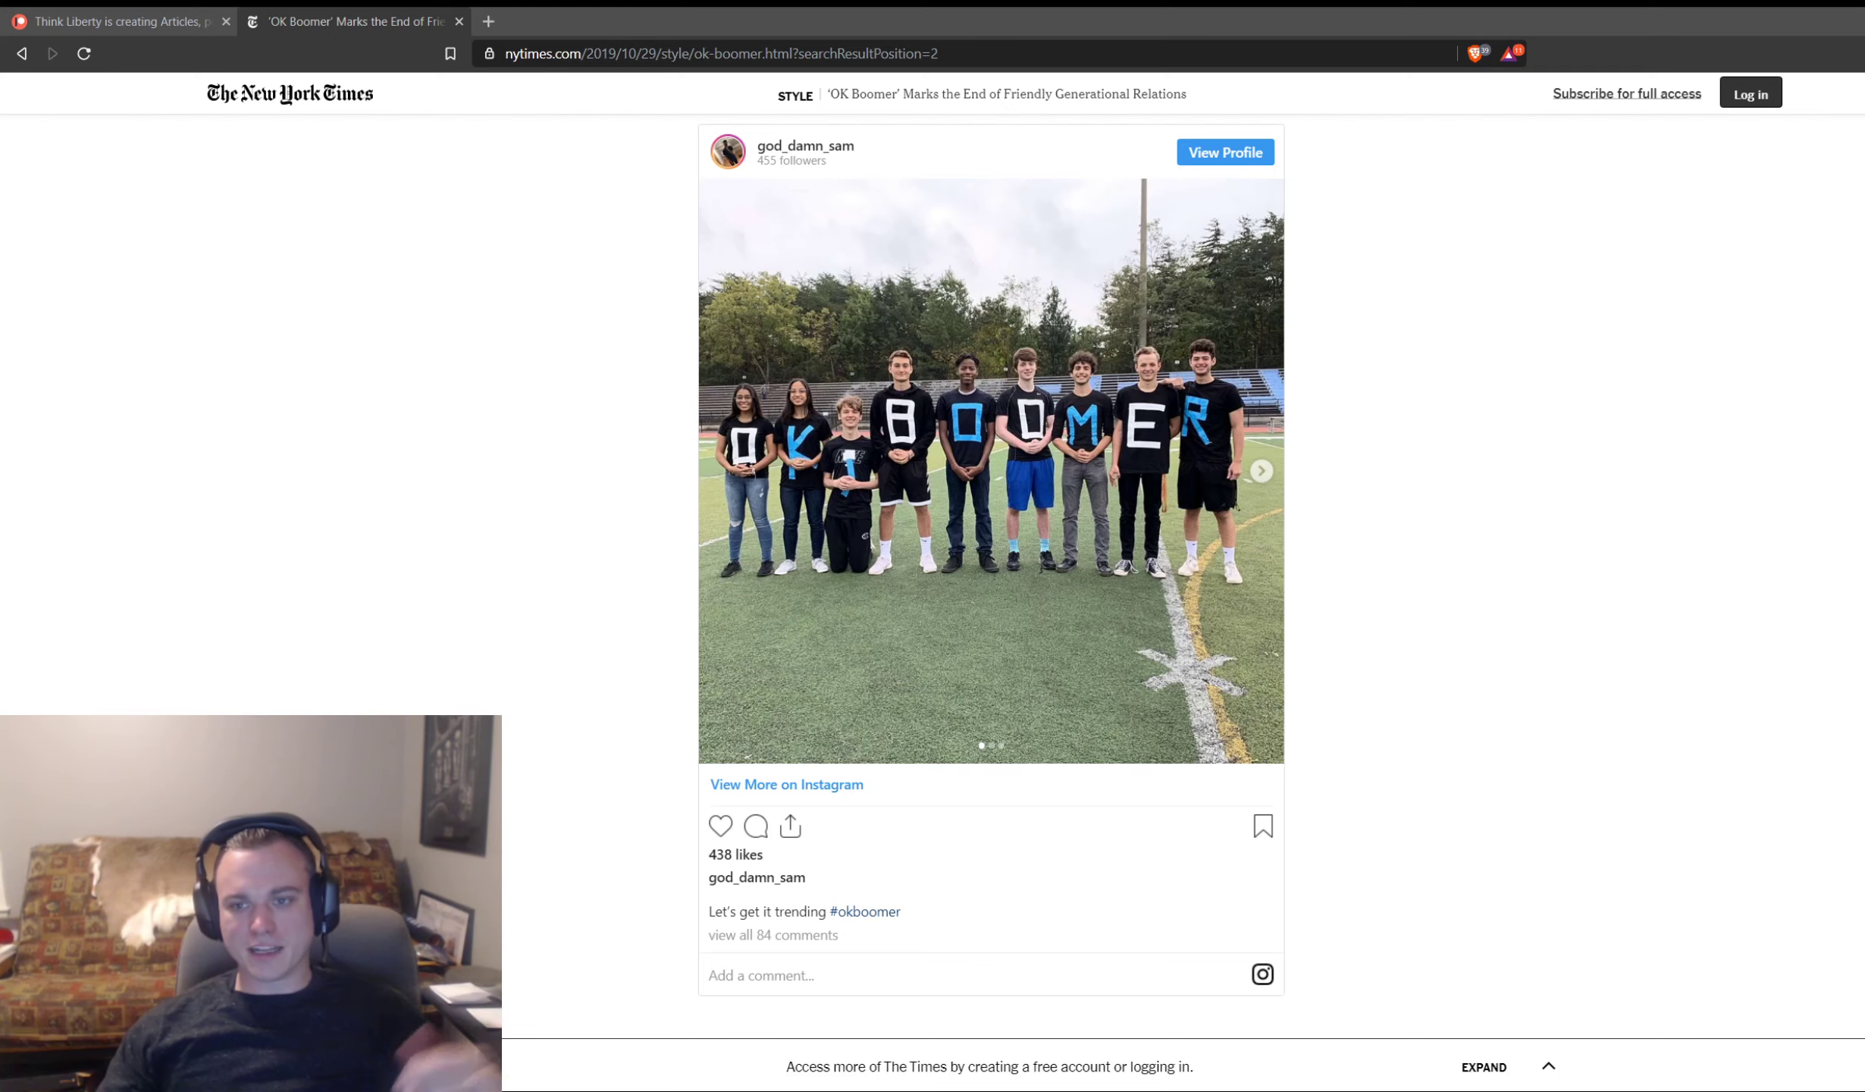
pyautogui.scroll(-3)
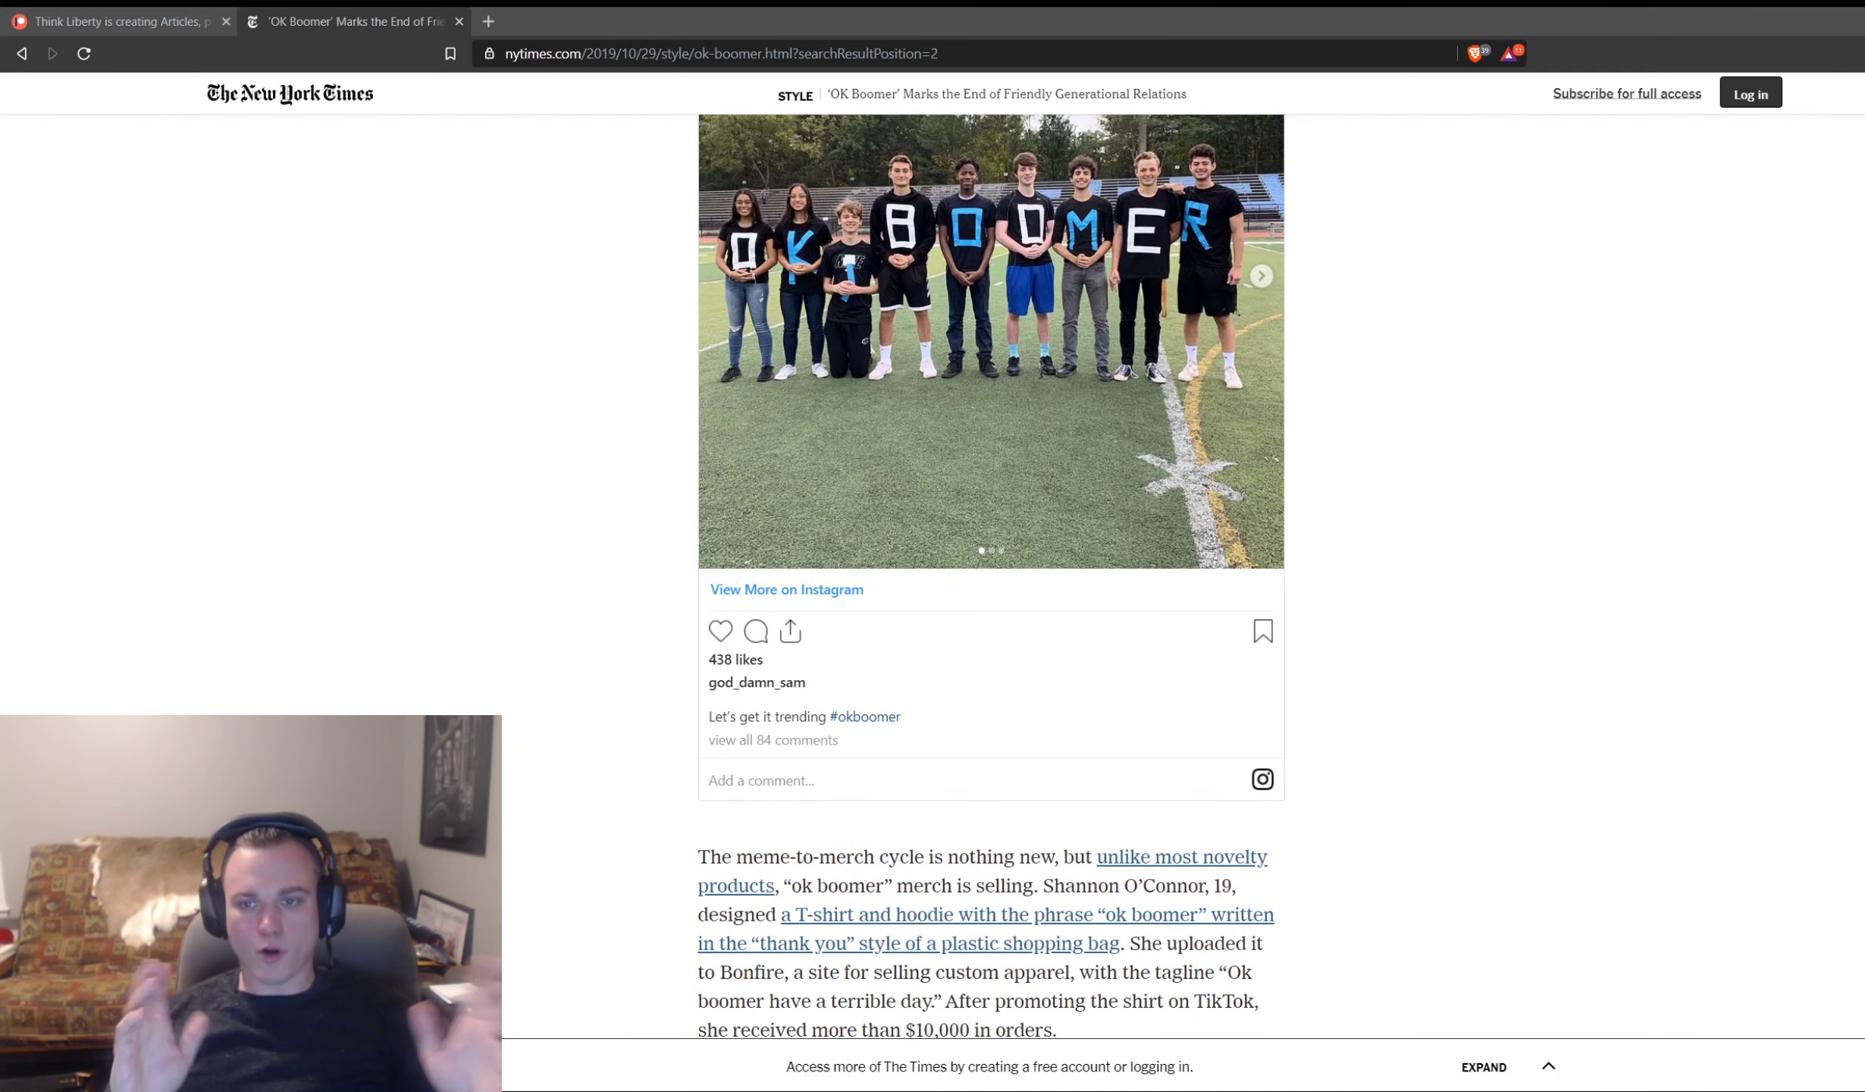
pyautogui.scroll(-3)
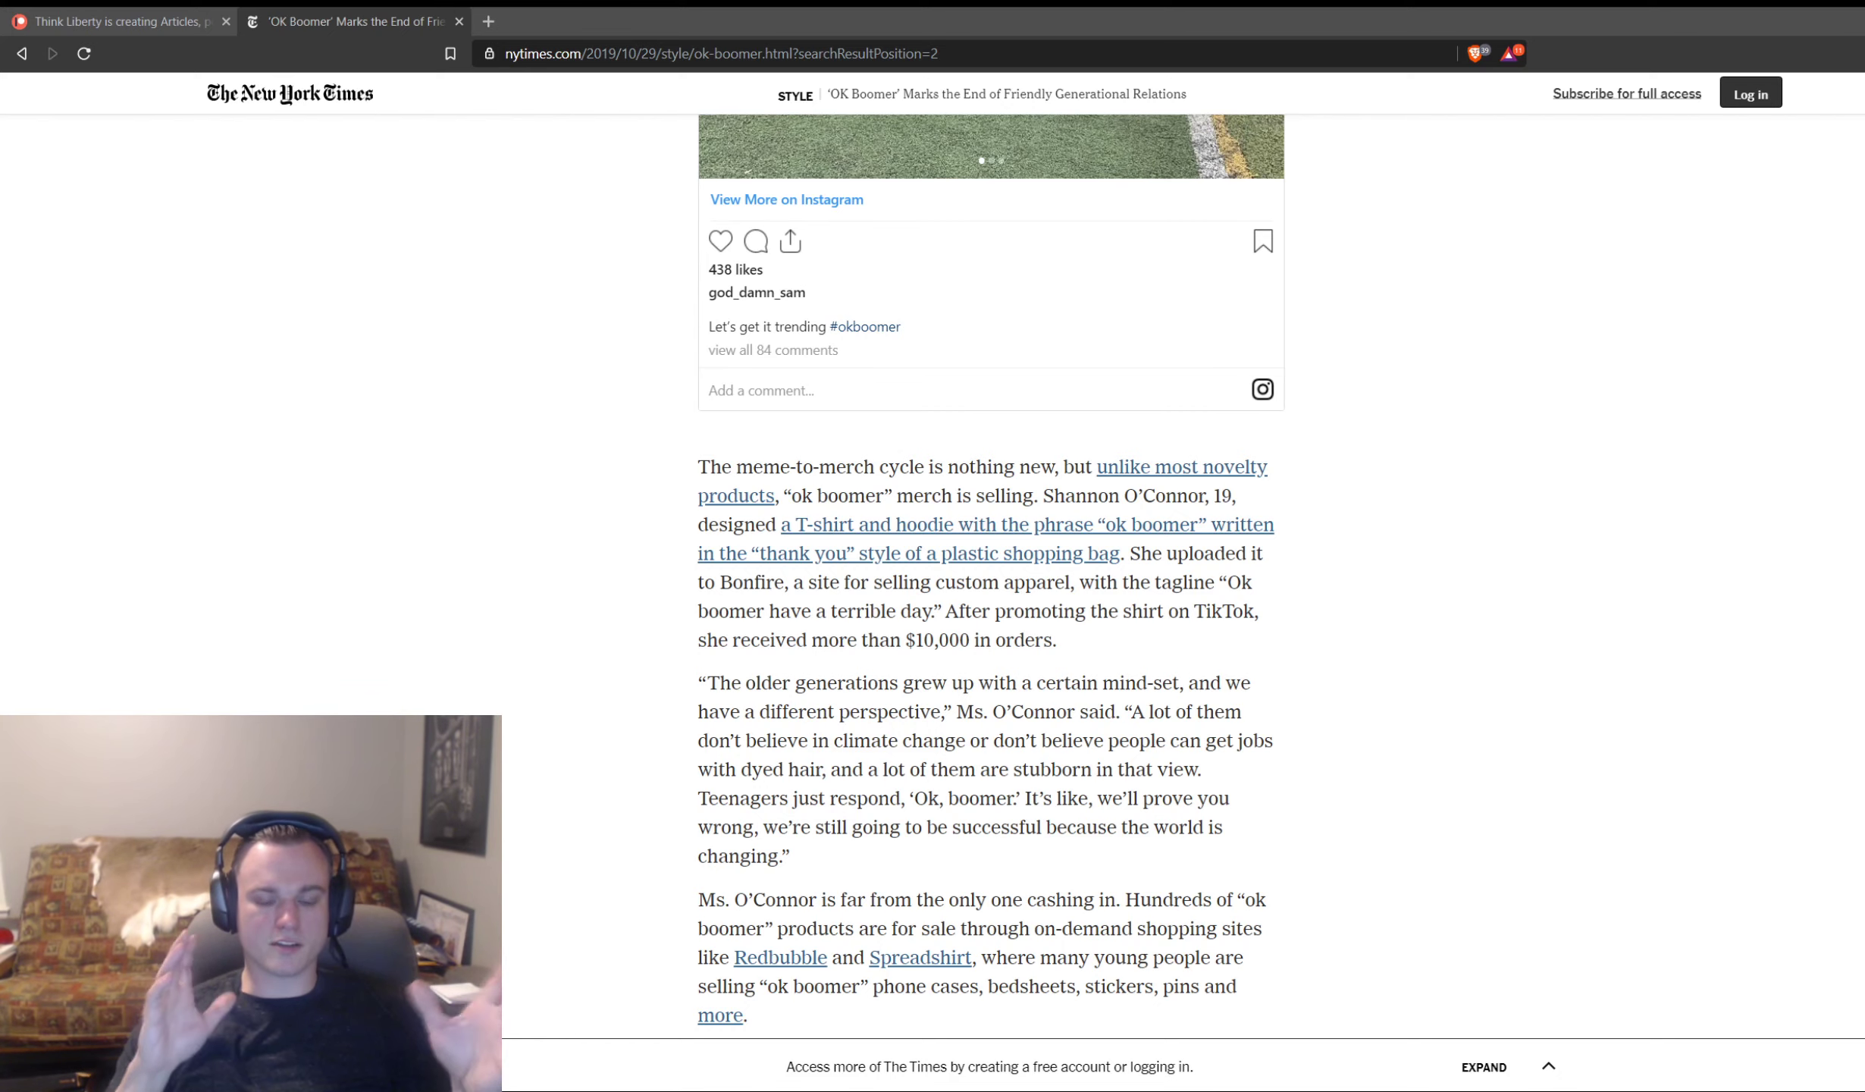
pyautogui.scroll(-3)
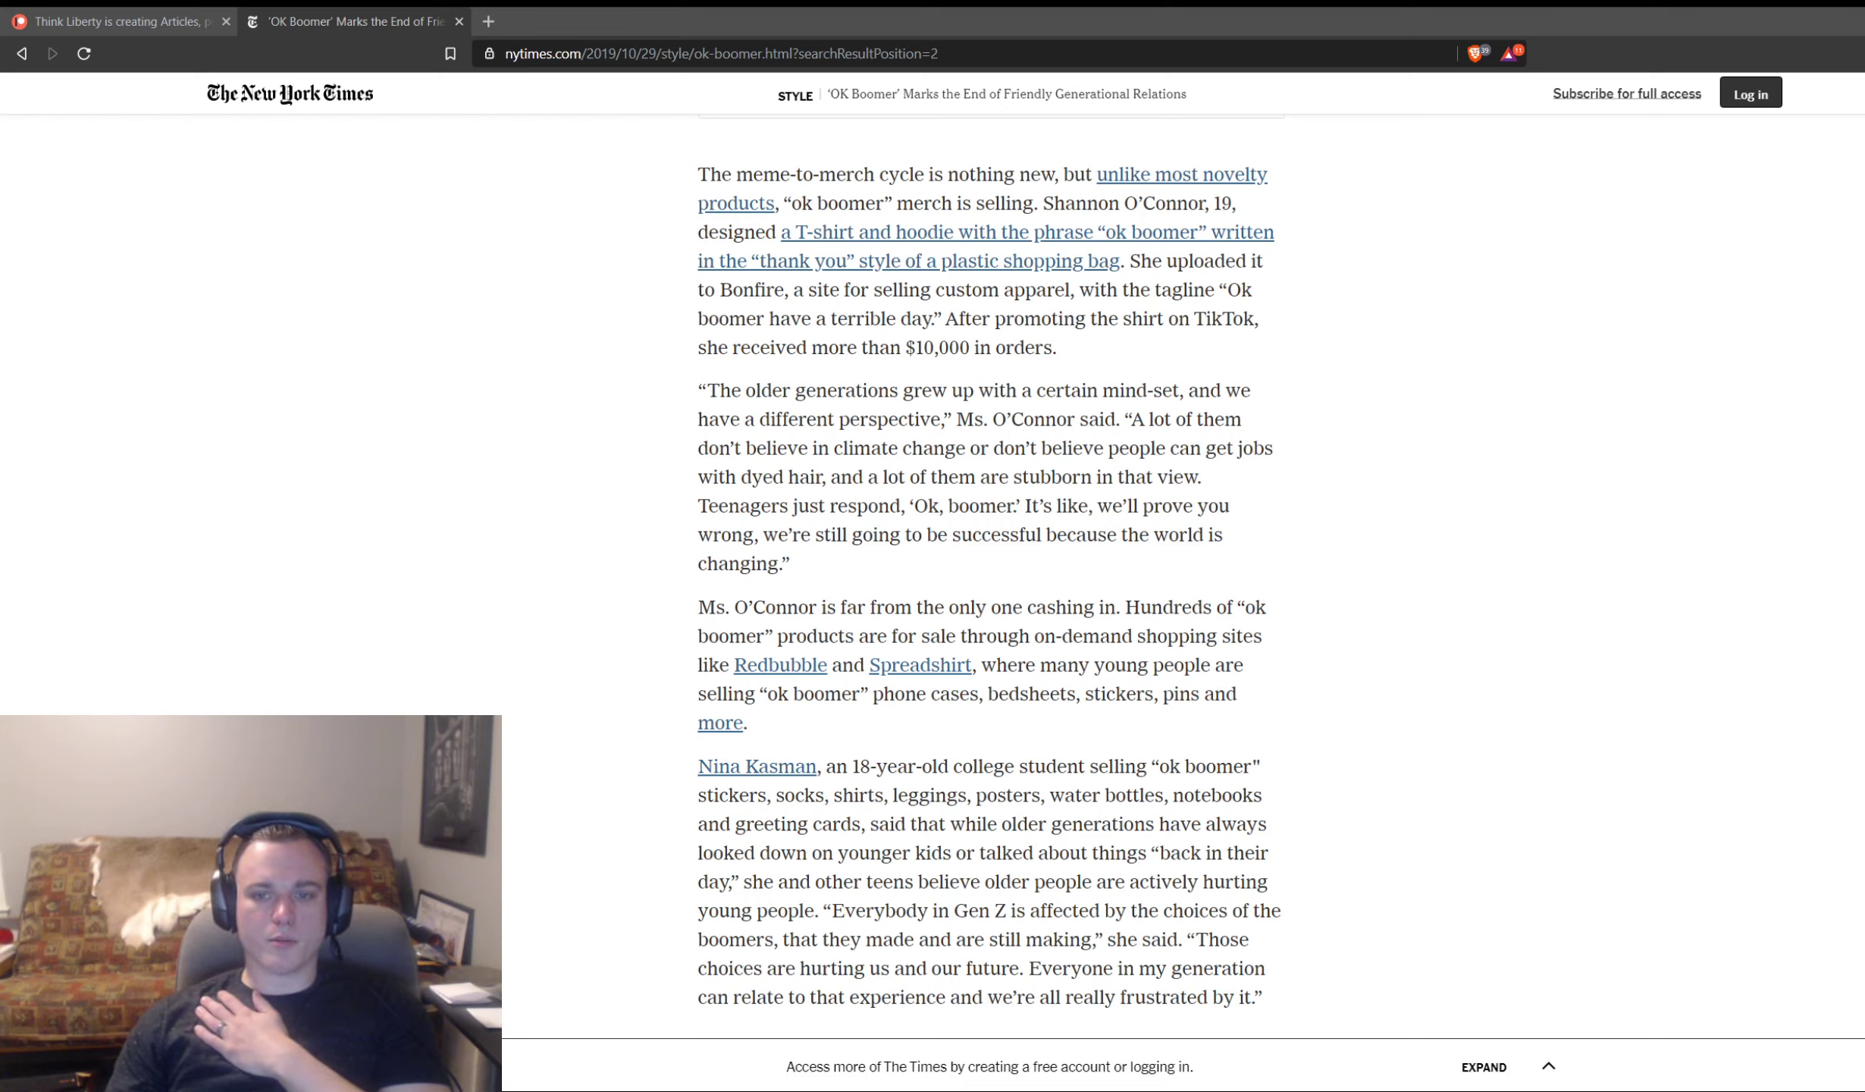
pyautogui.moveTo(1162, 449); pyautogui.dragTo(825, 478)
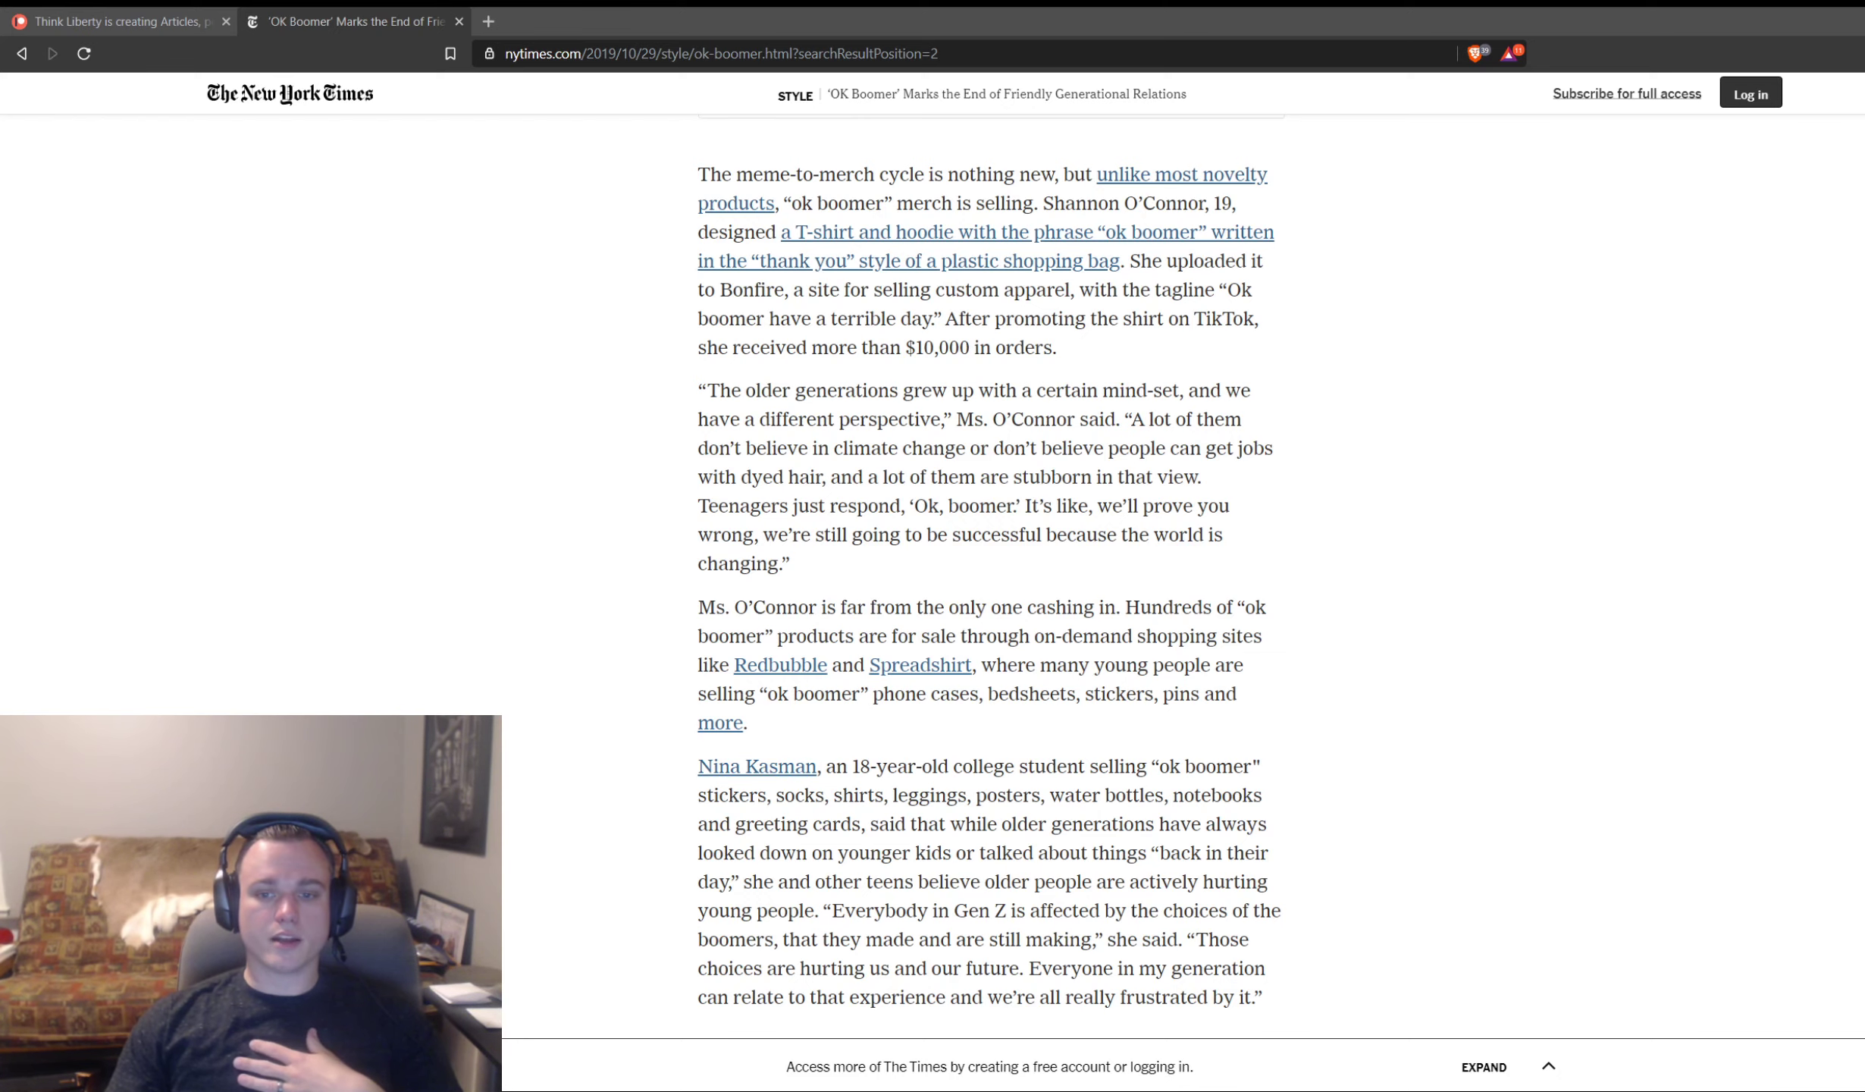
# Step: Scroll past the ad block to Joshua Citarella's remarks on Gen Z facing three major crises
pyautogui.scroll(-3)
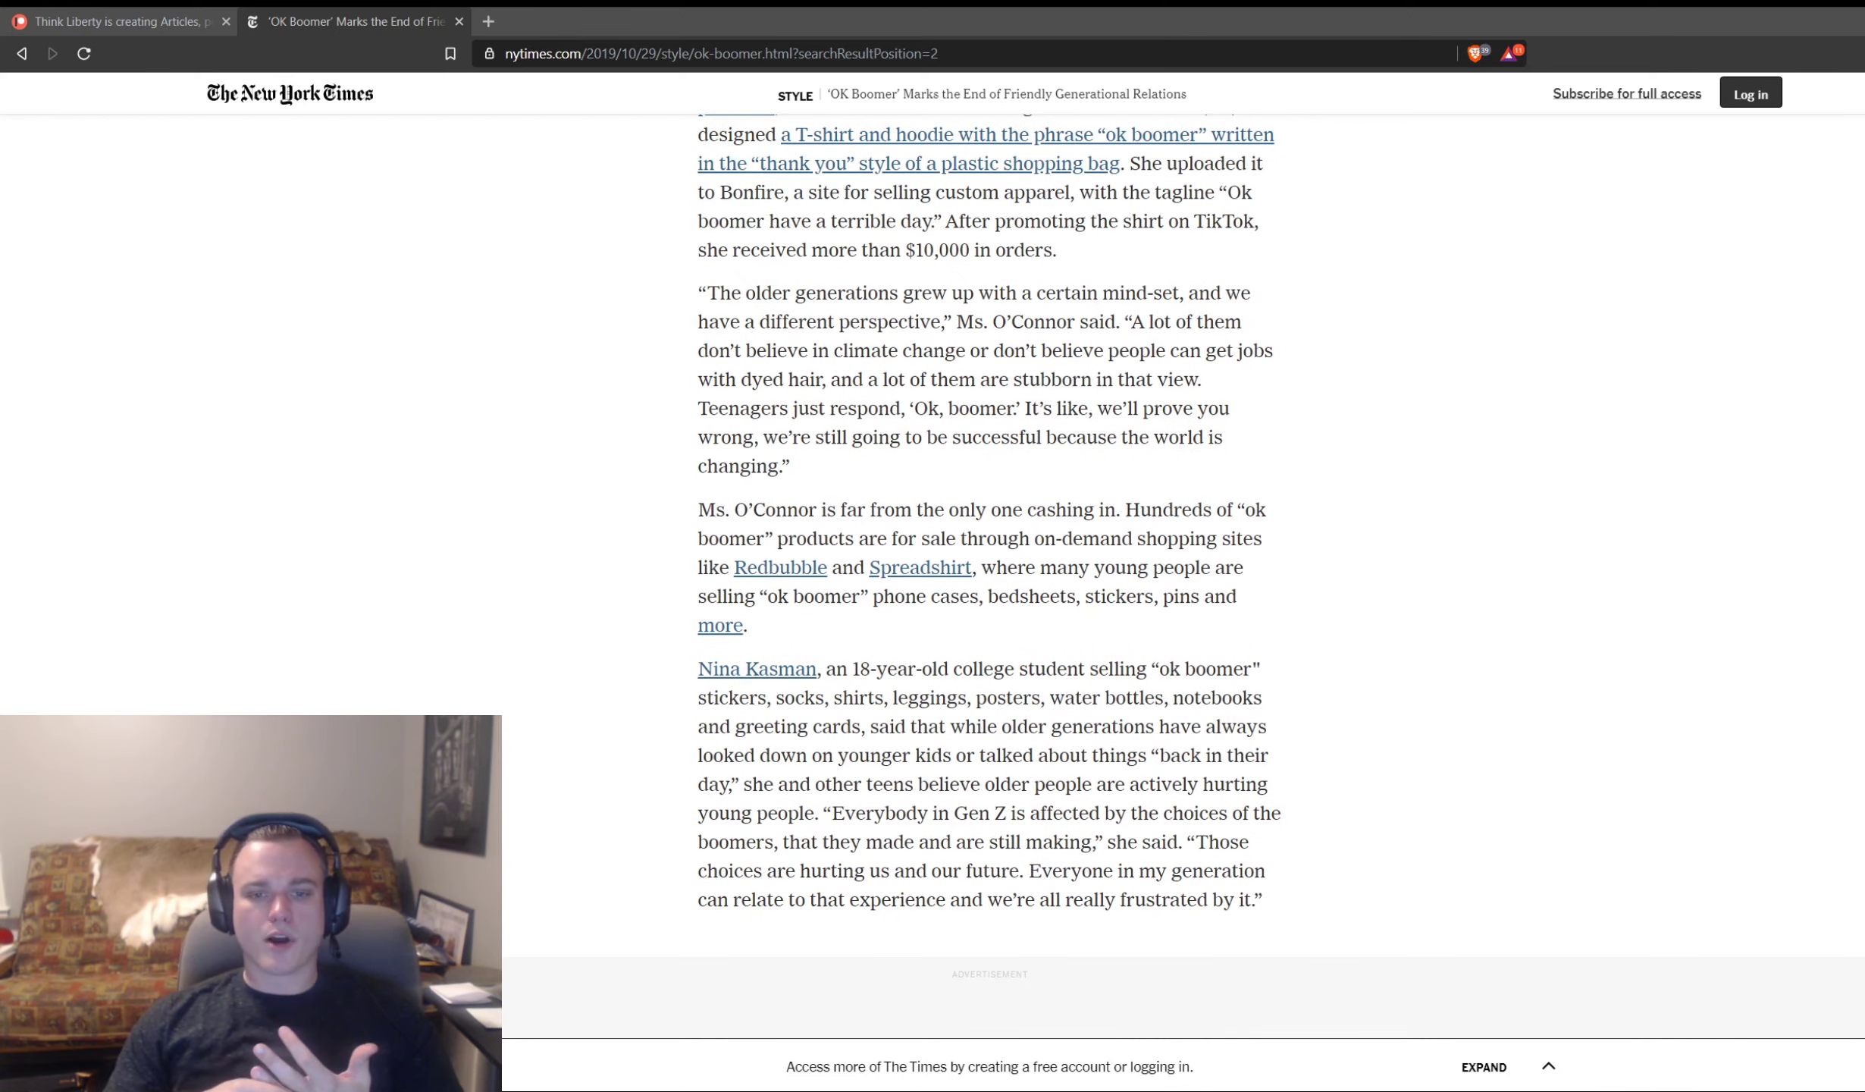
pyautogui.scroll(-3)
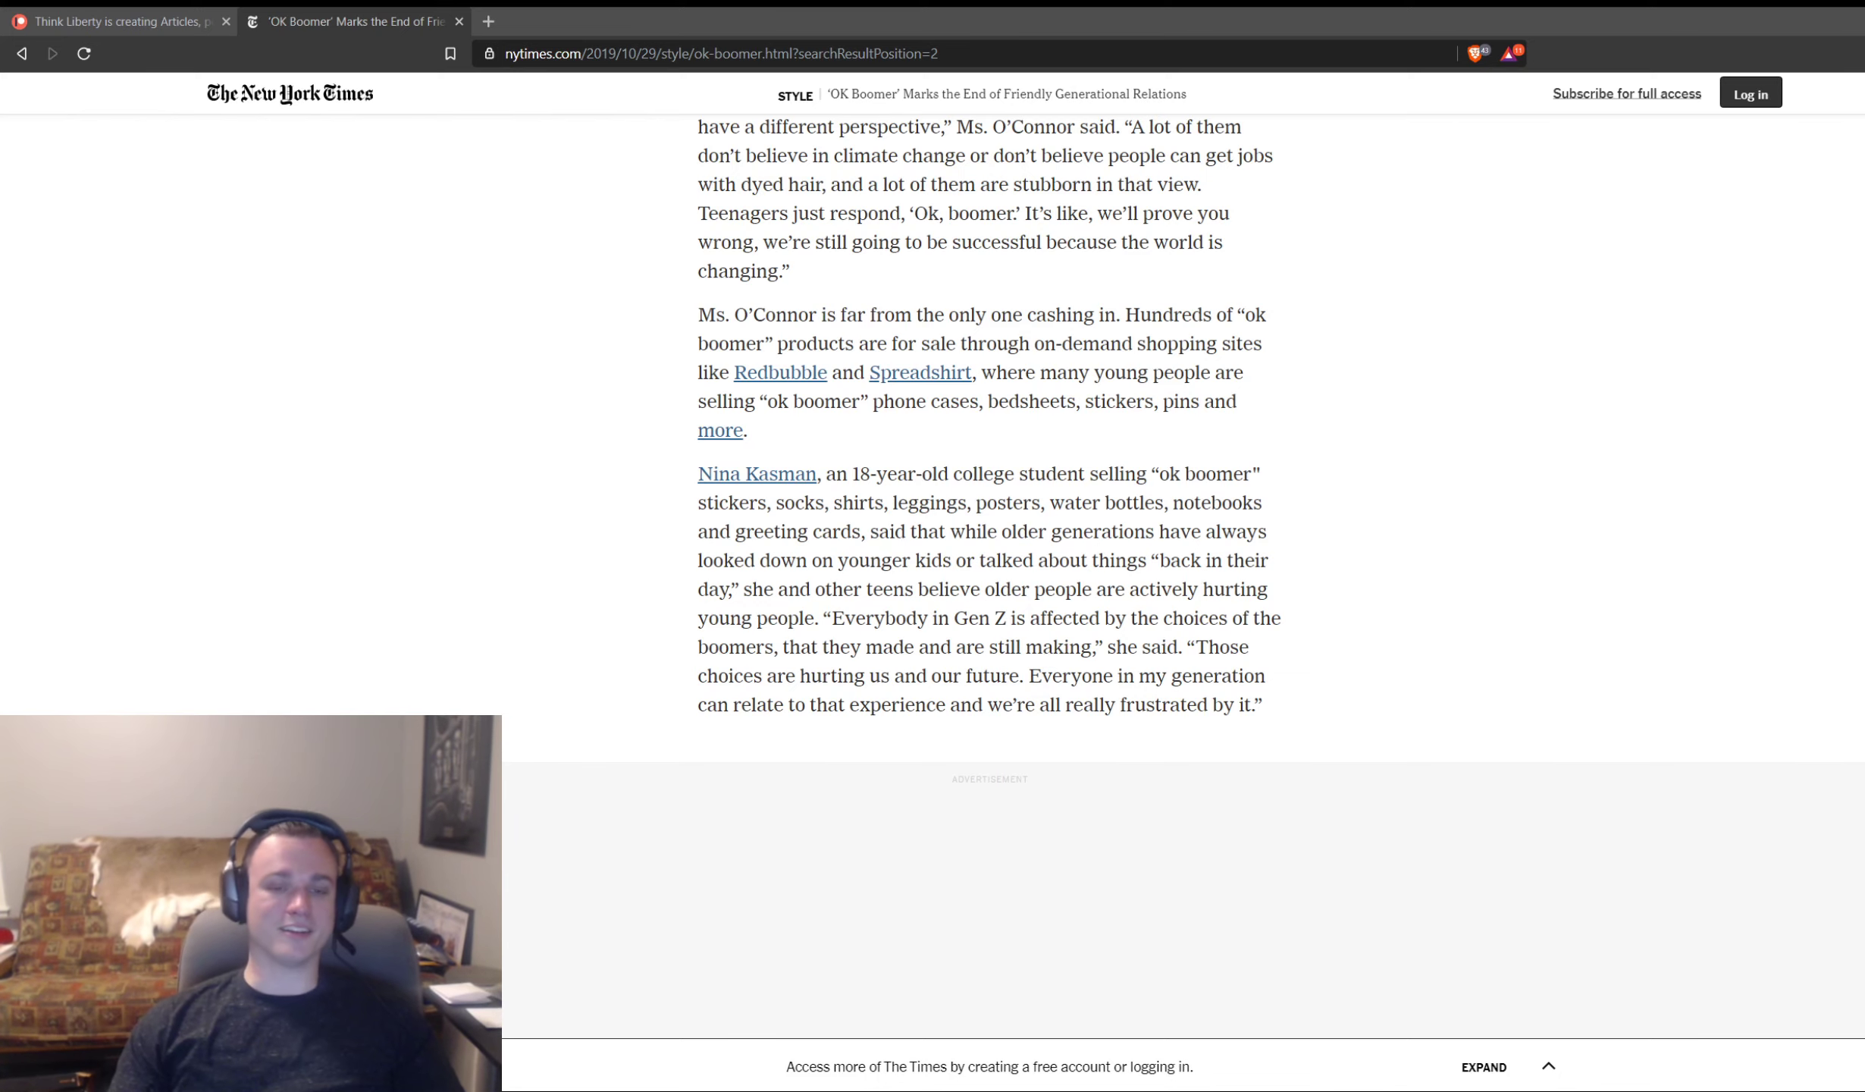
pyautogui.scroll(-3)
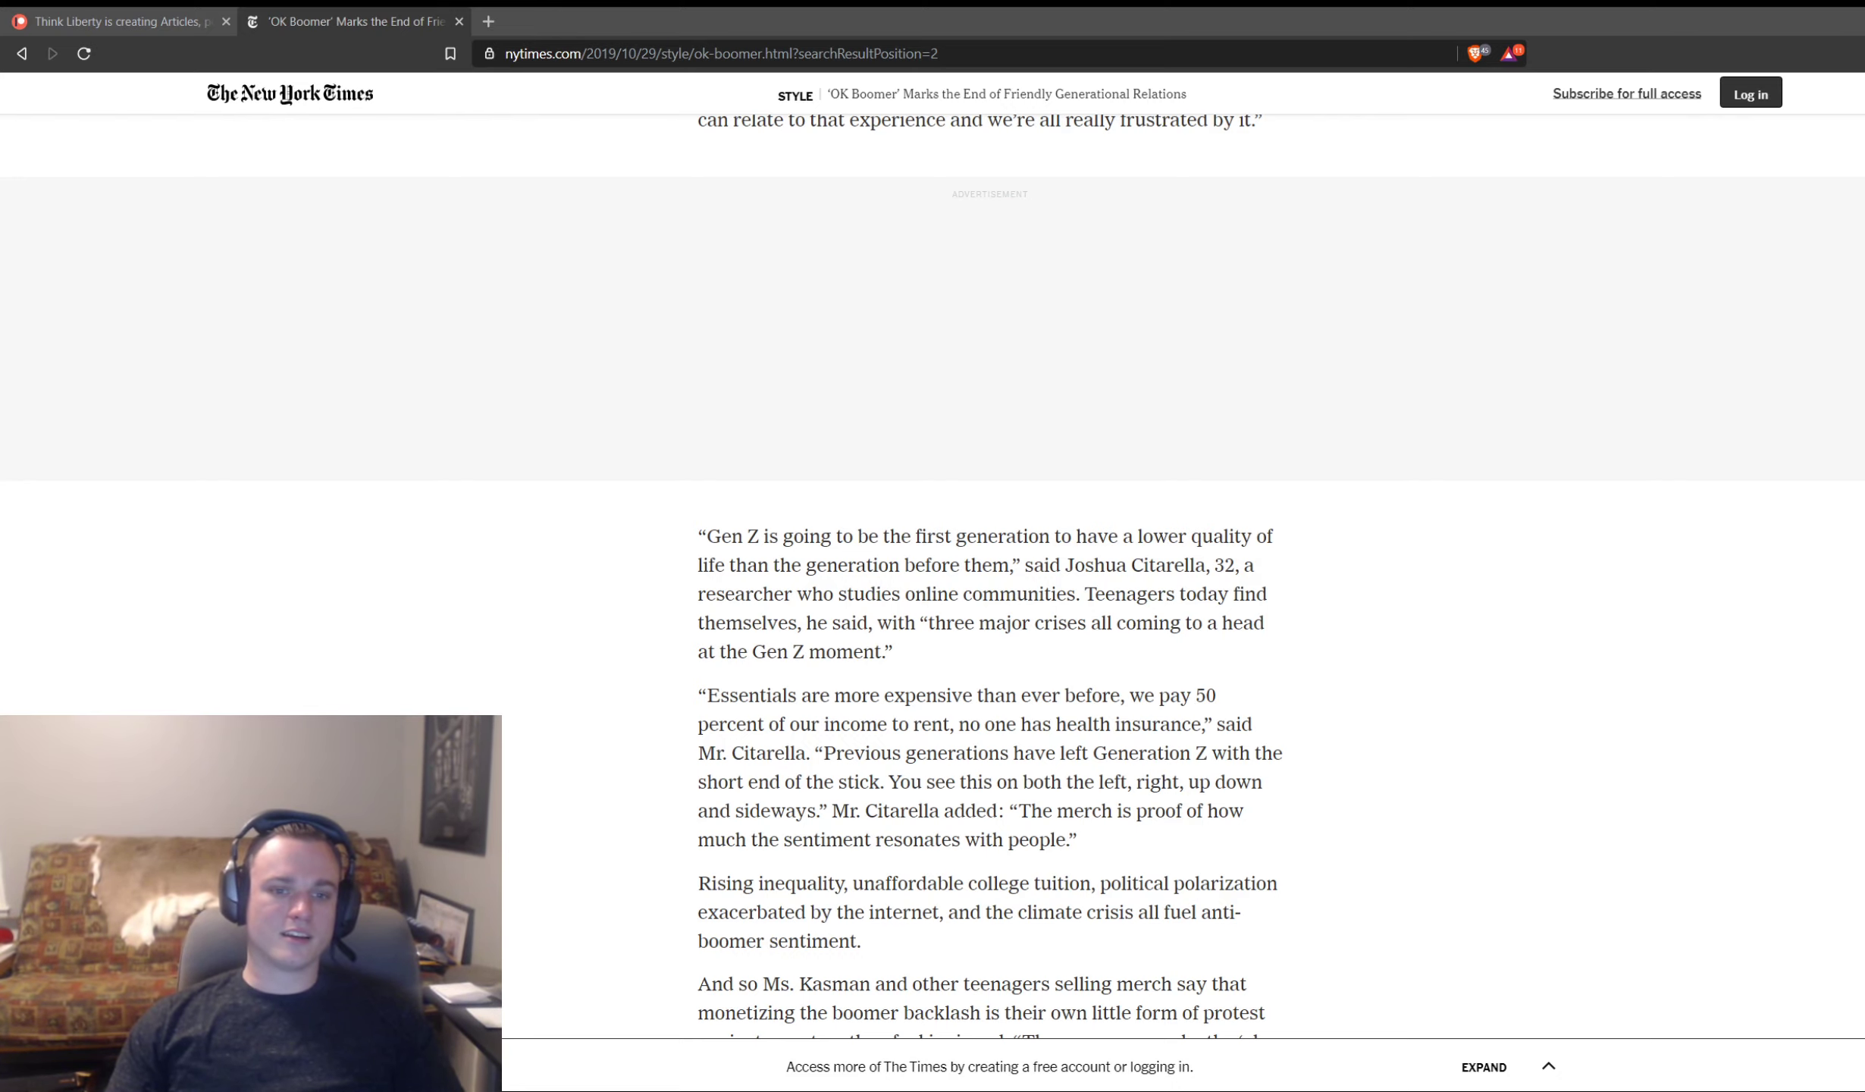
# Step: Scroll slightly to Ms. Kasman's explanation of her merch as protest against a rigged system
pyautogui.scroll(-3)
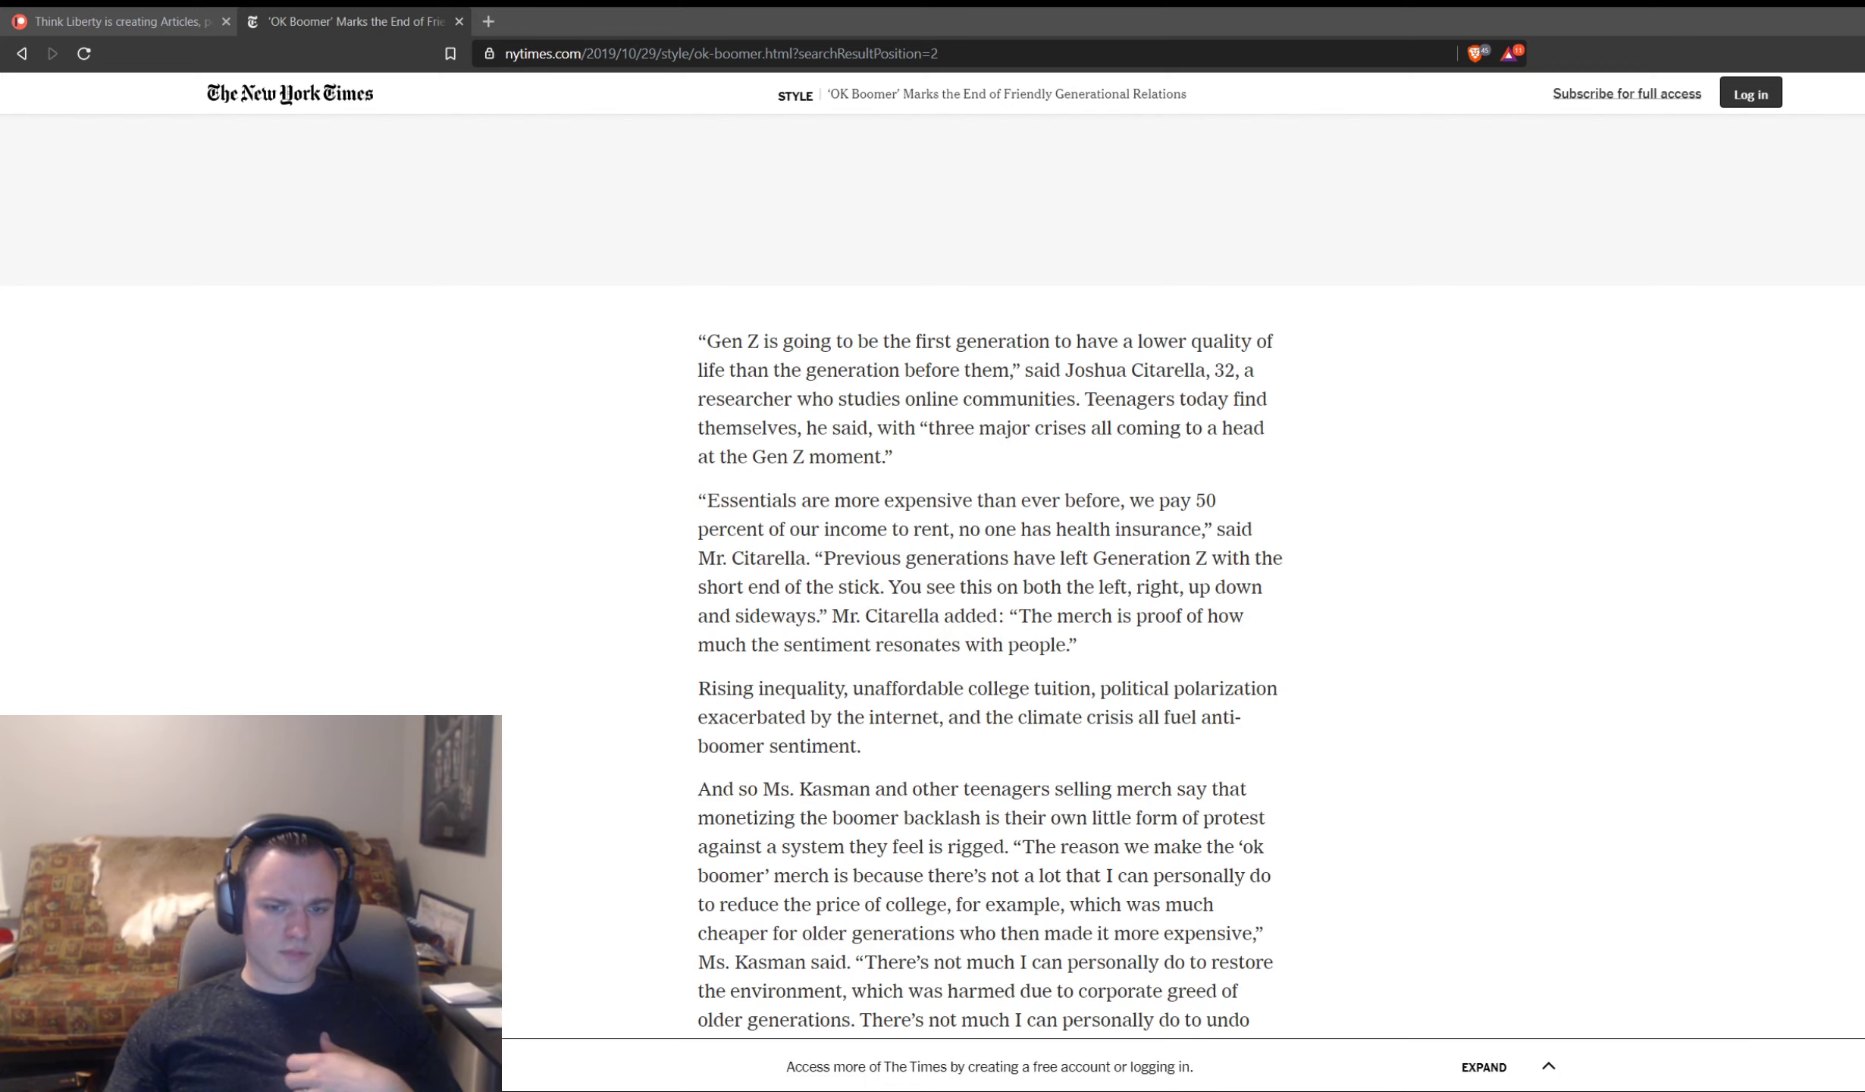
# Step: Scroll past the Solares and Deschutter paragraphs to the anthem section on Jonathan Williams' song and Peter Kuli's remix
pyautogui.scroll(-3)
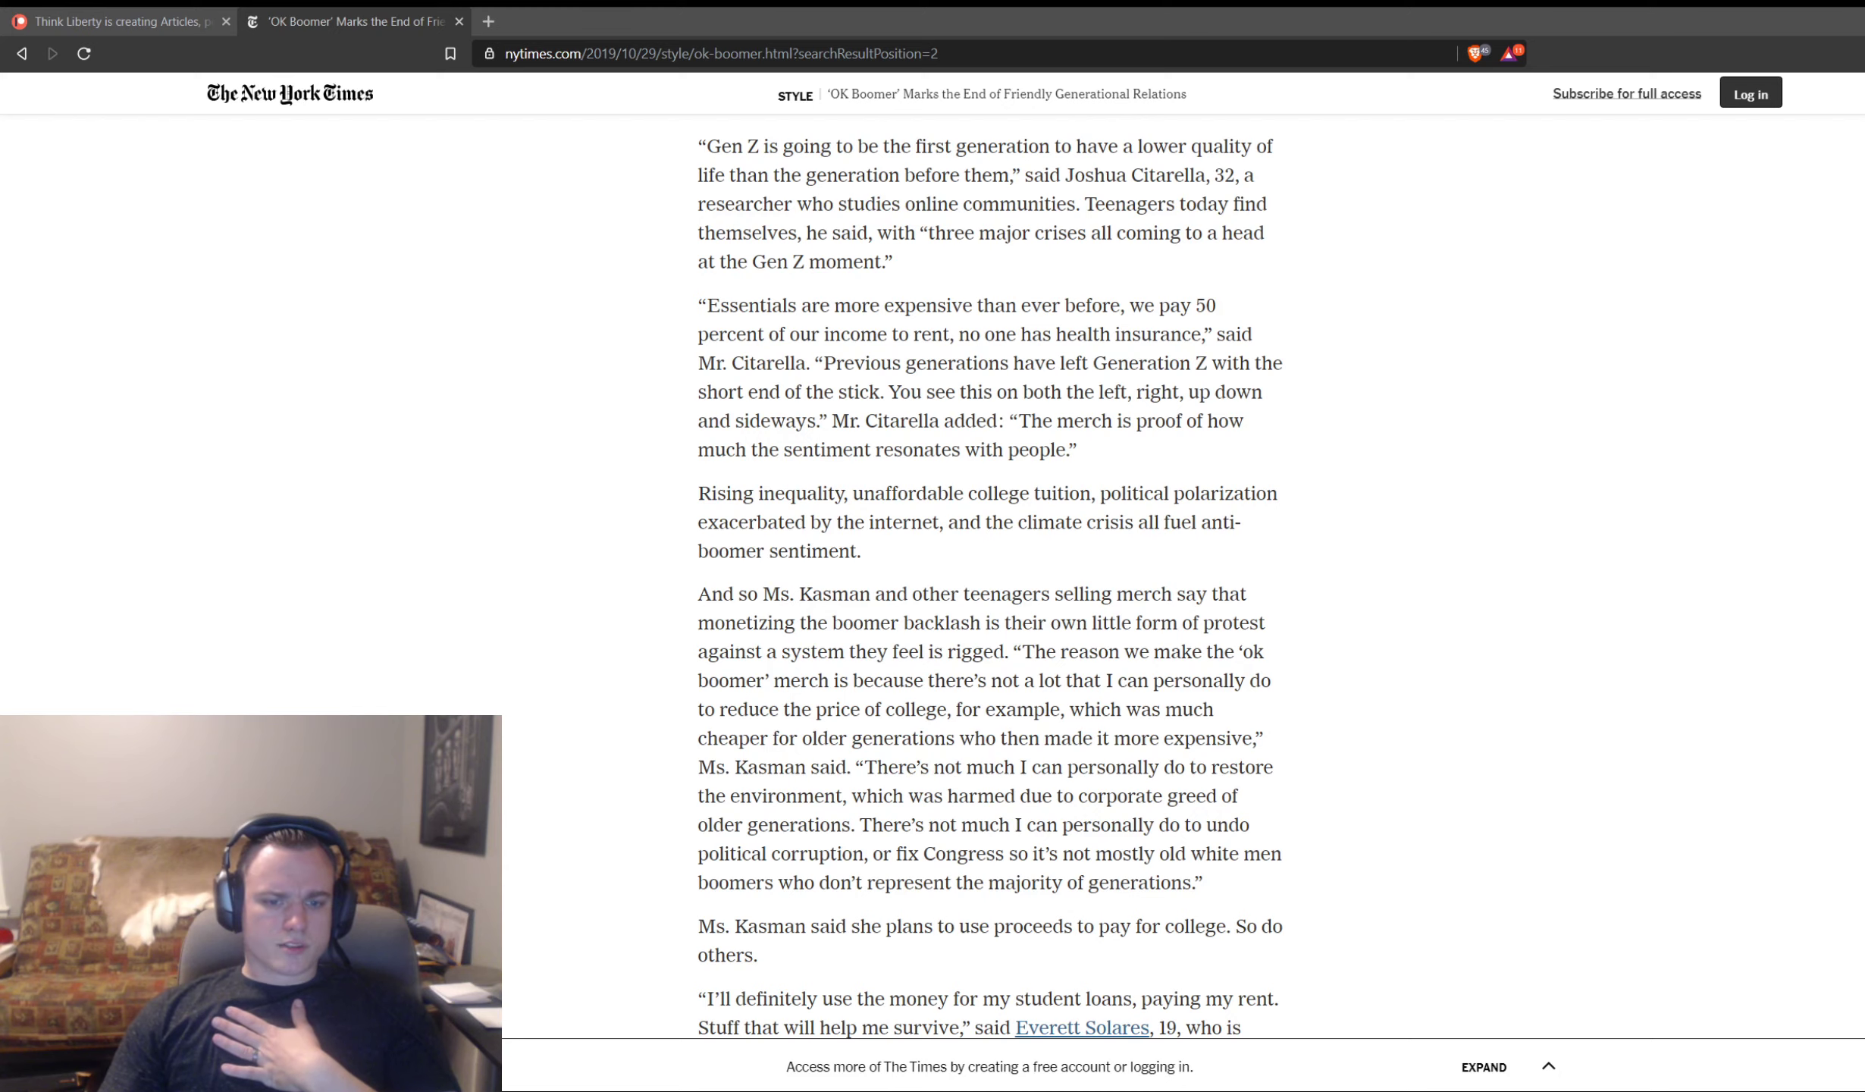
pyautogui.scroll(-3)
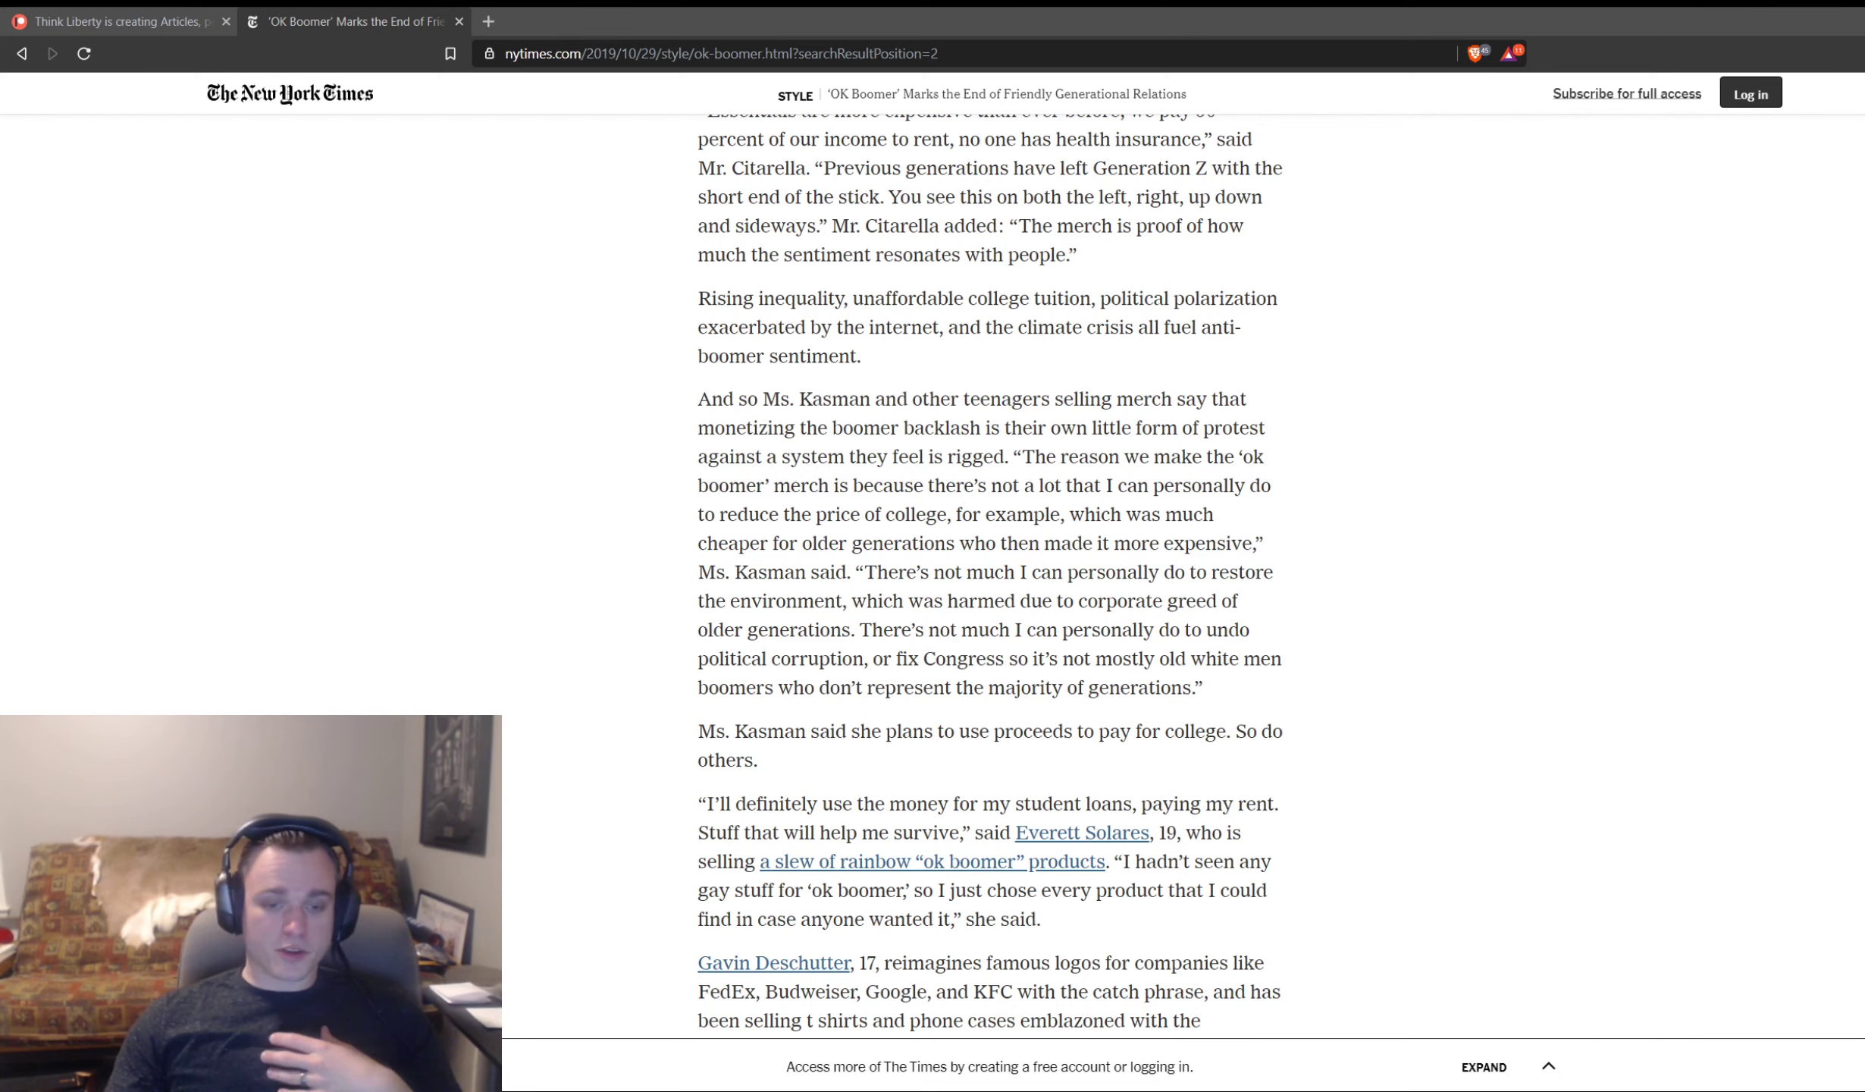
pyautogui.scroll(-3)
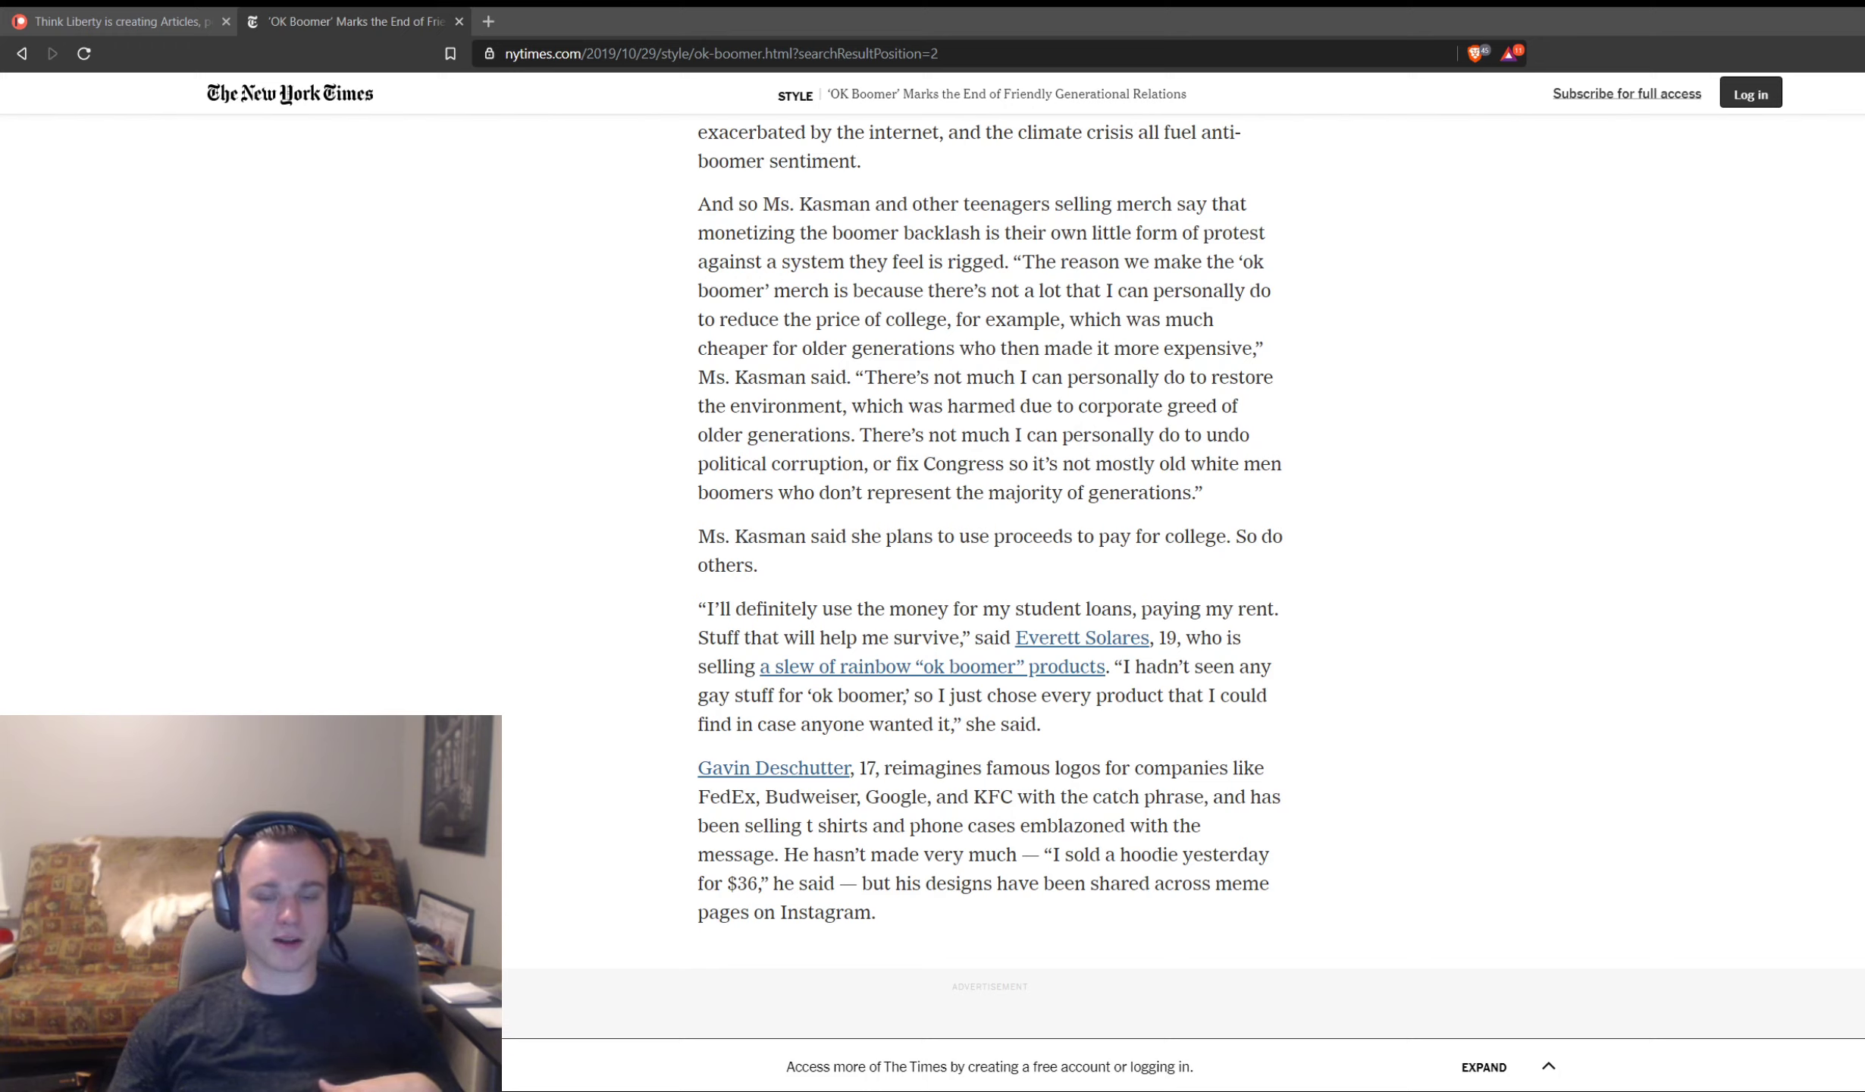
pyautogui.scroll(-3)
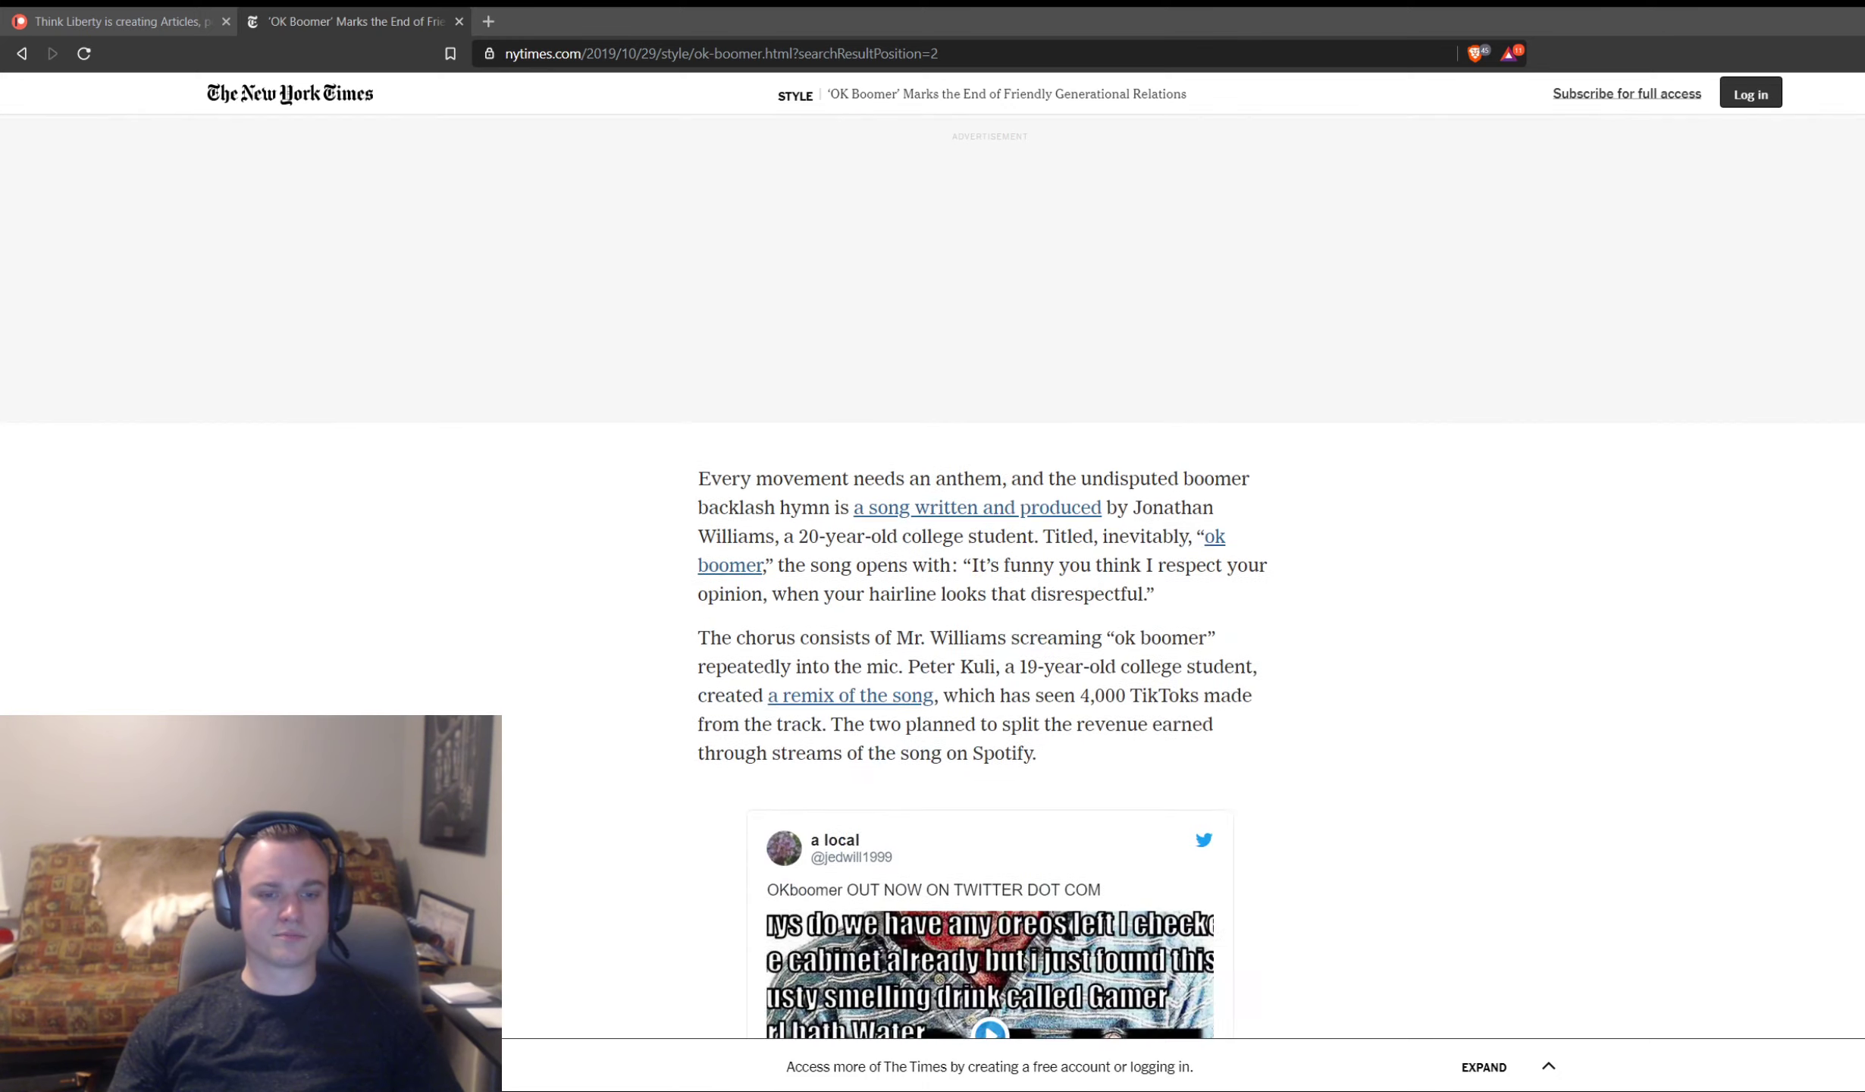
# Step: Scroll past the embedded tweet to Mr. Kuli's Gen Z culture quotes and the 'snowflakes' paragraph
pyautogui.scroll(-3)
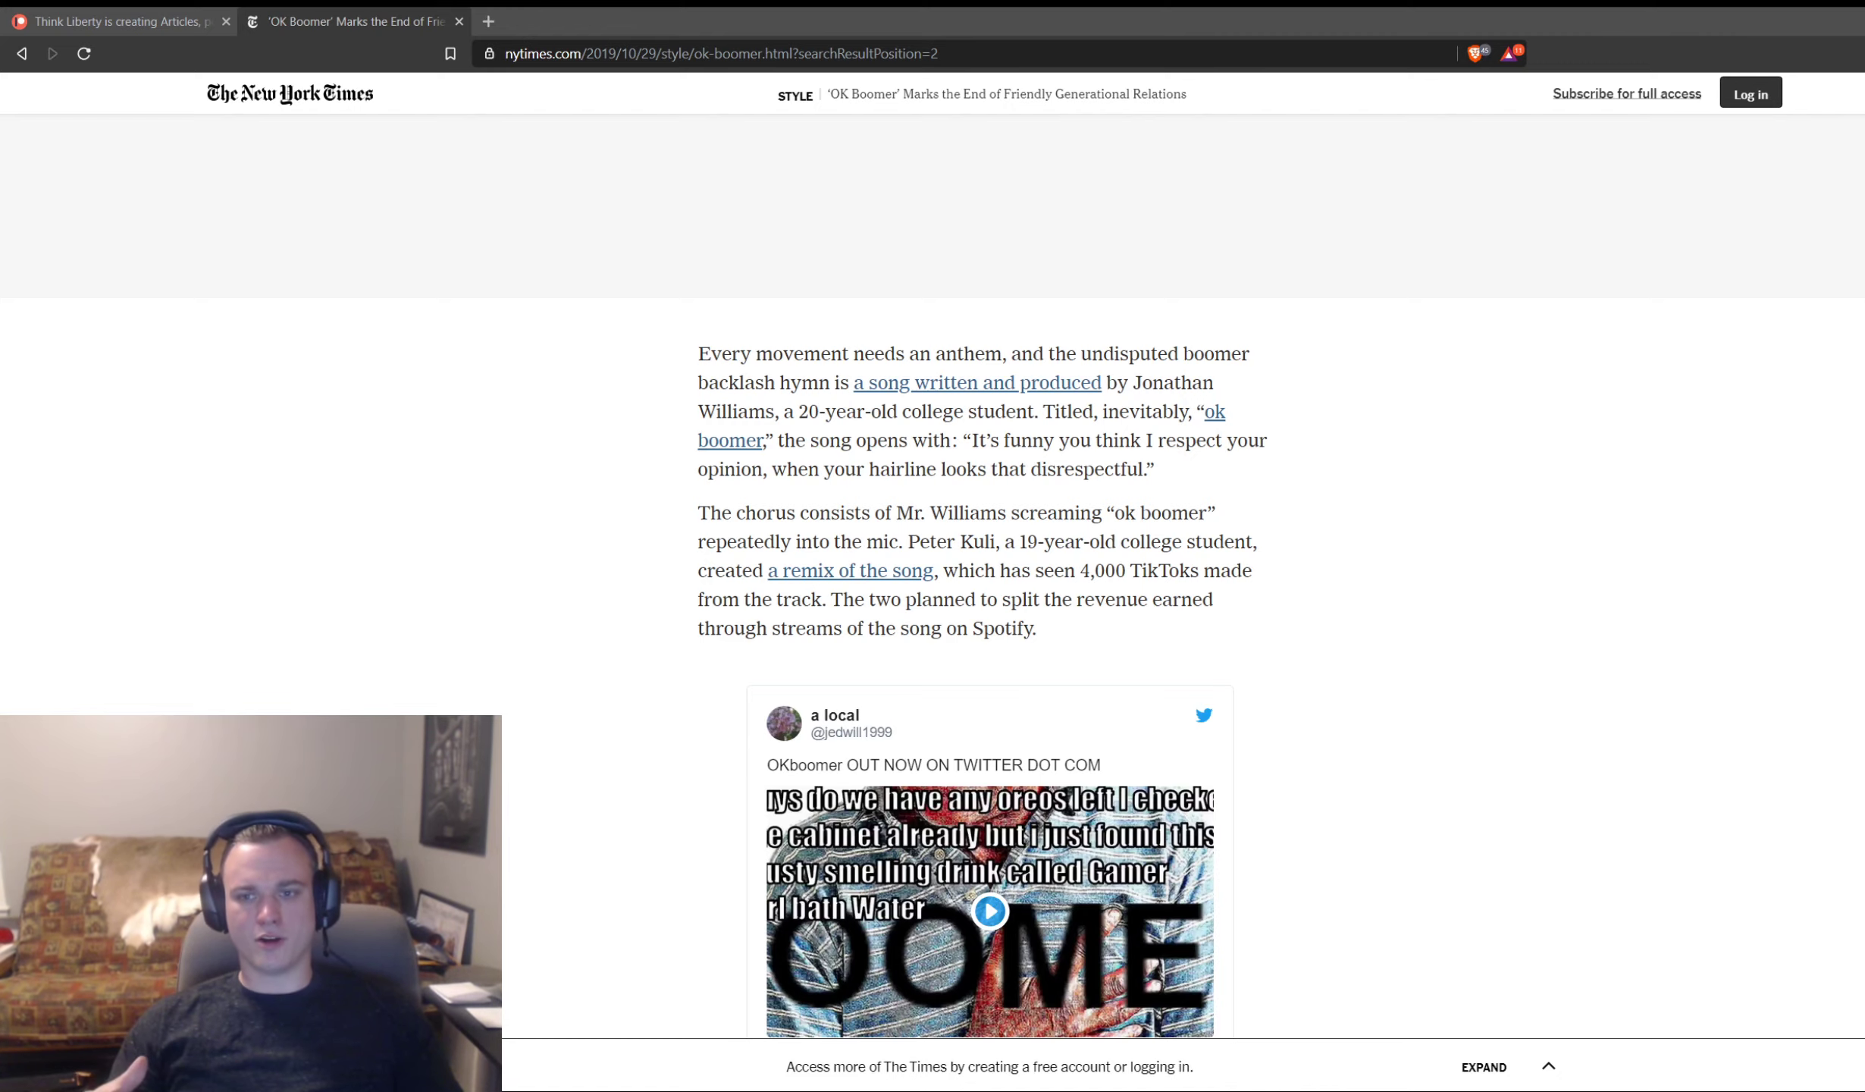
pyautogui.scroll(-3)
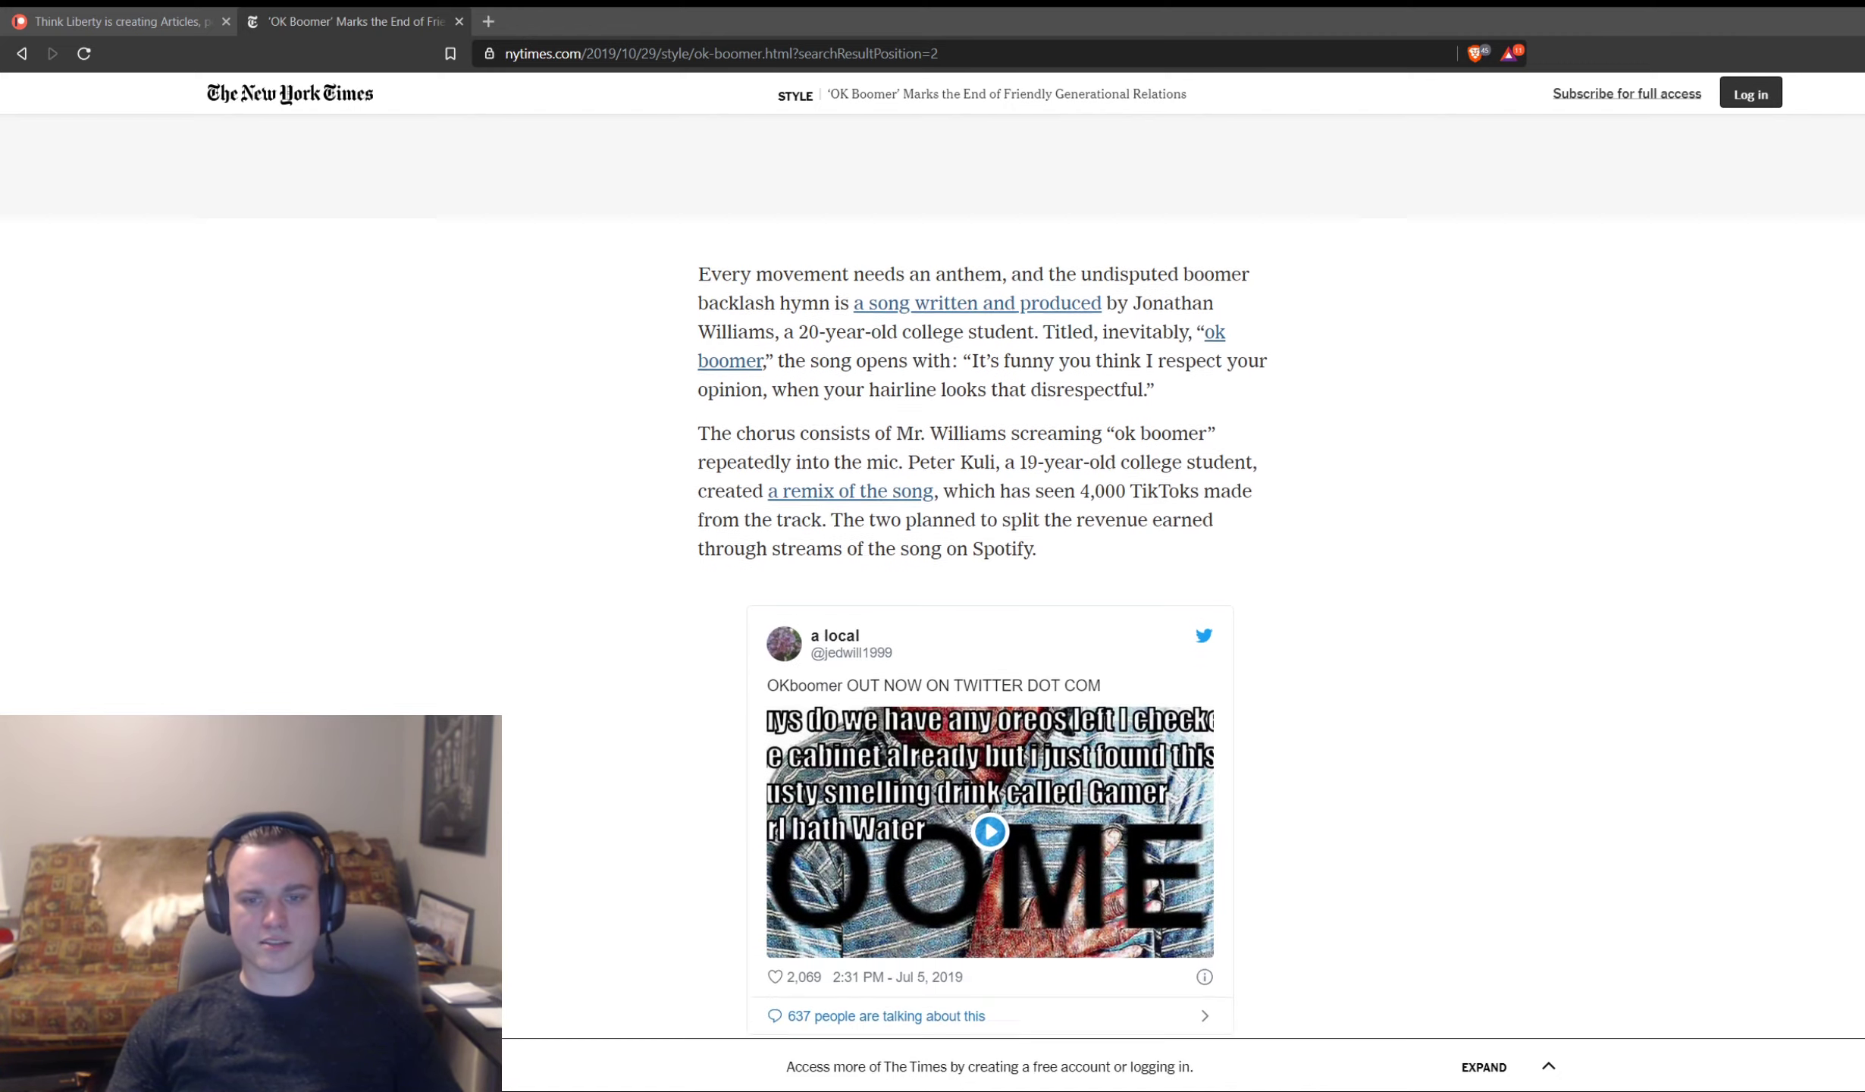
pyautogui.scroll(-3)
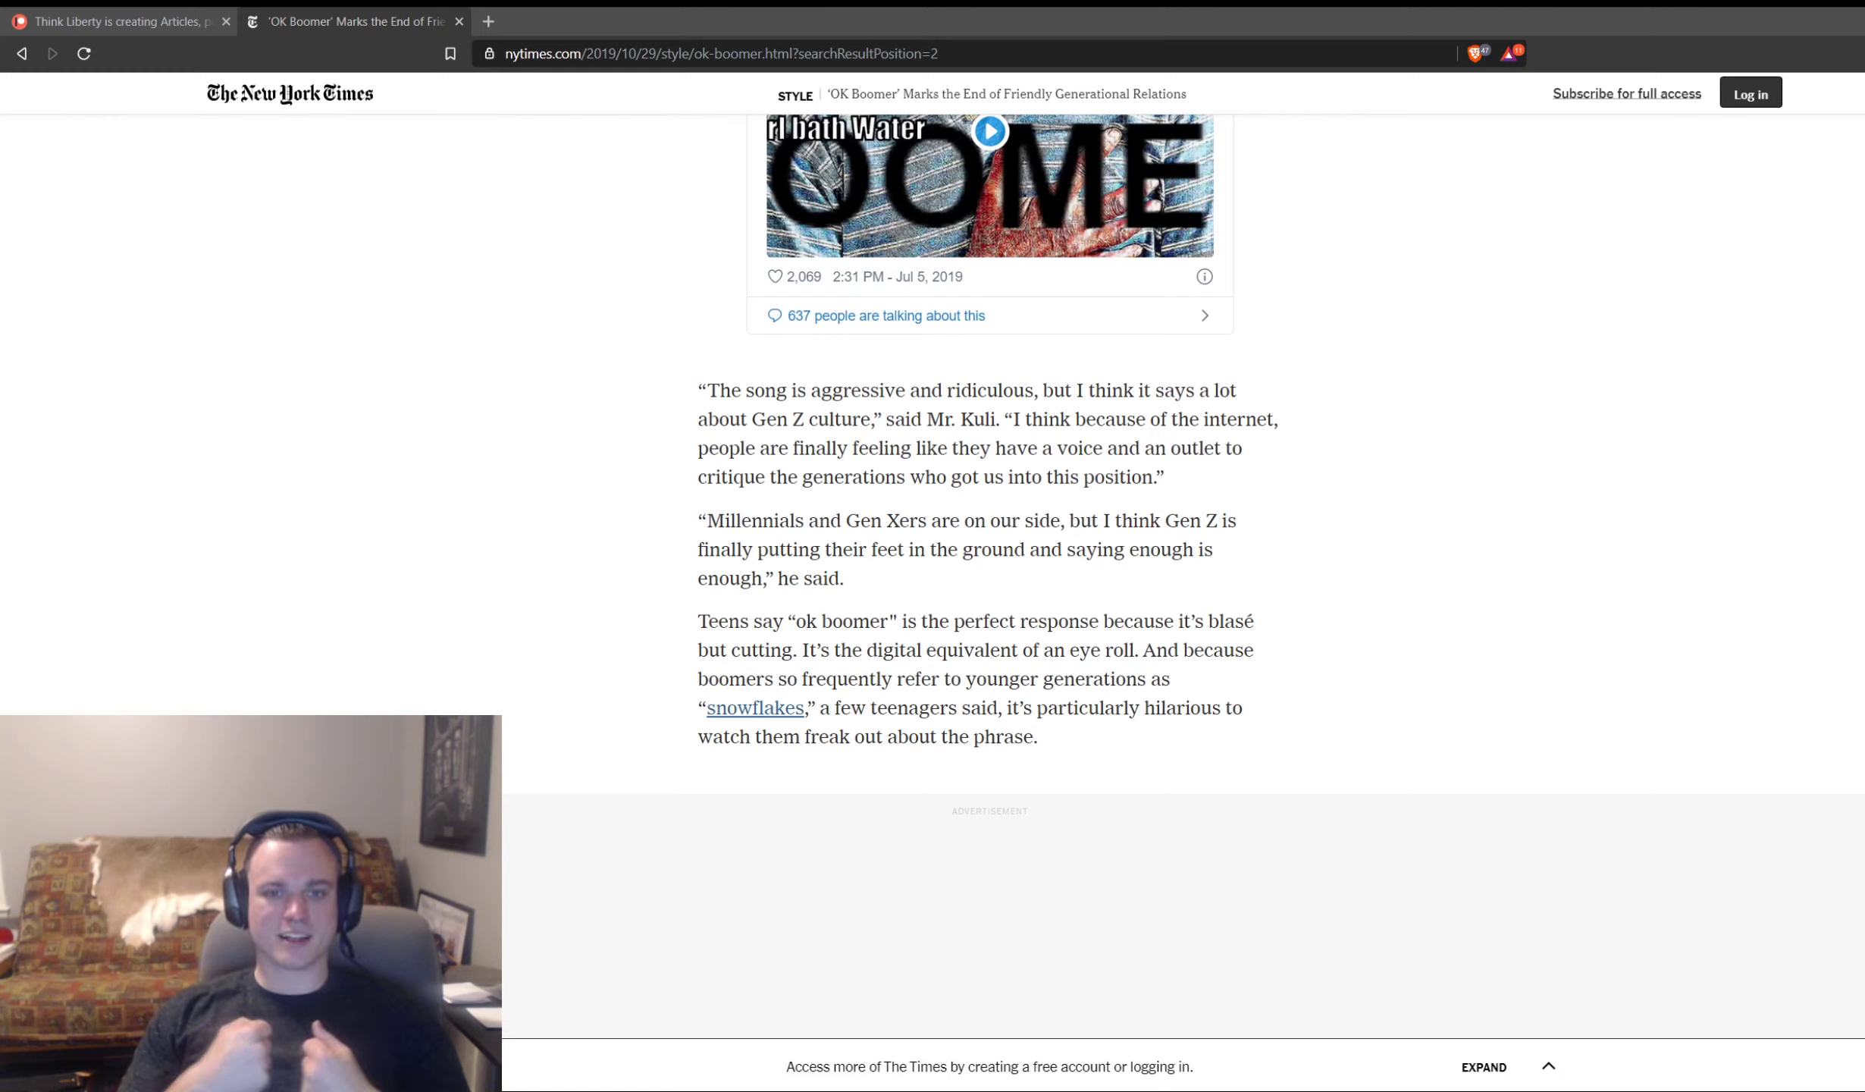
# Step: Scroll back to the top showing the 'OK Boomer' headline, Taylor Lorenz byline and pink hoodie photo
pyautogui.scroll(3)
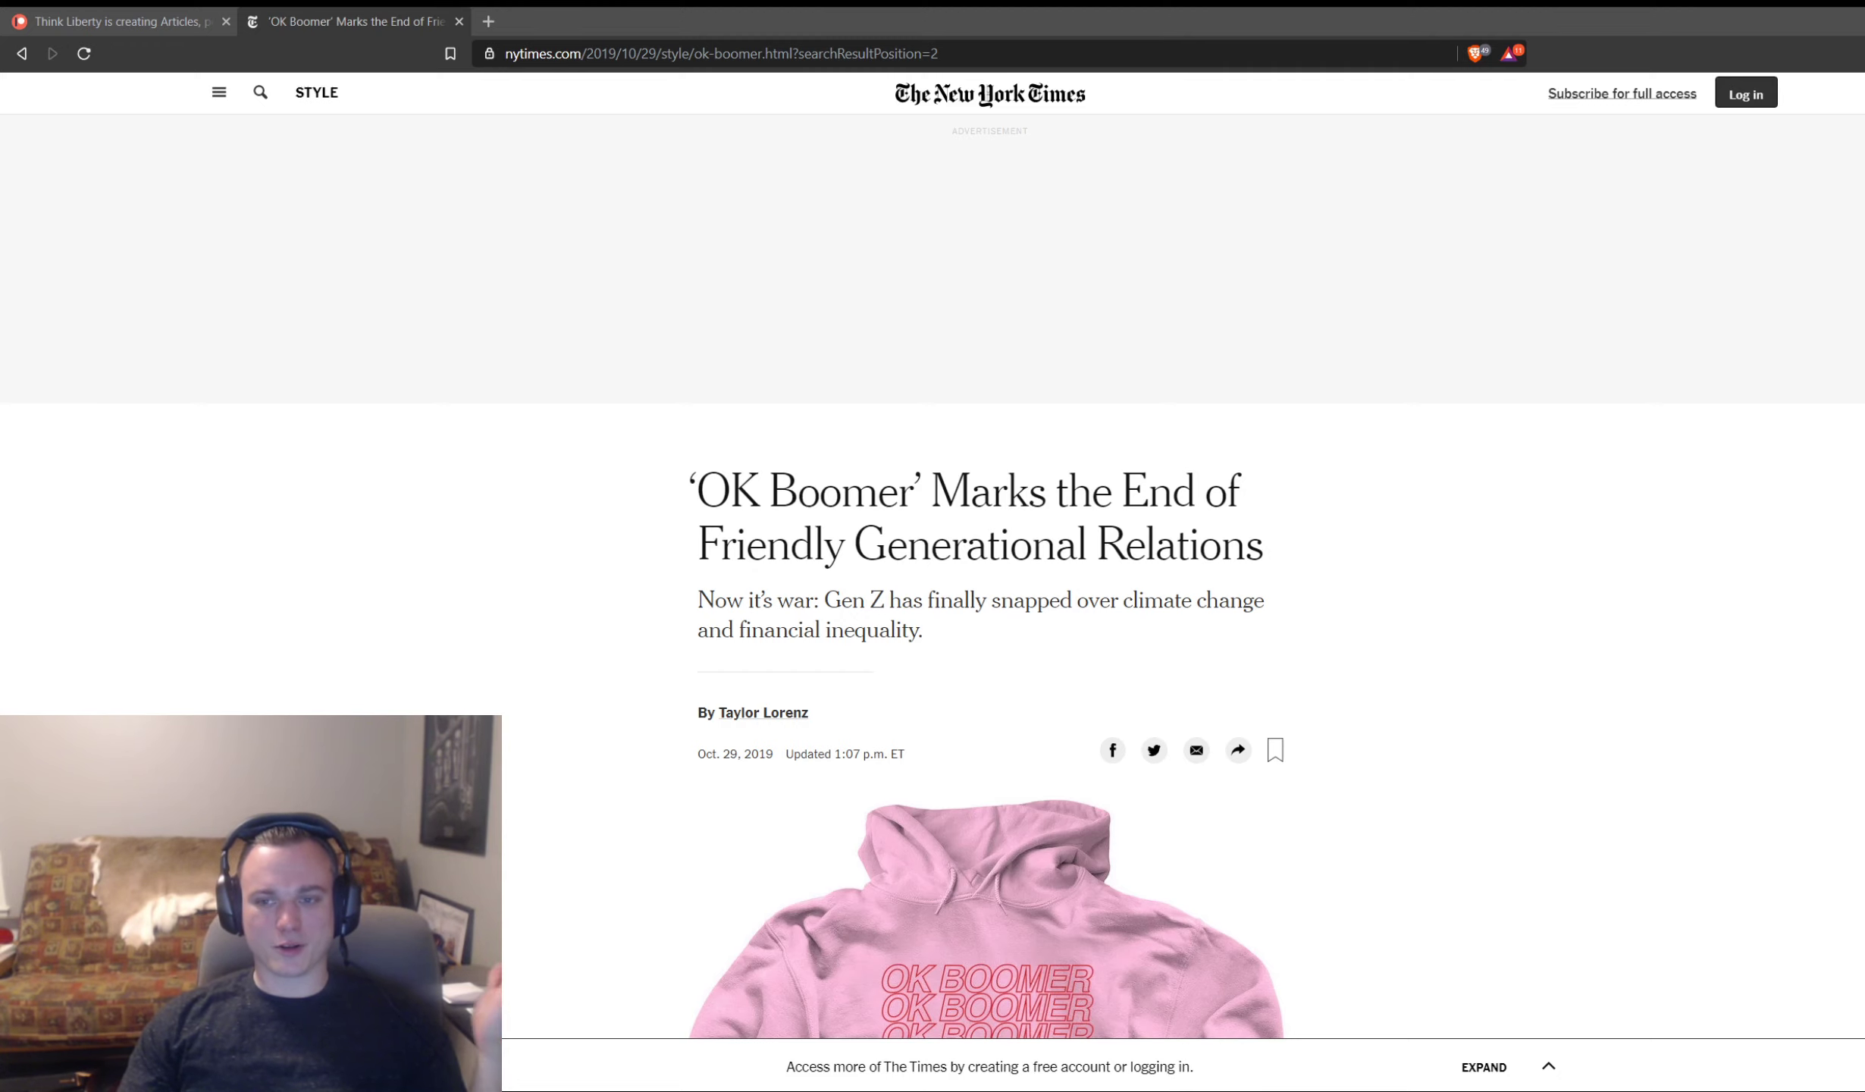
# Step: Scroll past the hoodie image and Instagram post to the teens' quotes and the 'state of mind' paragraph
pyautogui.scroll(-3)
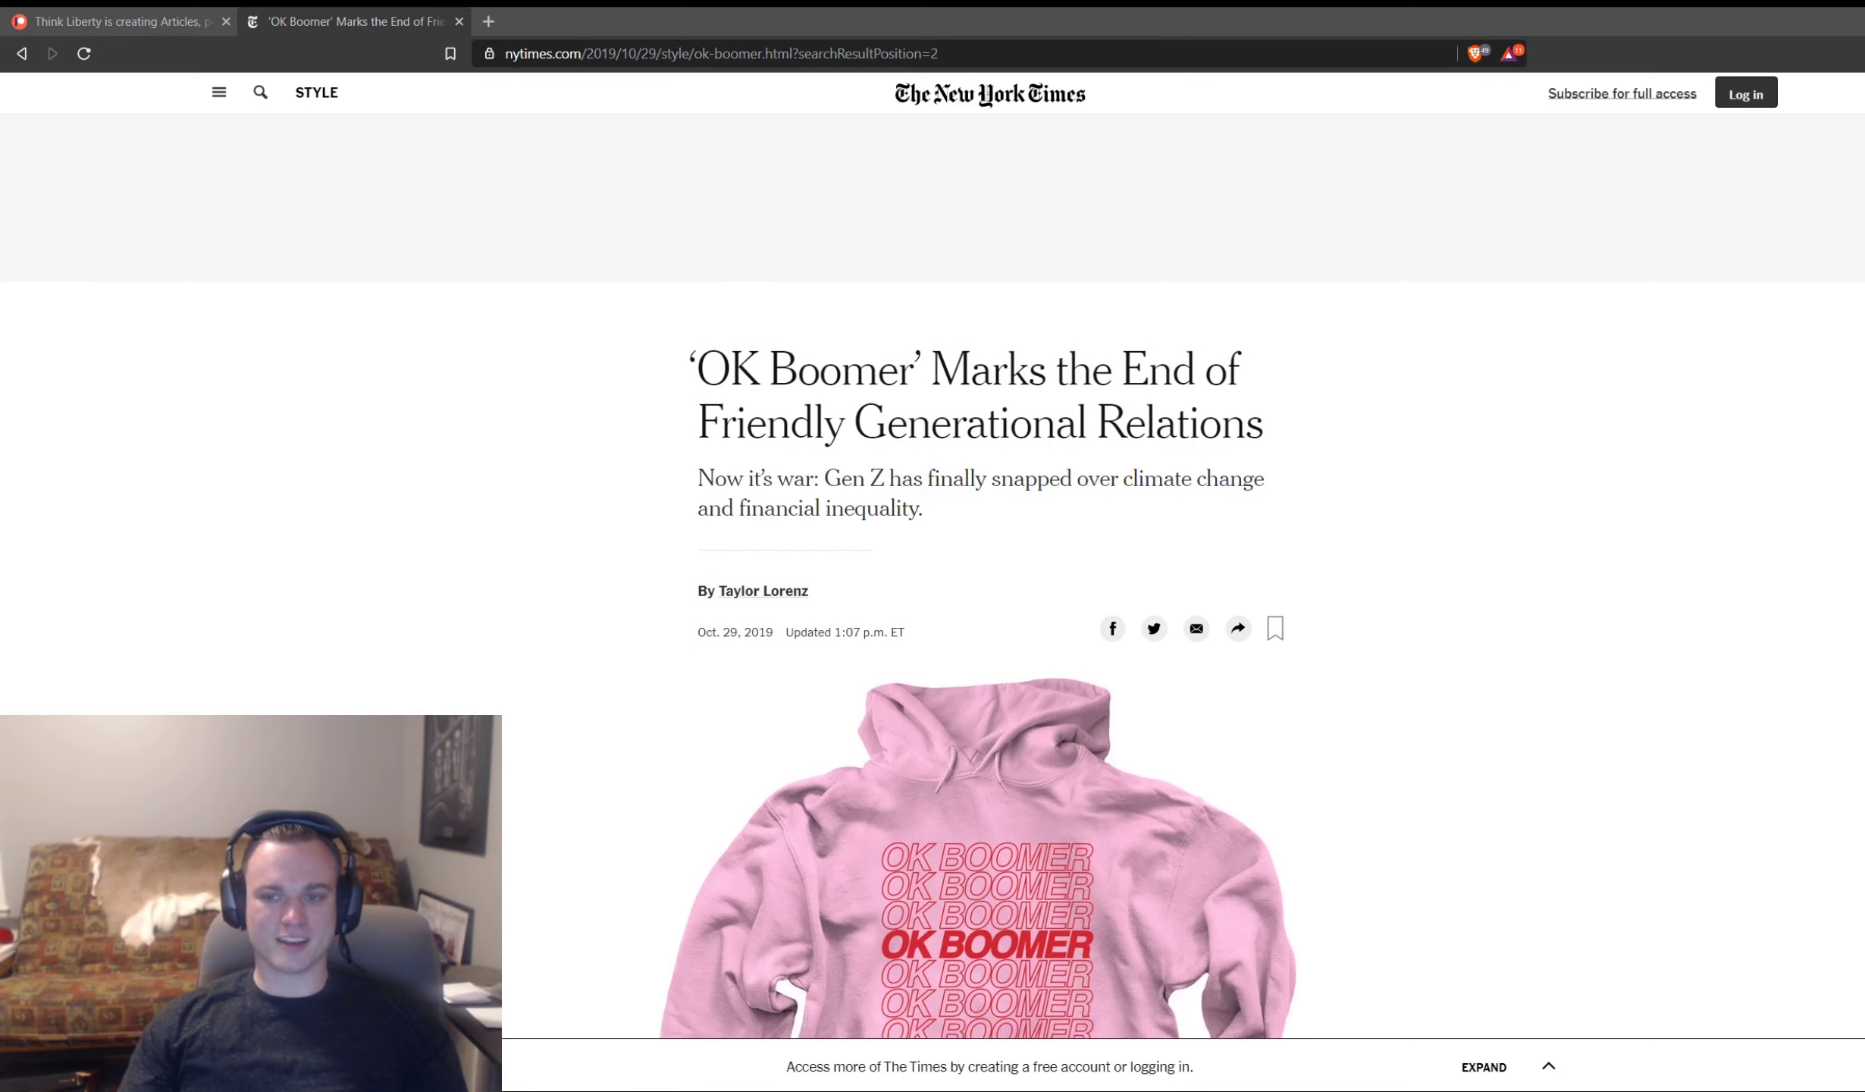
pyautogui.scroll(-3)
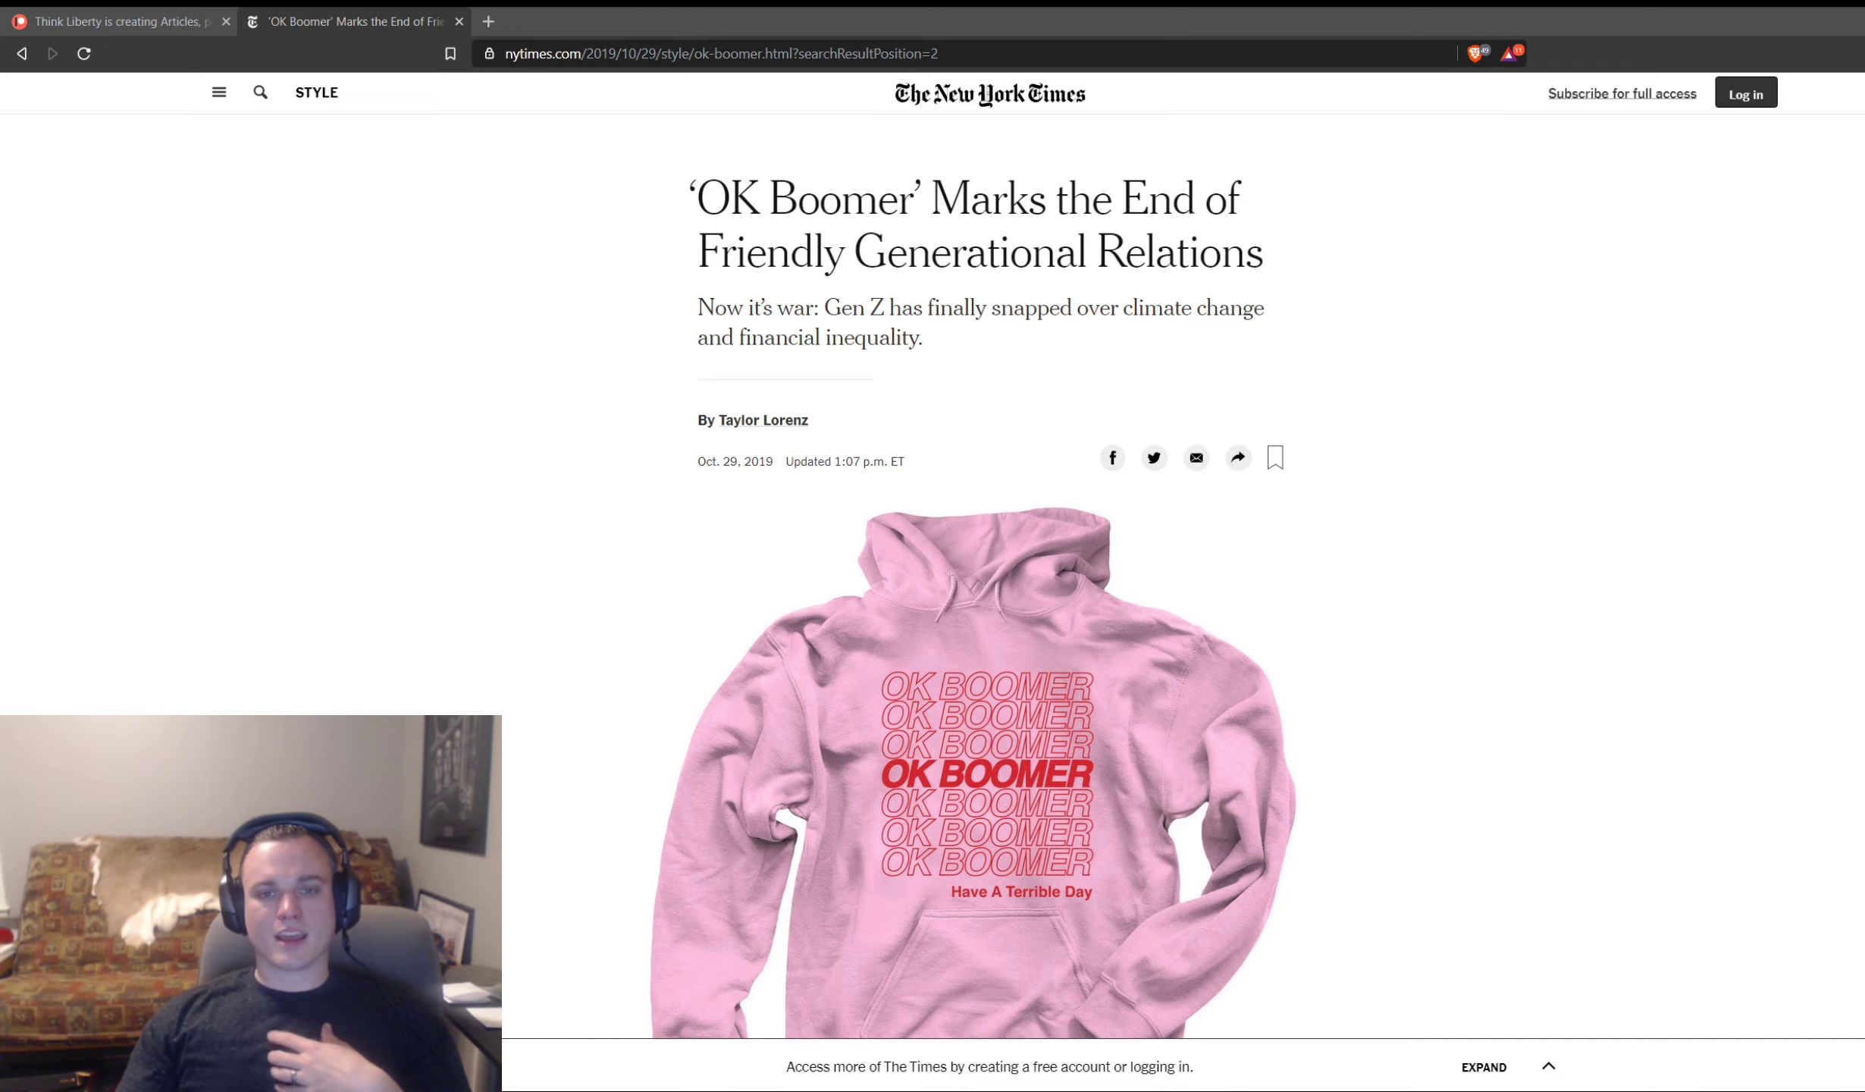
pyautogui.scroll(-3)
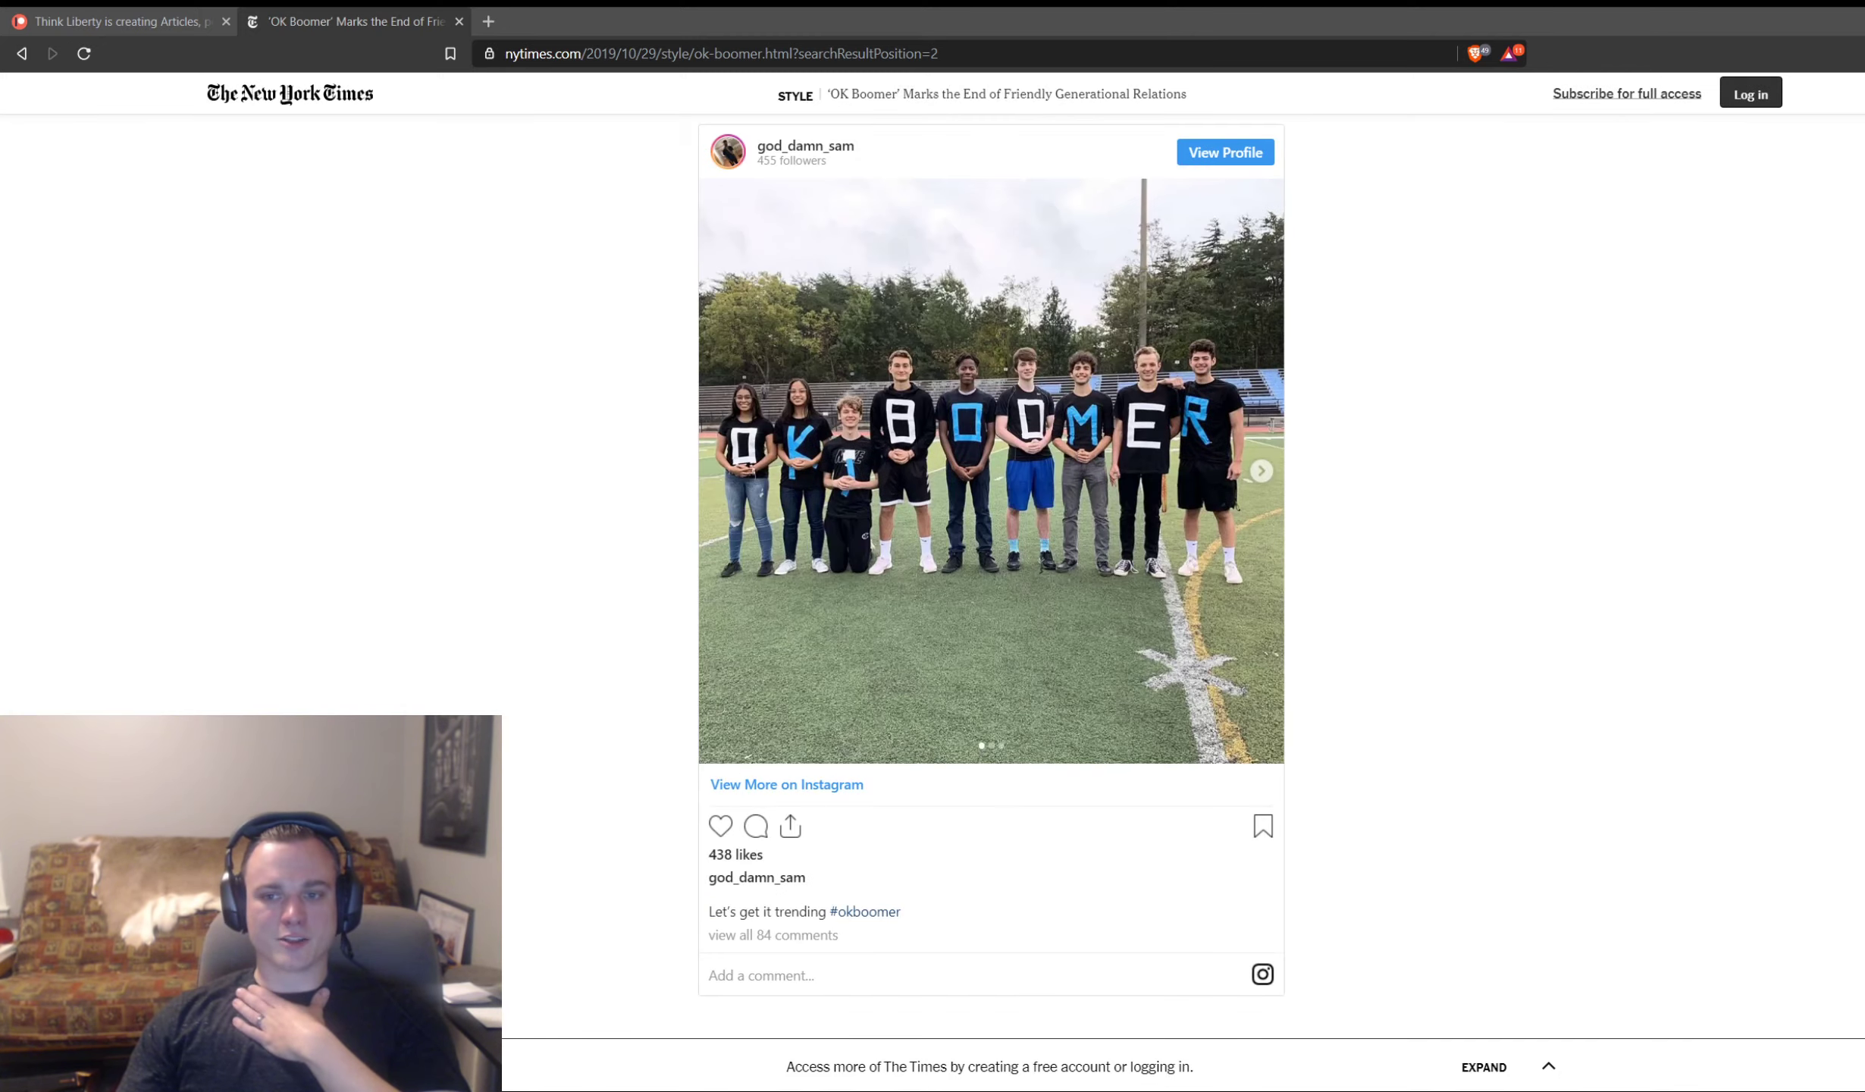
pyautogui.scroll(-3)
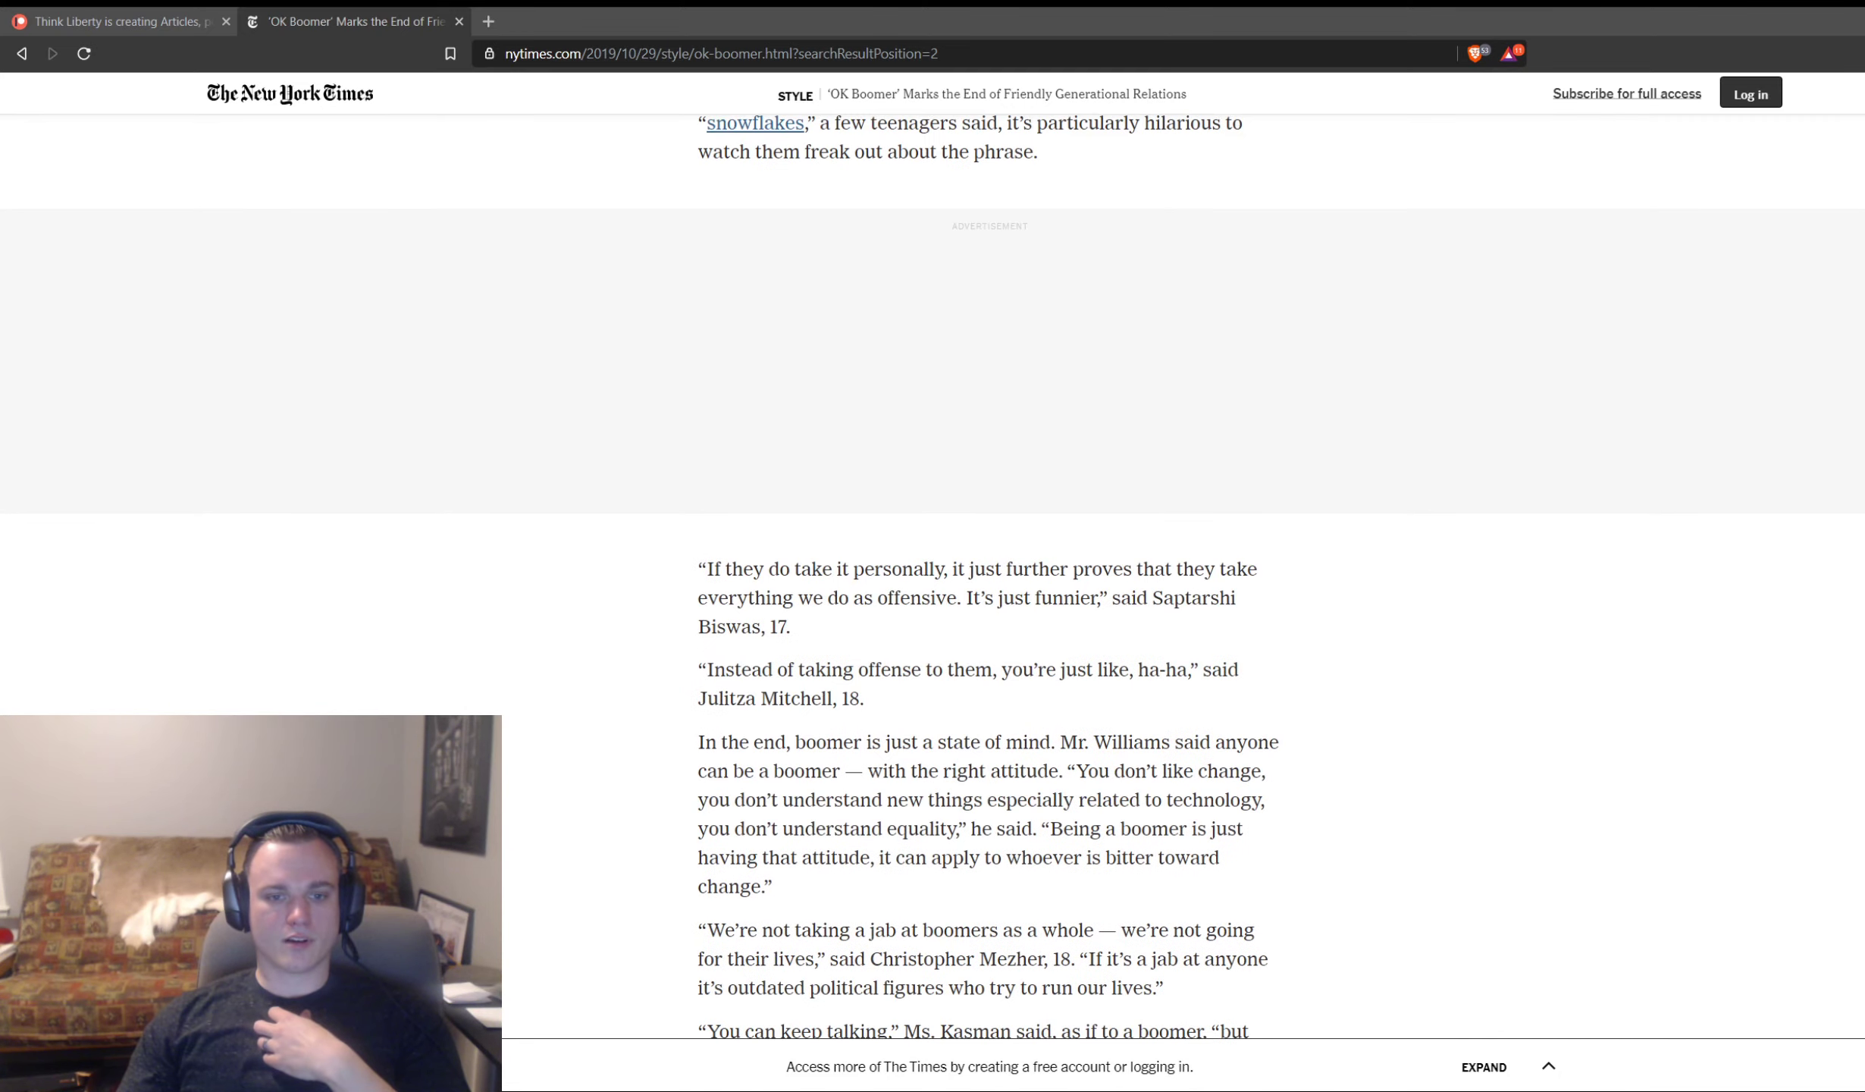